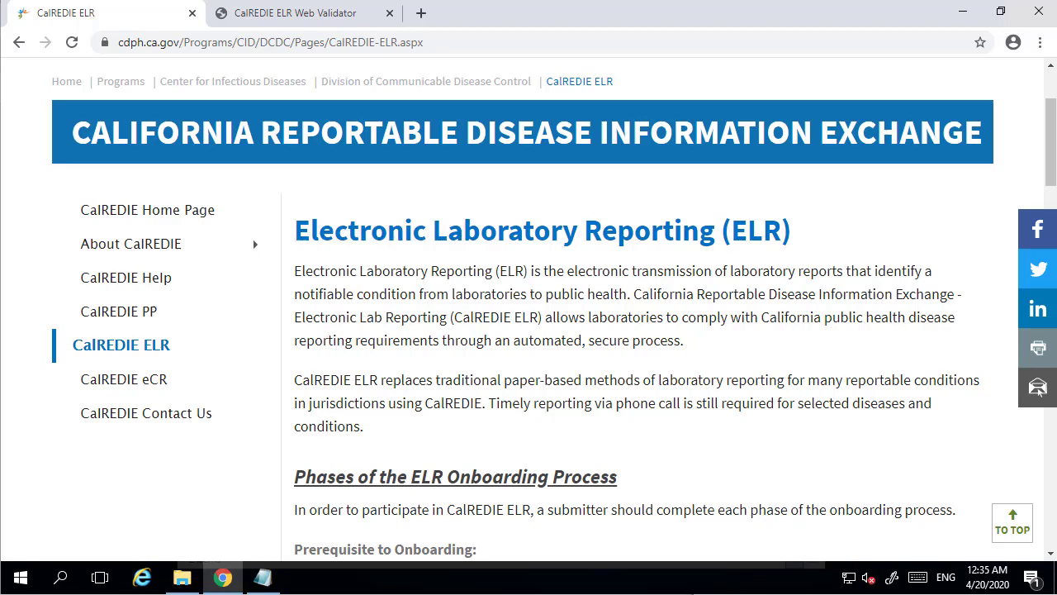
{"action": "mouse_move", "coordinate": [598, 437]}
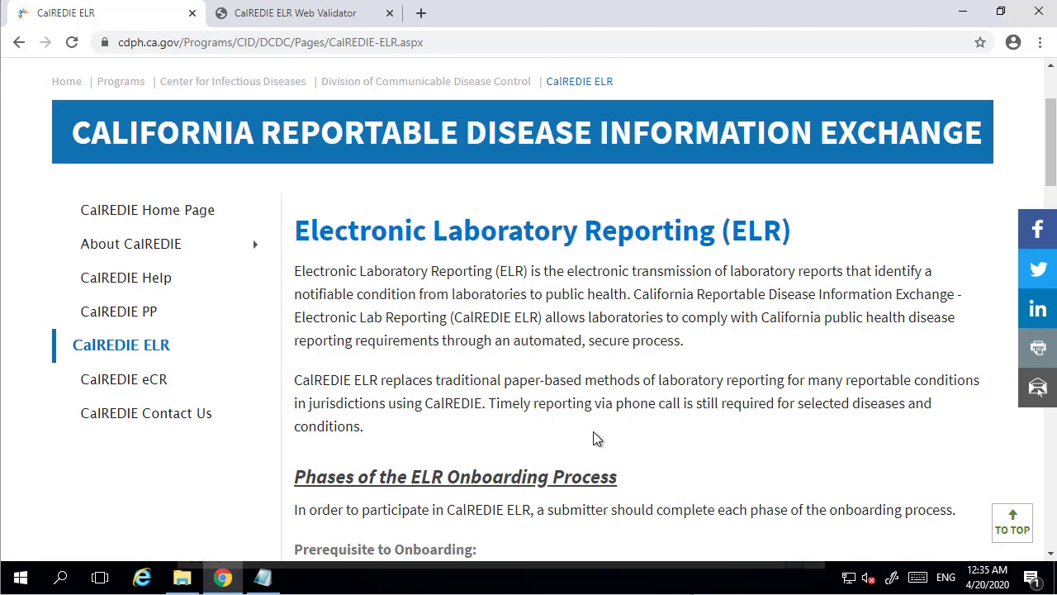
Scroll through the CalREDIE ELR onboarding phases down to Transition to Production and the web validator
{"action": "scroll", "scroll_direction": "down", "scroll_amount": 3}
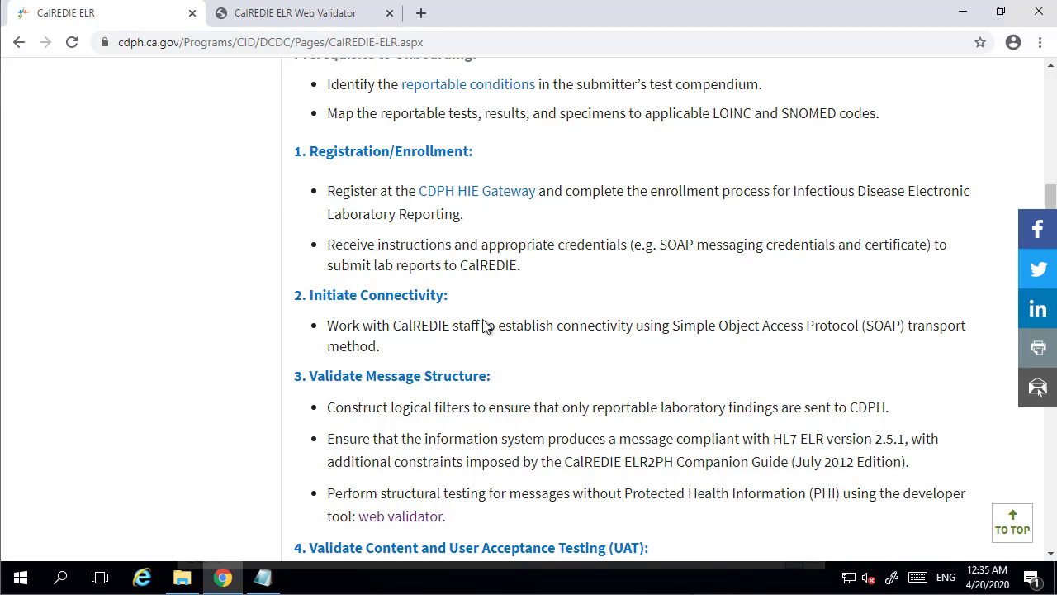
{"action": "scroll", "scroll_direction": "down", "scroll_amount": 3}
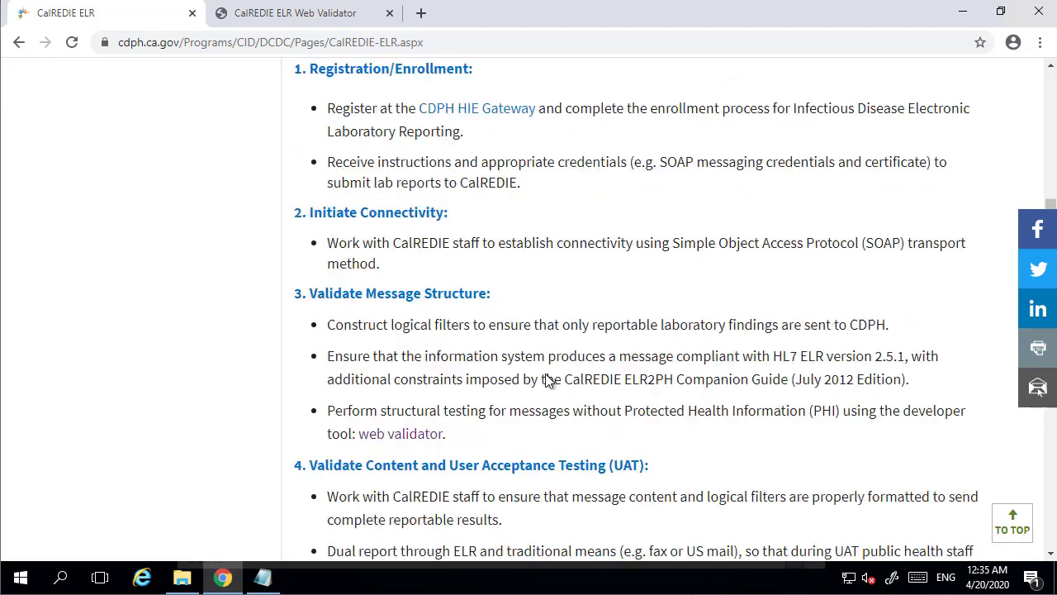
{"action": "scroll", "scroll_direction": "down", "scroll_amount": 3}
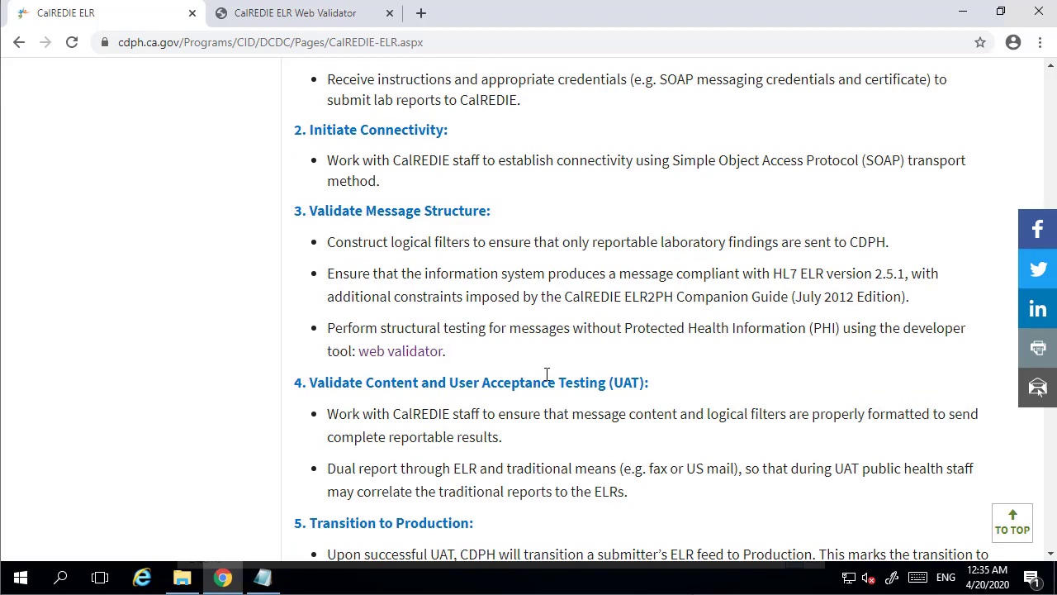
{"action": "scroll", "scroll_direction": "down", "scroll_amount": 3}
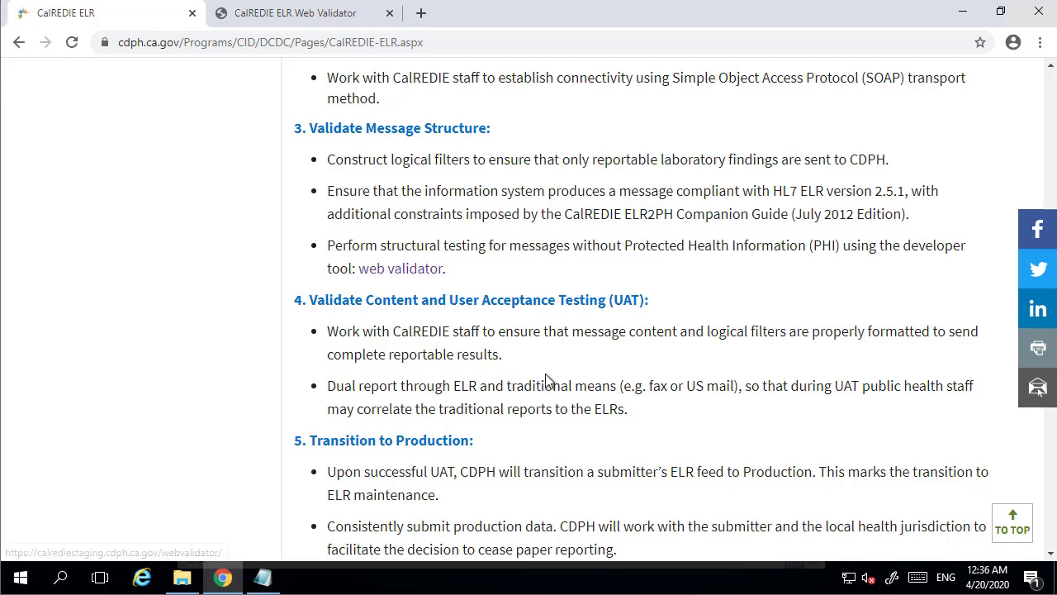
Open temp.csv from the Sample folder in Notepad, review the patient rows, then close it
{"action": "left_click", "coordinate": [181, 577]}
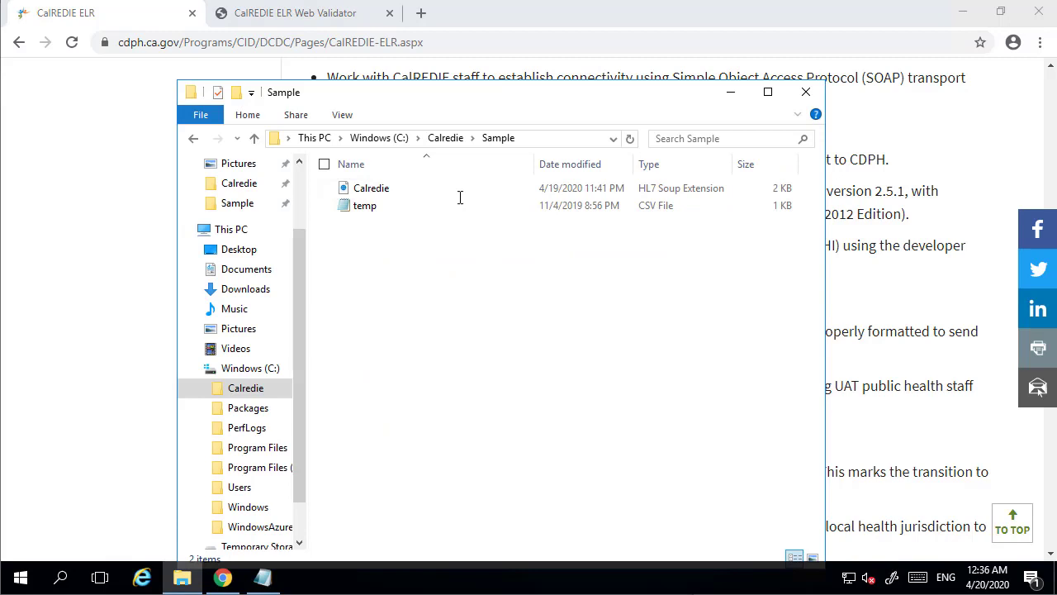
{"action": "left_click", "coordinate": [364, 205]}
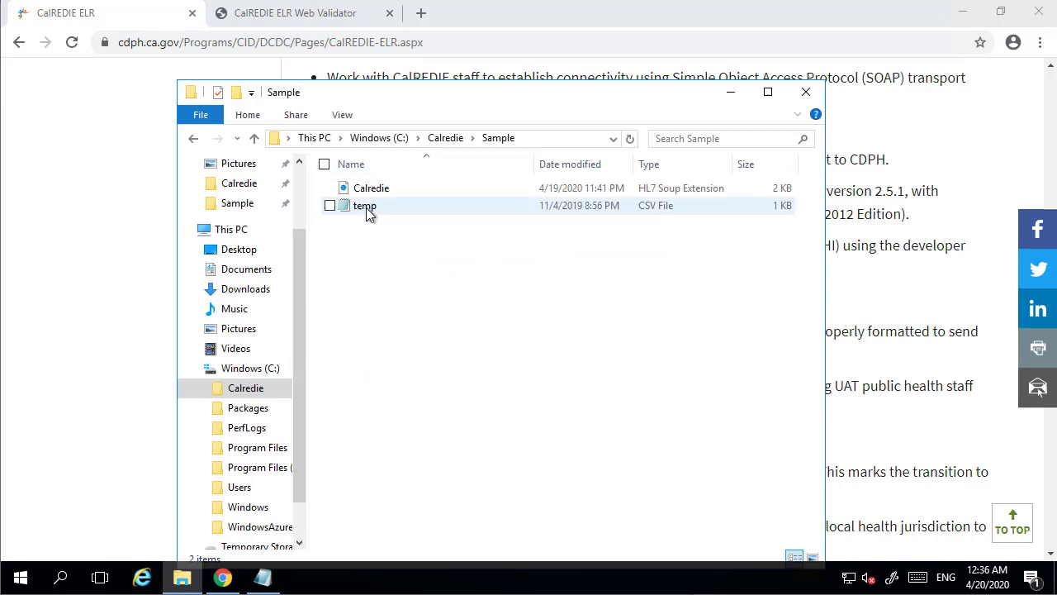
{"action": "double_click", "coordinate": [363, 205]}
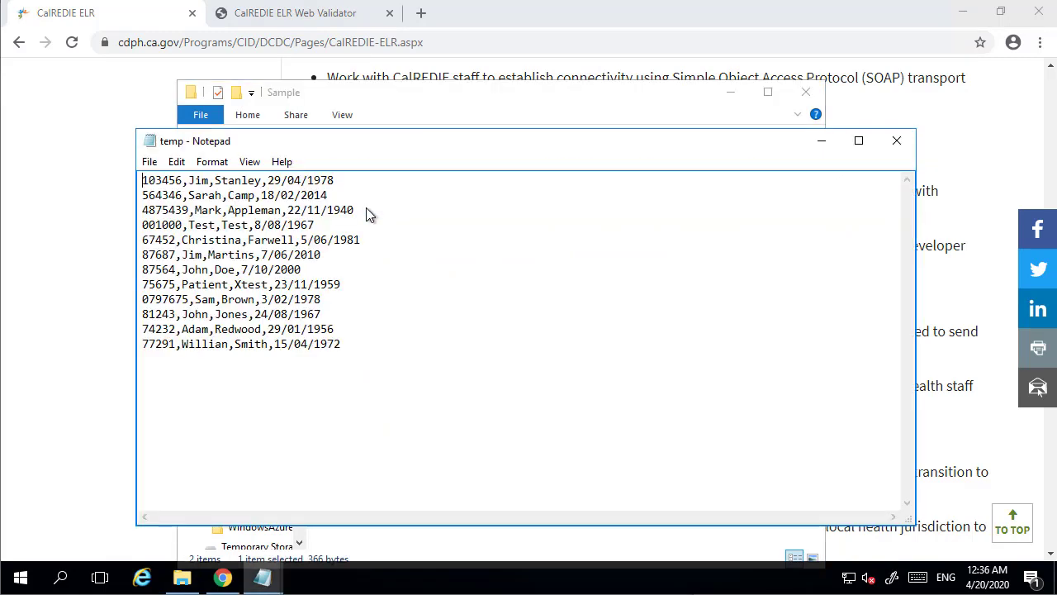
{"action": "mouse_move", "coordinate": [356, 183]}
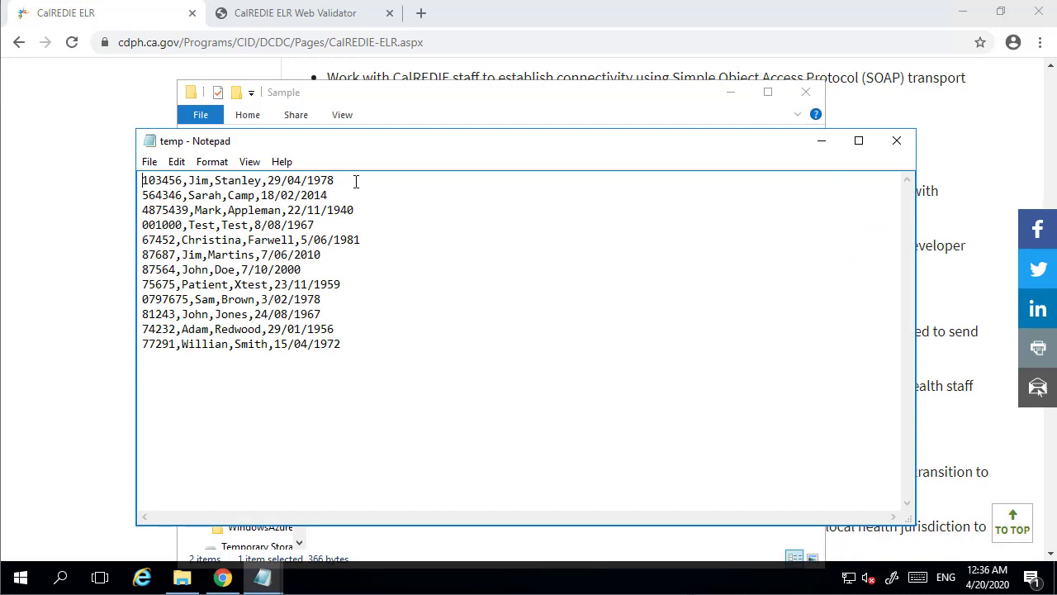
{"action": "left_click_drag", "start_coordinate": [142, 195], "coordinate": [327, 194]}
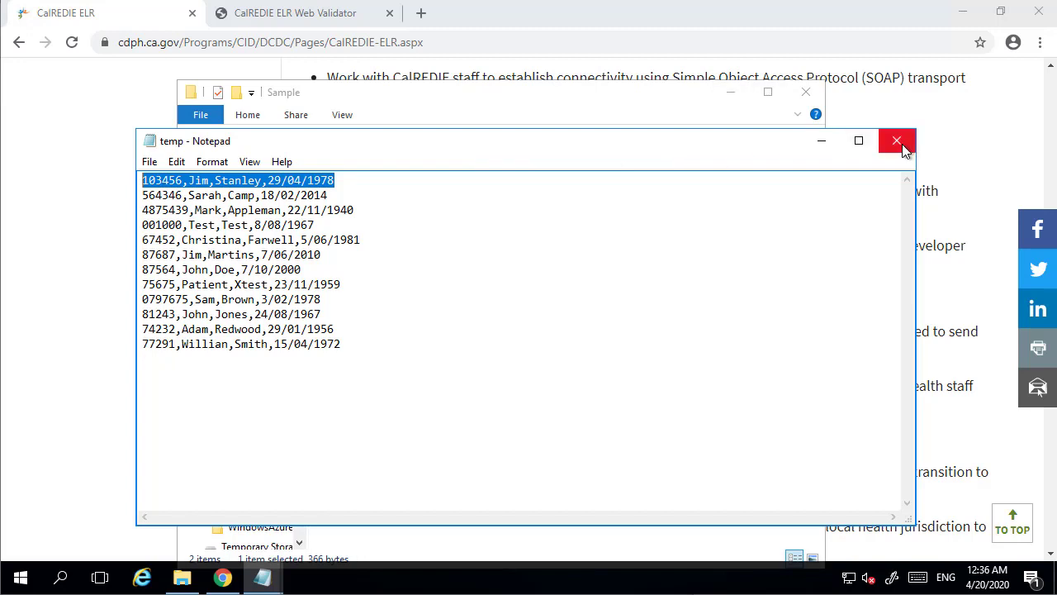
{"action": "left_click", "coordinate": [897, 140]}
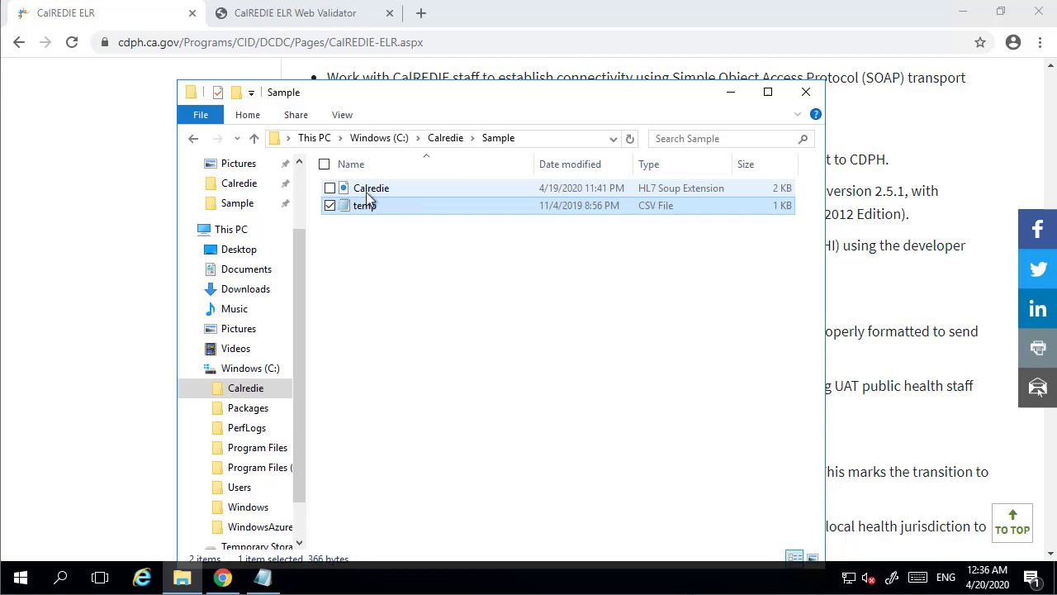
Open Calredie.hl7 in HL7 Soup to view the unsolicited observation result, then open Start
{"action": "left_click", "coordinate": [372, 187]}
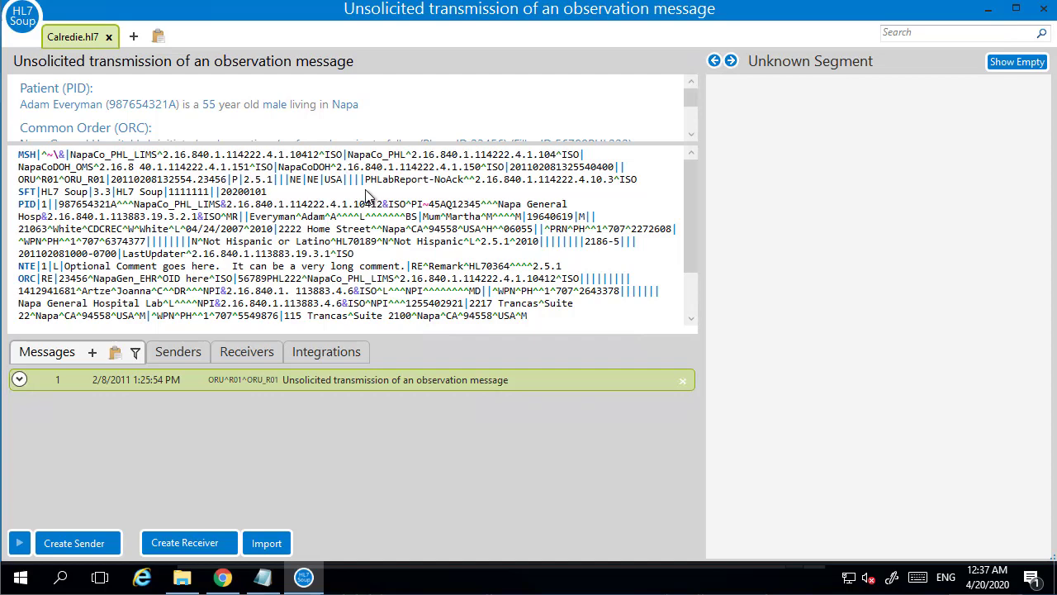
{"action": "left_click", "coordinate": [19, 576]}
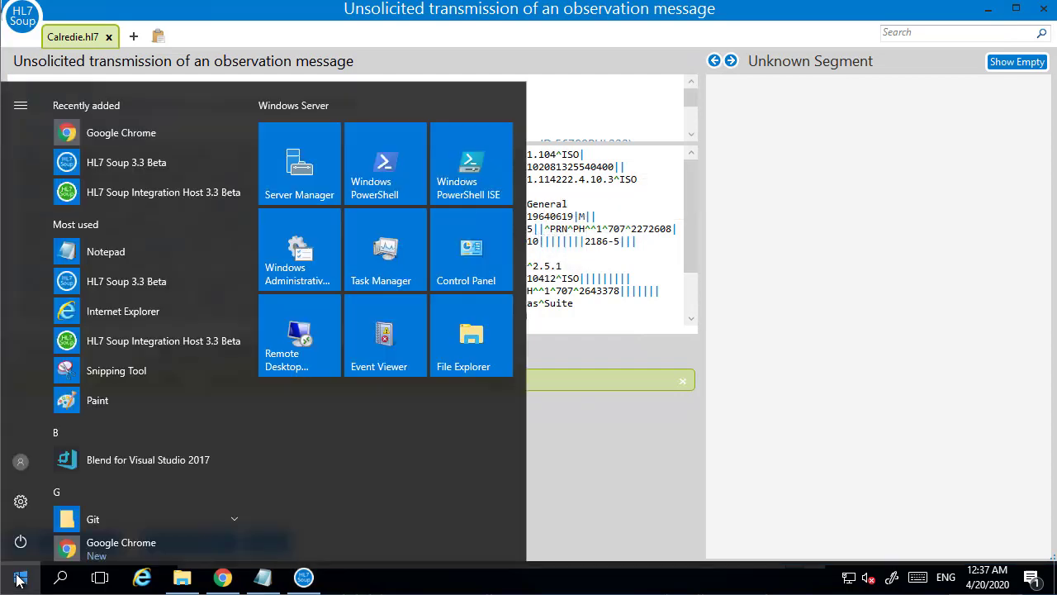
Launch Integration Host and add a Directory Scanner on c:\calredie with file filter *.csv
{"action": "left_click", "coordinate": [19, 577]}
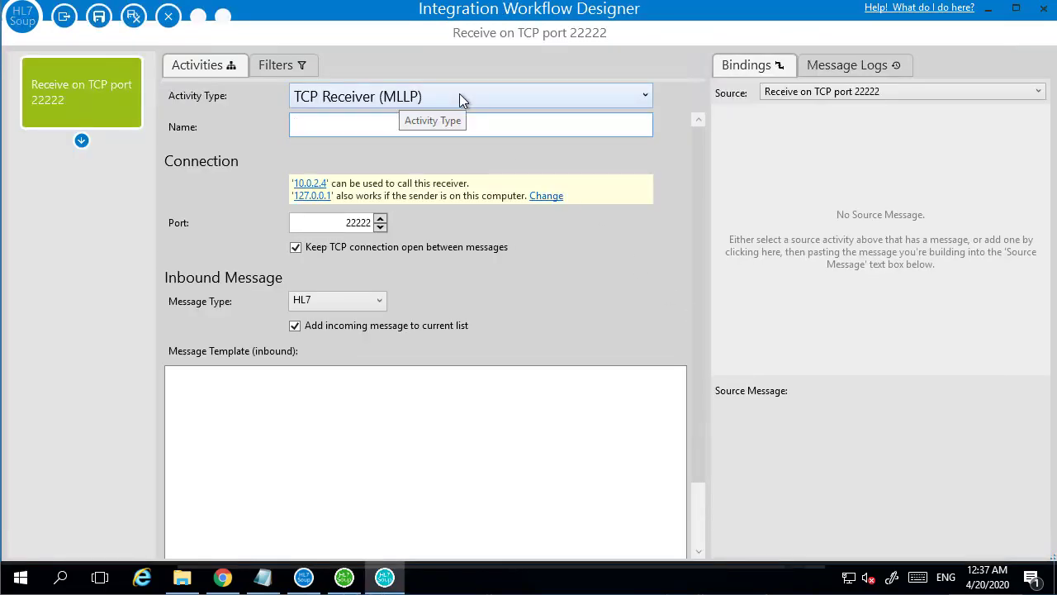
{"action": "left_click", "coordinate": [470, 96]}
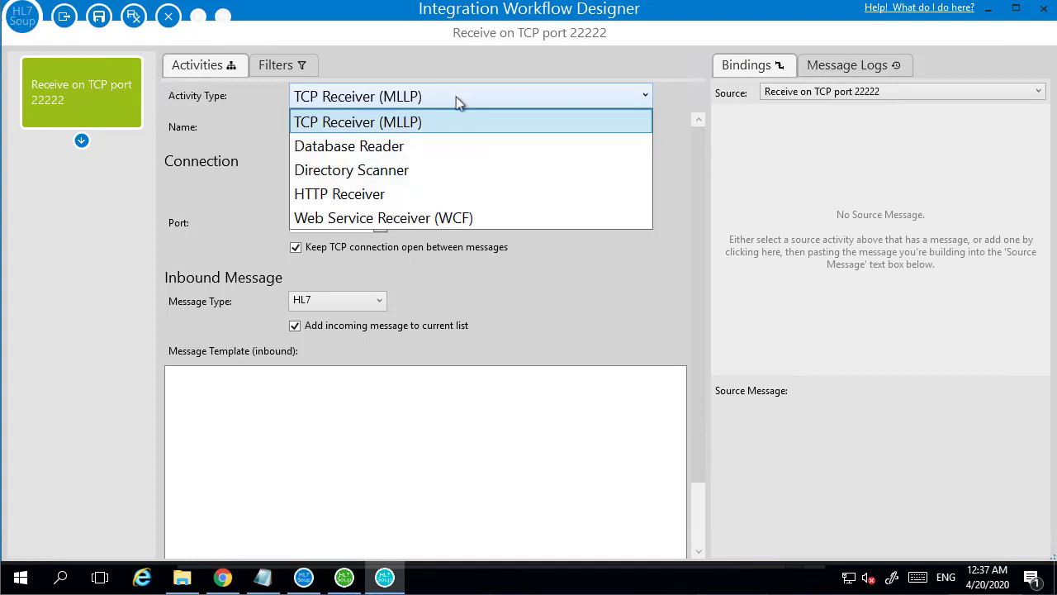
{"action": "left_click", "coordinate": [351, 169]}
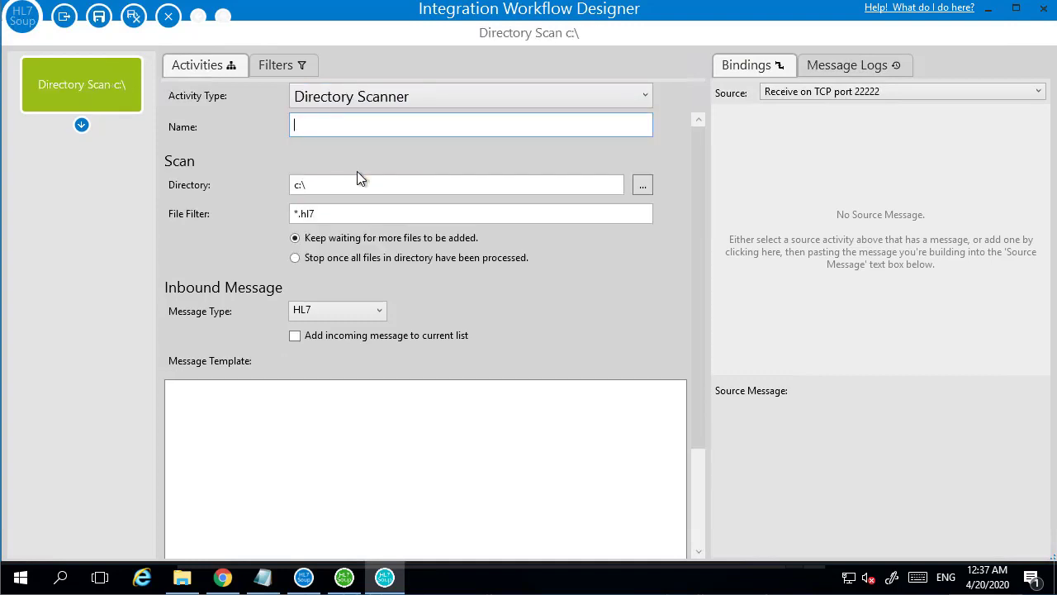
{"action": "left_click", "coordinate": [455, 184]}
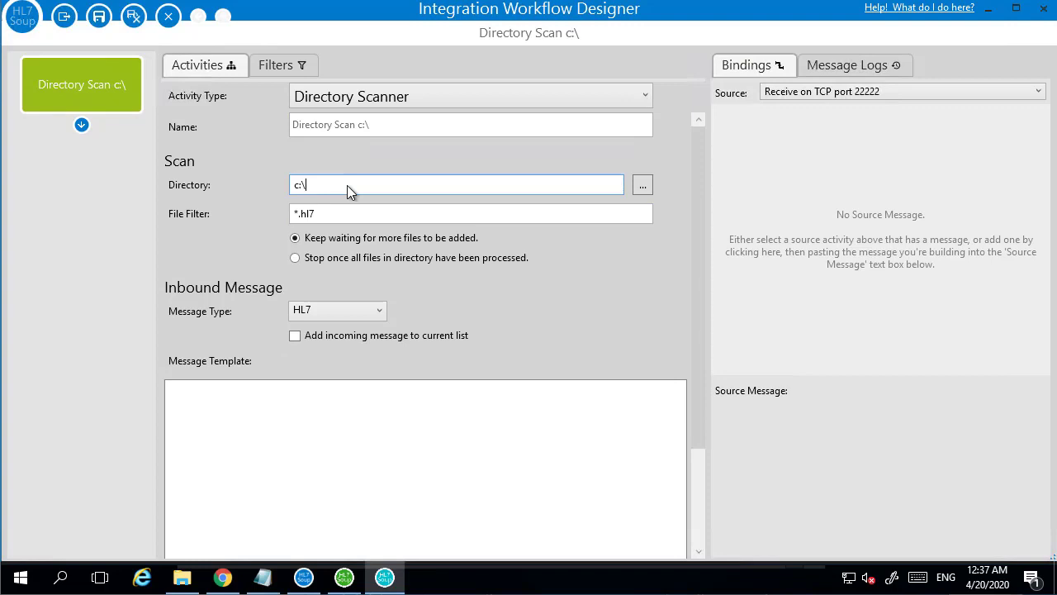
{"action": "type", "text": "calred"}
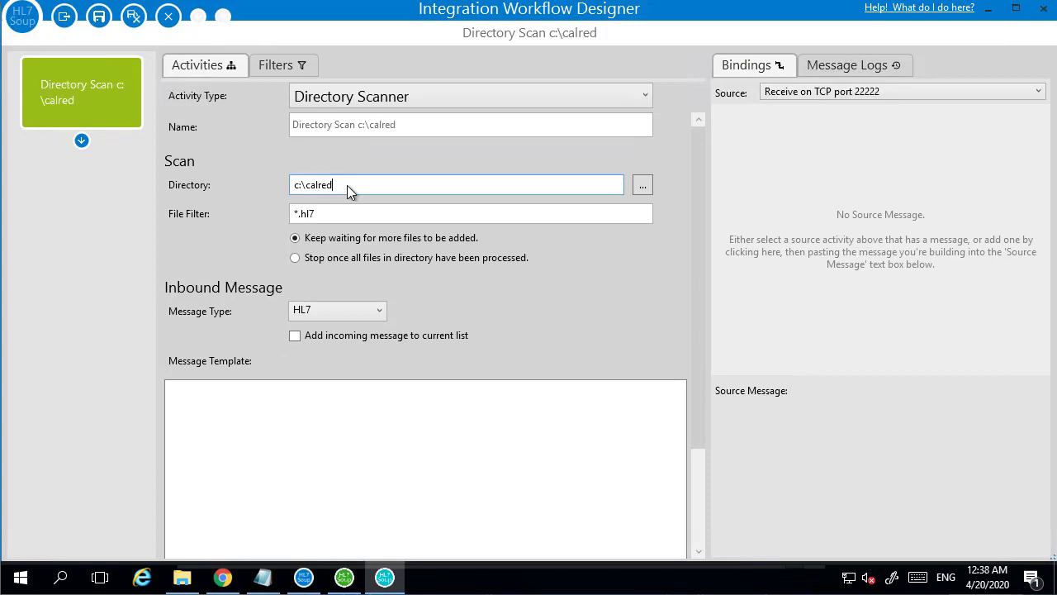
{"action": "type", "text": "ie"}
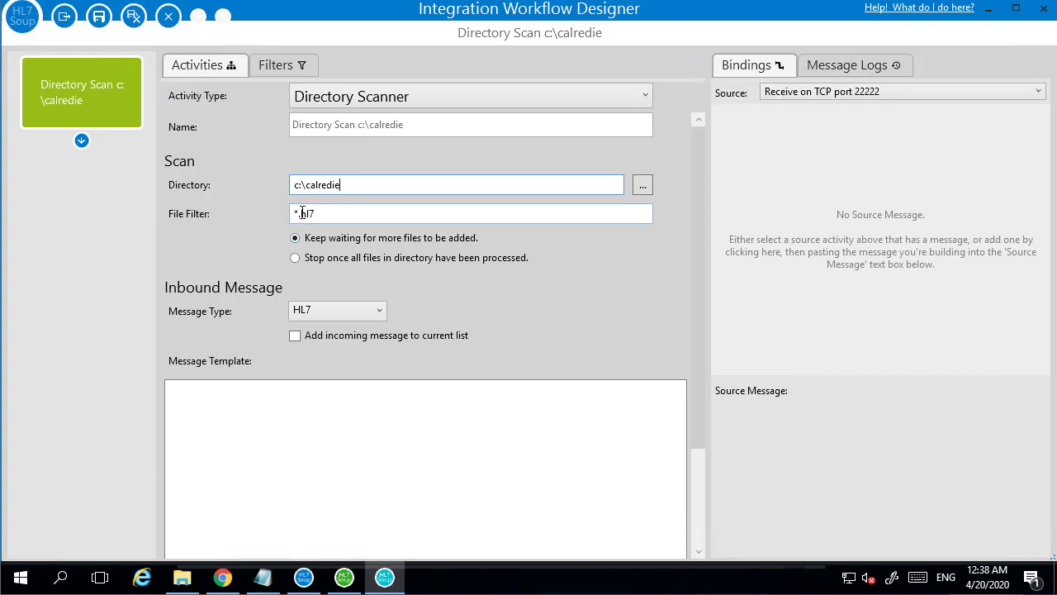
{"action": "type", "text": "*.csv"}
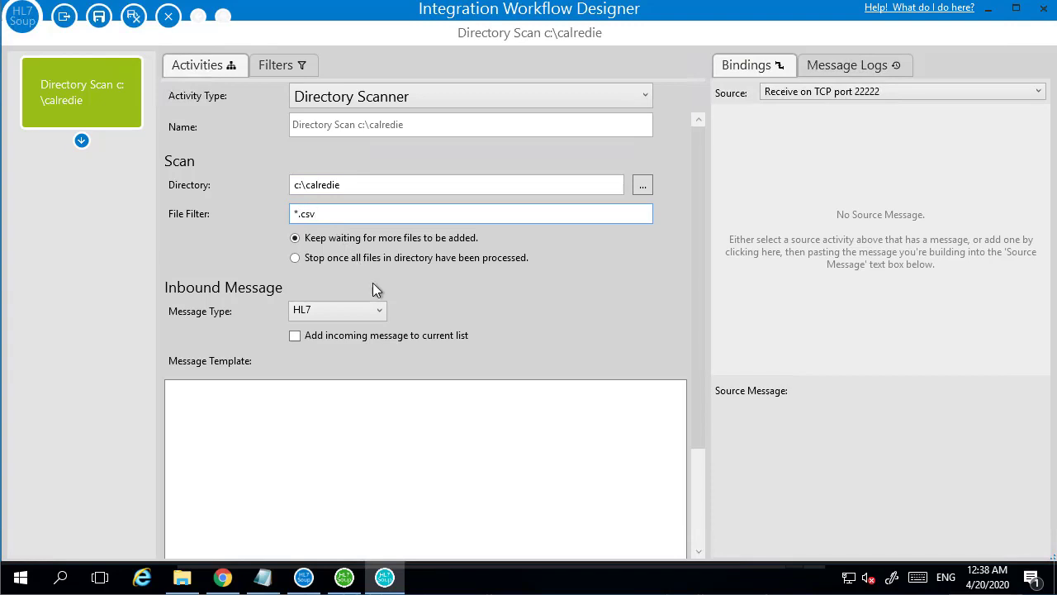
Set the inbound message type to CSV with template ID,Firstname,LastName,DOB
{"action": "left_click", "coordinate": [336, 310]}
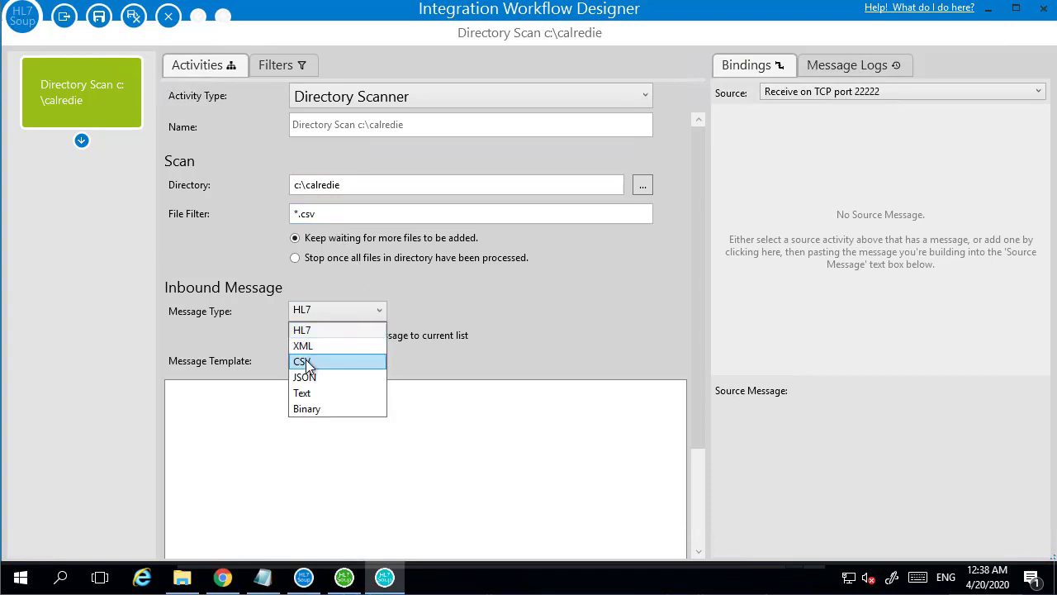
{"action": "left_click", "coordinate": [303, 361]}
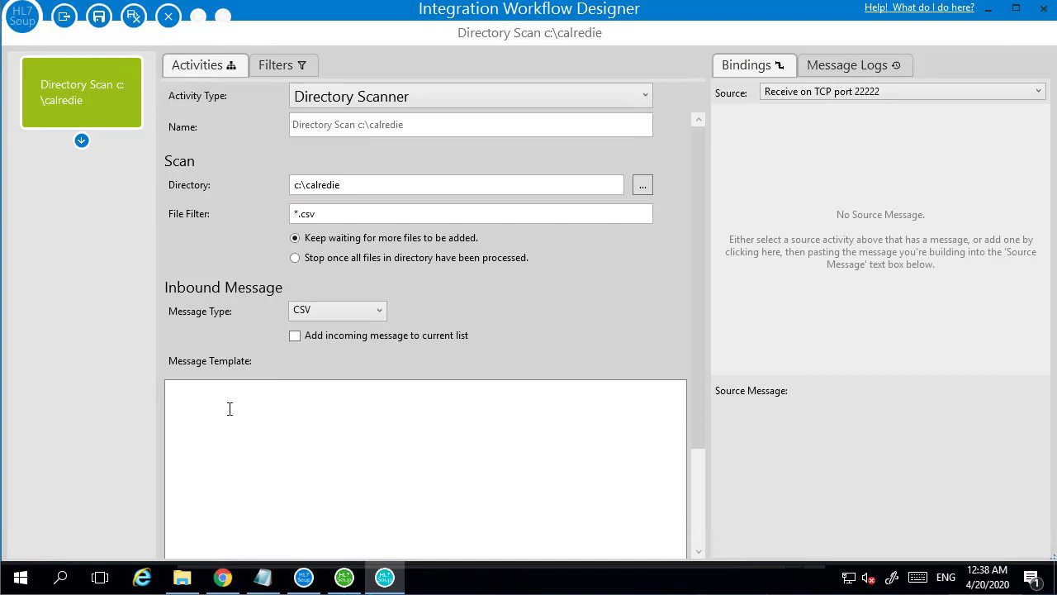
{"action": "type", "text": "ID,"}
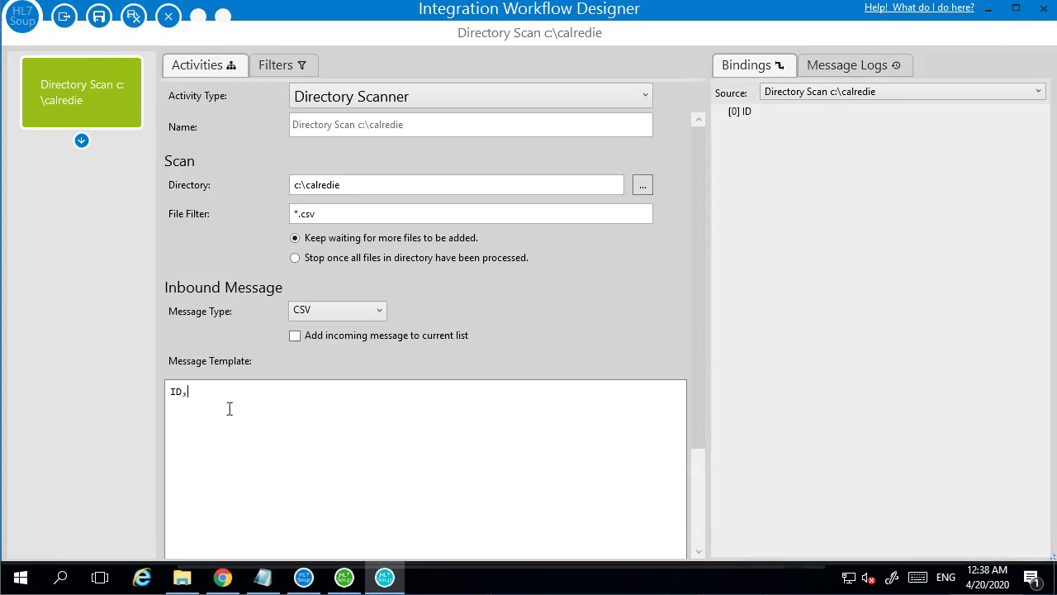
{"action": "type", "text": "Firstname,LastName,DOB"}
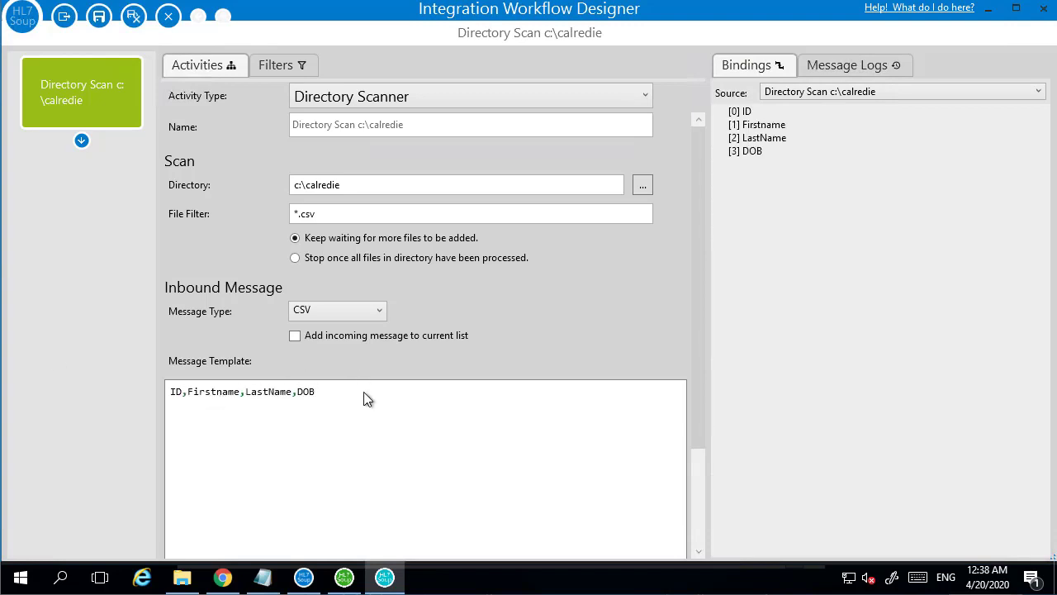
{"action": "left_click", "coordinate": [363, 445]}
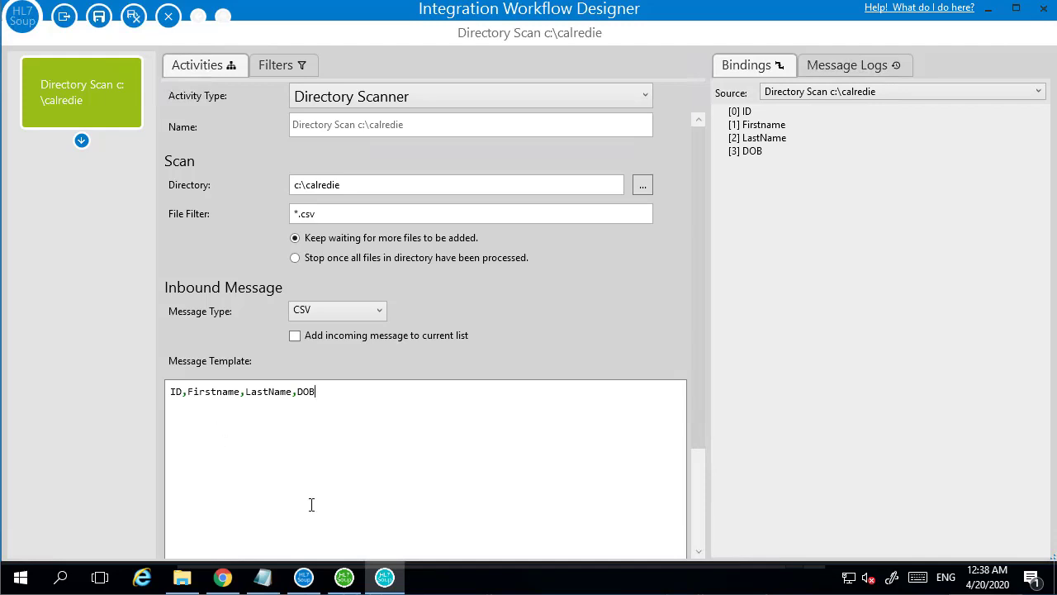
{"action": "mouse_move", "coordinate": [617, 335]}
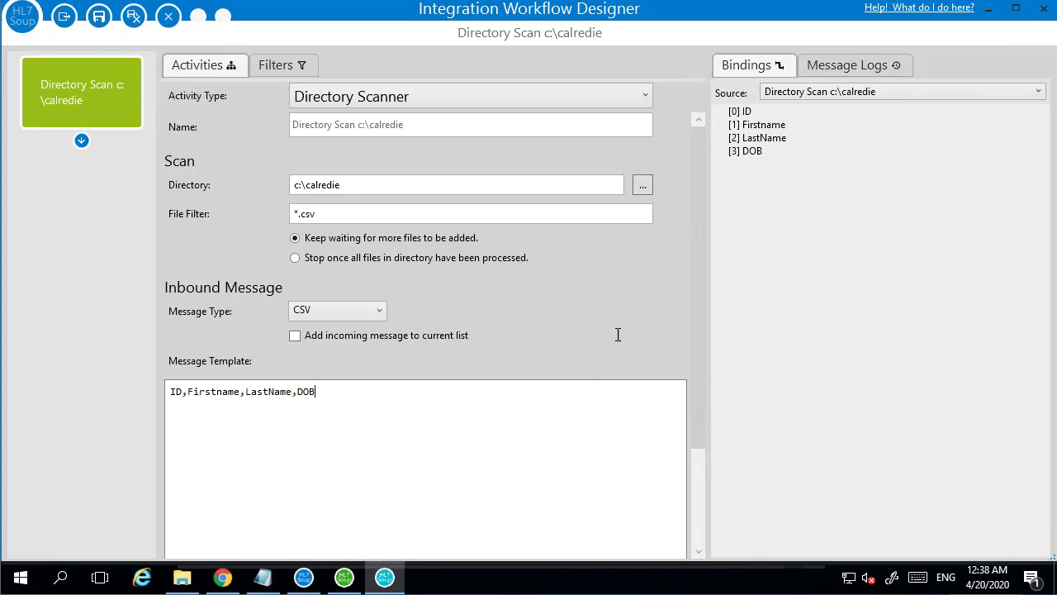
{"action": "scroll", "scroll_direction": "down", "scroll_amount": 3}
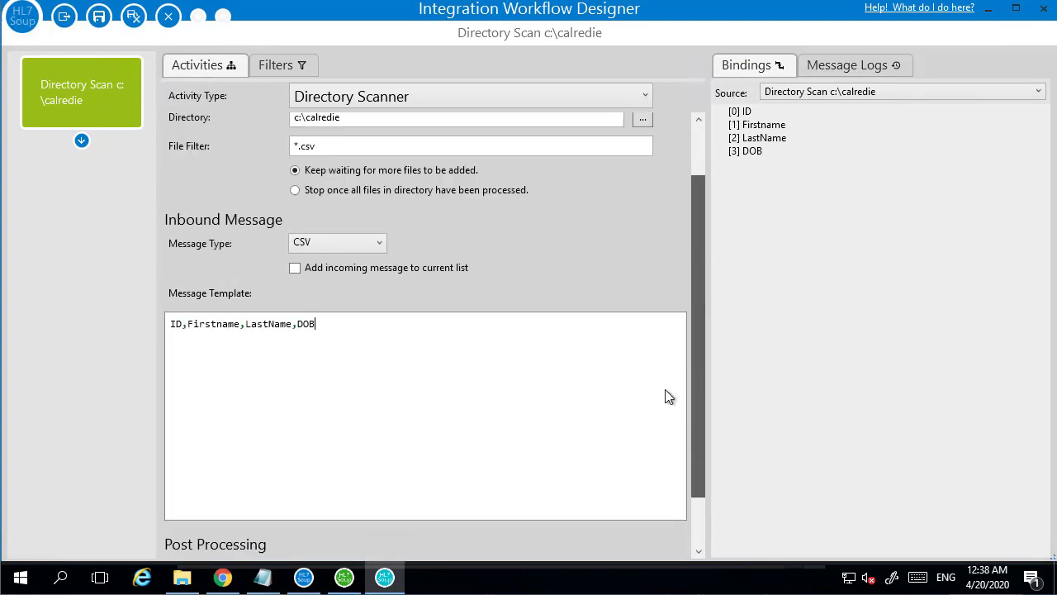
{"action": "scroll", "scroll_direction": "down", "scroll_amount": 3}
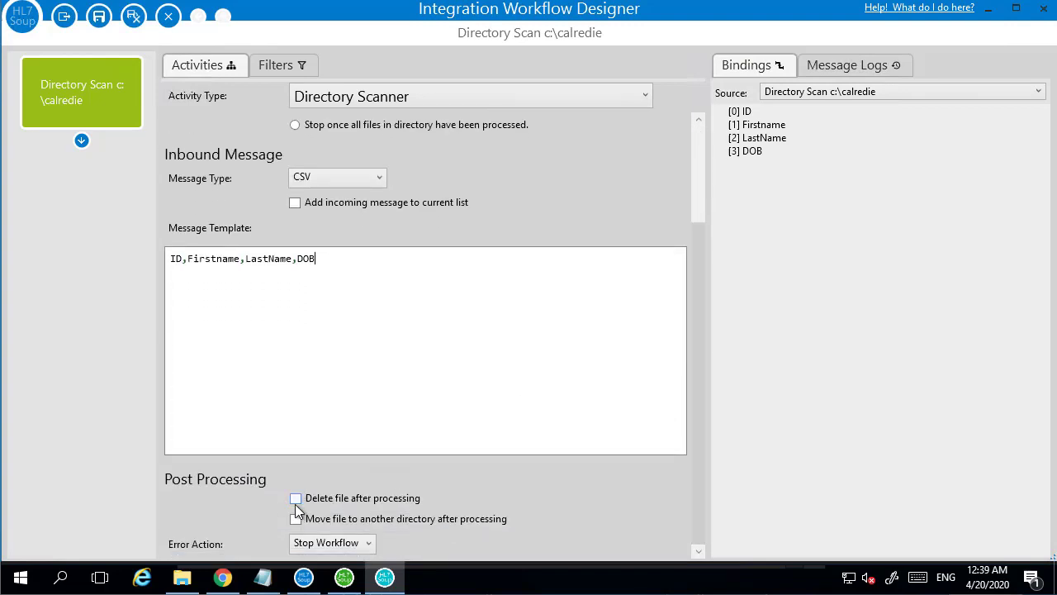
Make the second activity a File Writer to c:\calredie\test.hl7, moving files to c:\calredie\process
{"action": "left_click", "coordinate": [295, 498]}
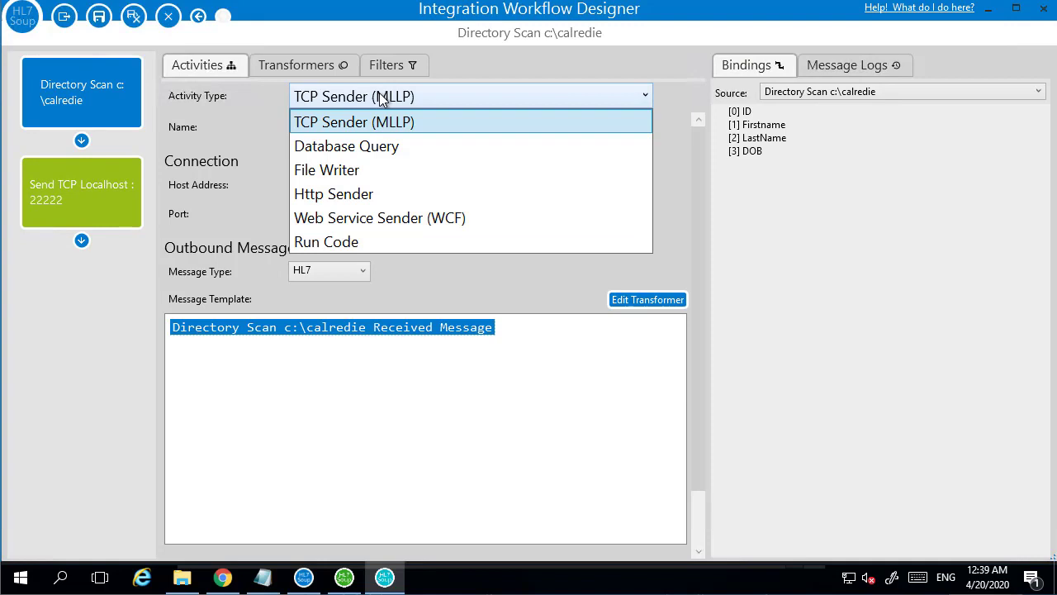
{"action": "left_click", "coordinate": [354, 121]}
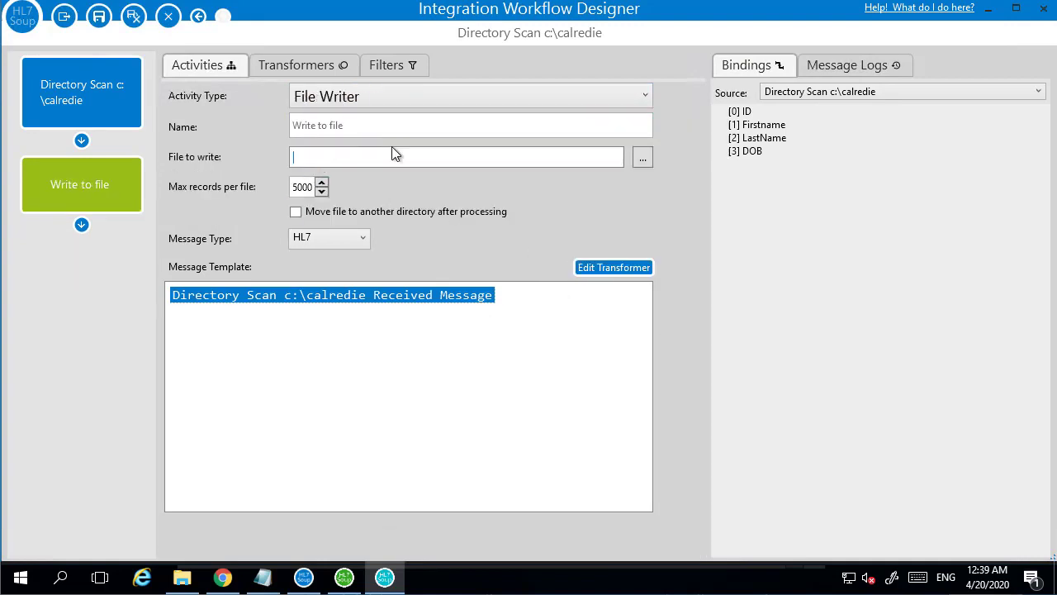
{"action": "type", "text": "c:\\"}
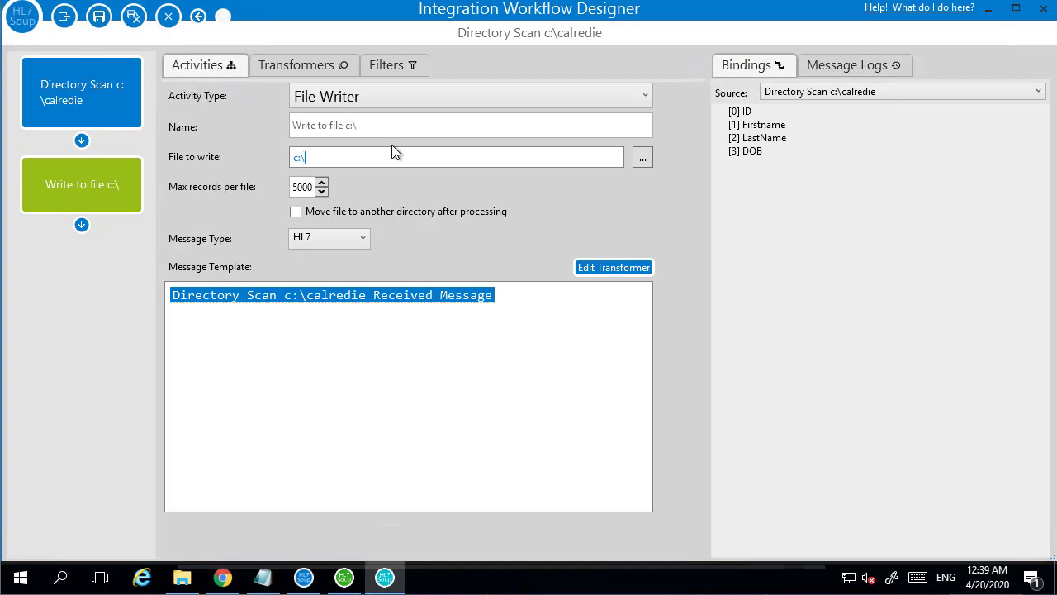
{"action": "type", "text": "calredie\\test."}
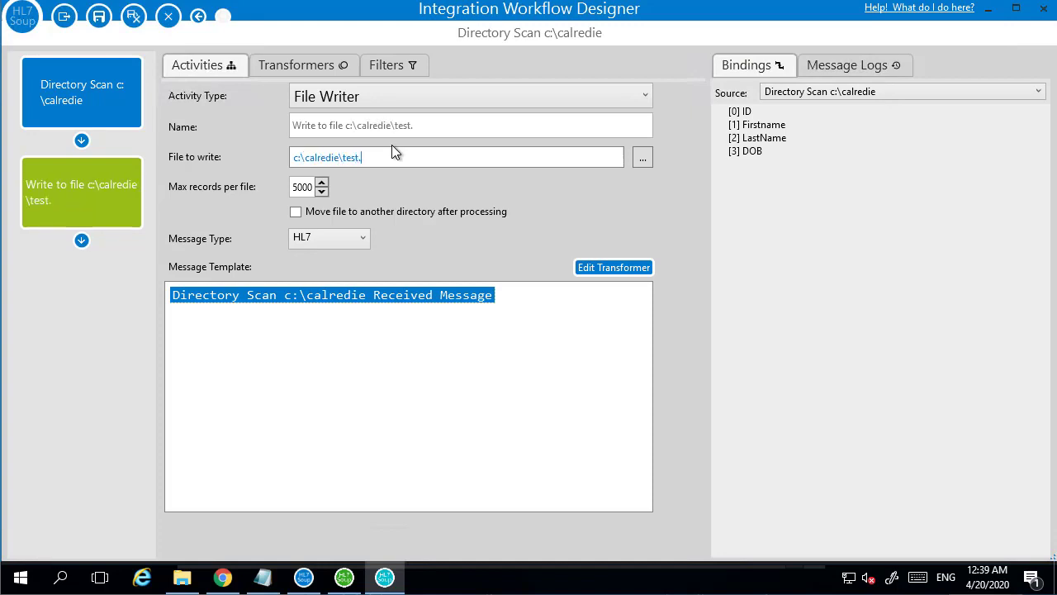
{"action": "type", "text": "hl7"}
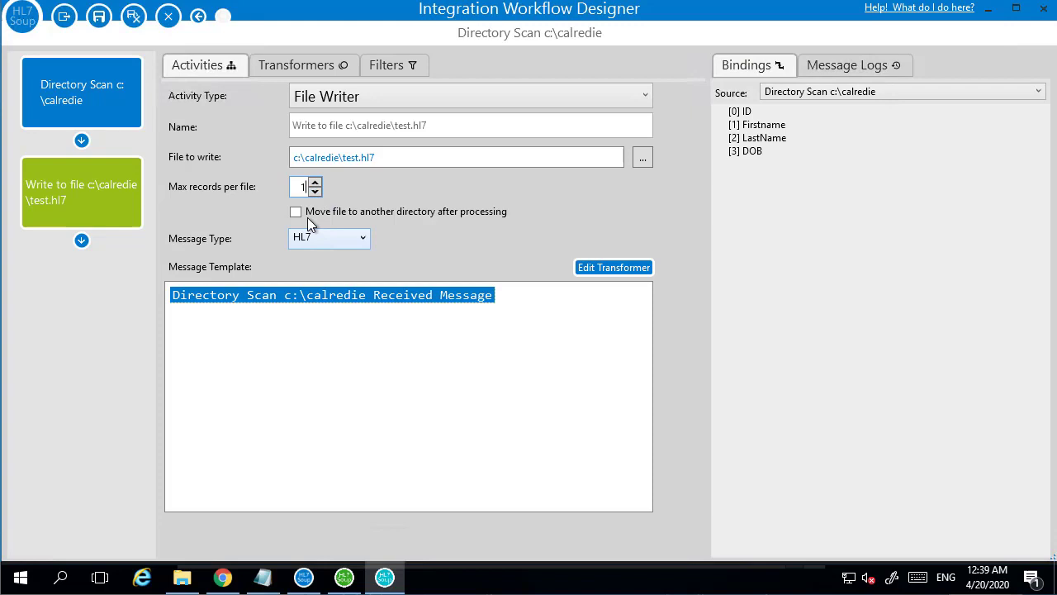
{"action": "left_click", "coordinate": [295, 211]}
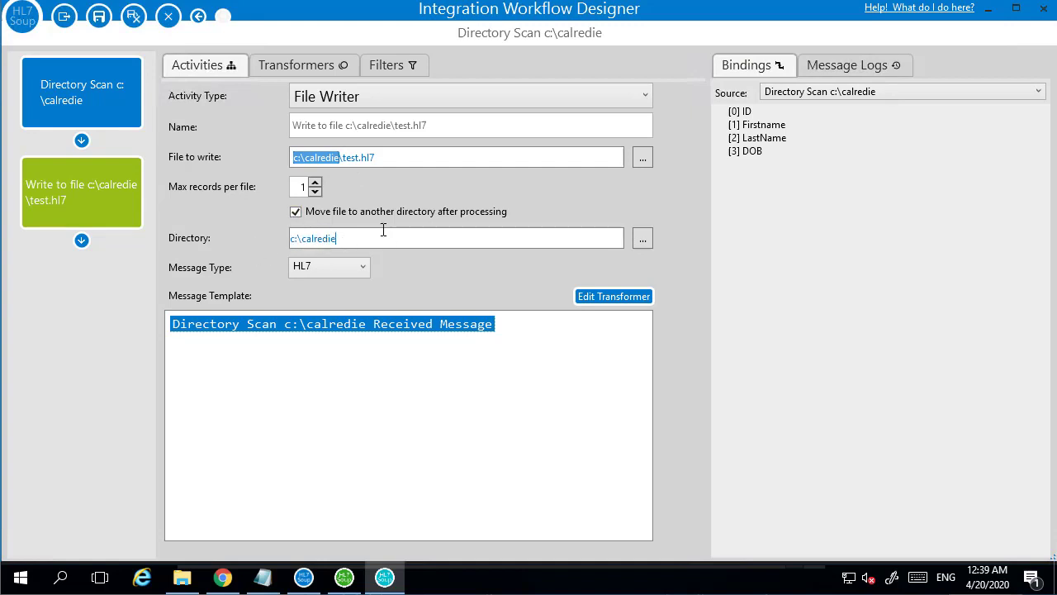
{"action": "type", "text": "\\pro"}
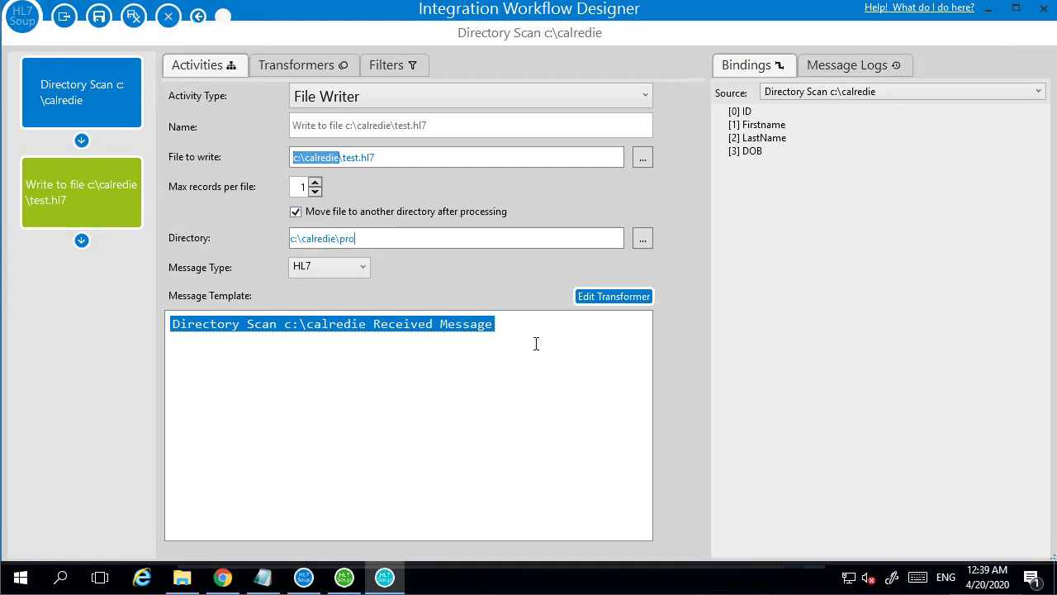
{"action": "type", "text": "cess"}
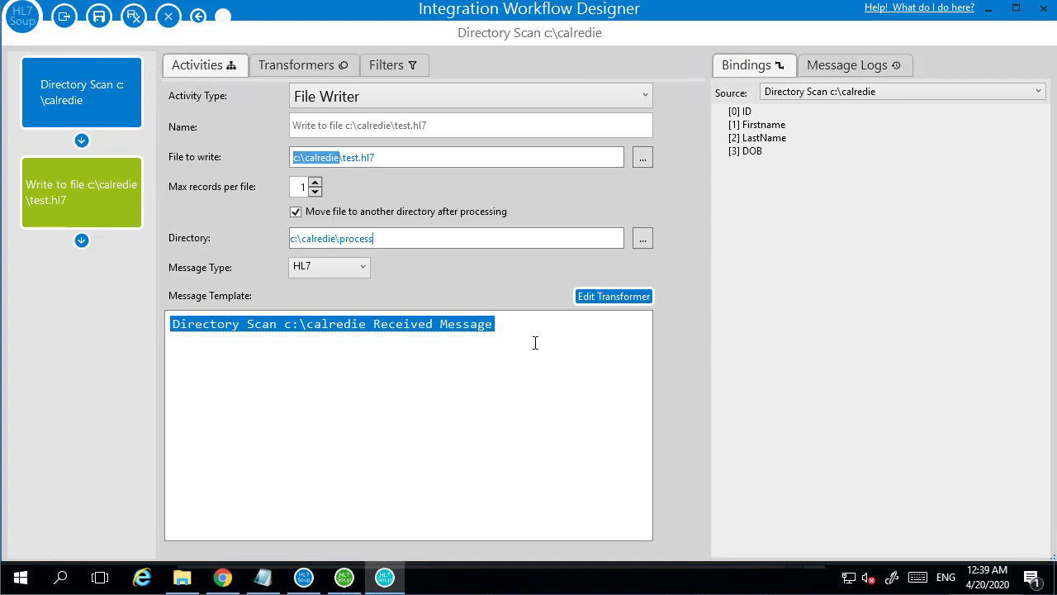
{"action": "mouse_move", "coordinate": [303, 429]}
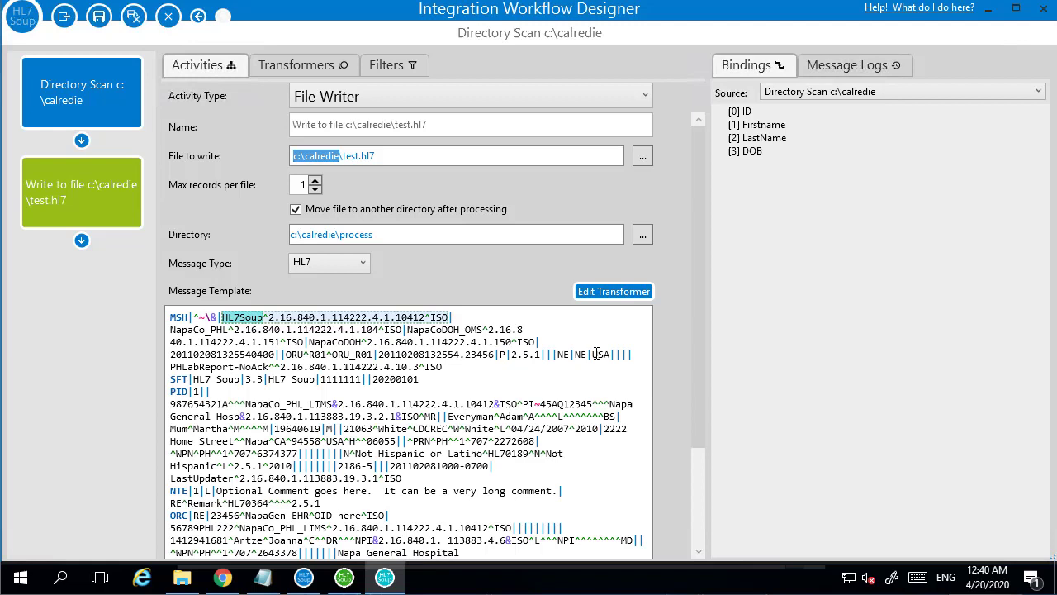
{"action": "mouse_move", "coordinate": [601, 355]}
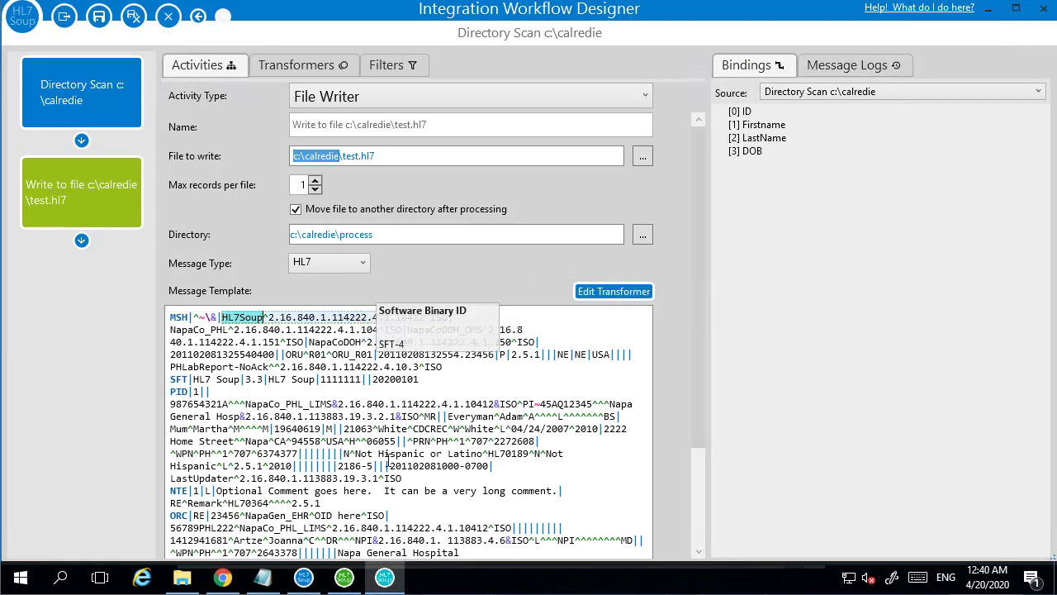
{"action": "mouse_move", "coordinate": [409, 525]}
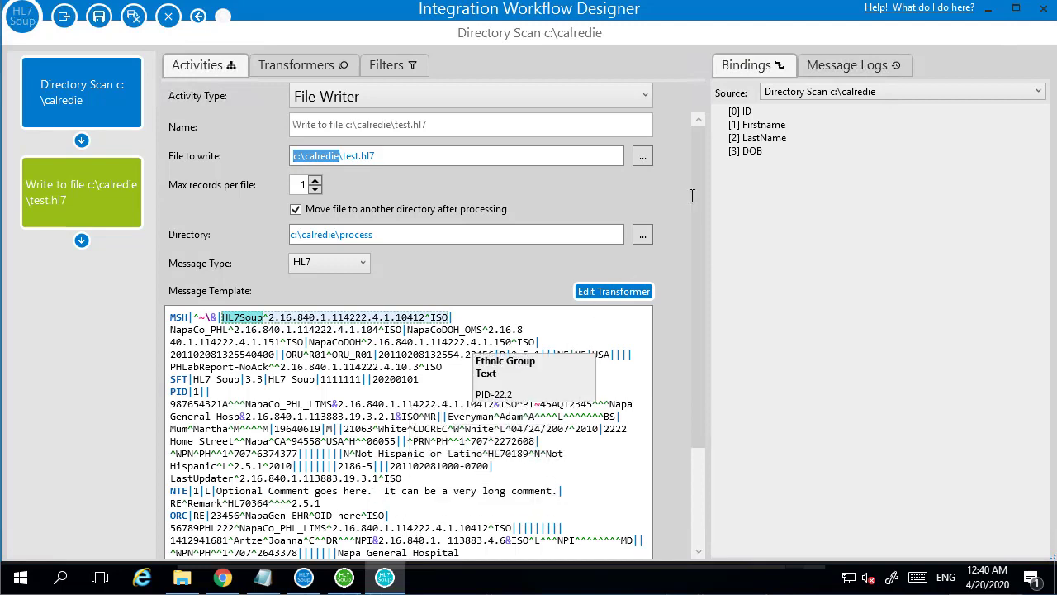
{"action": "mouse_move", "coordinate": [413, 412]}
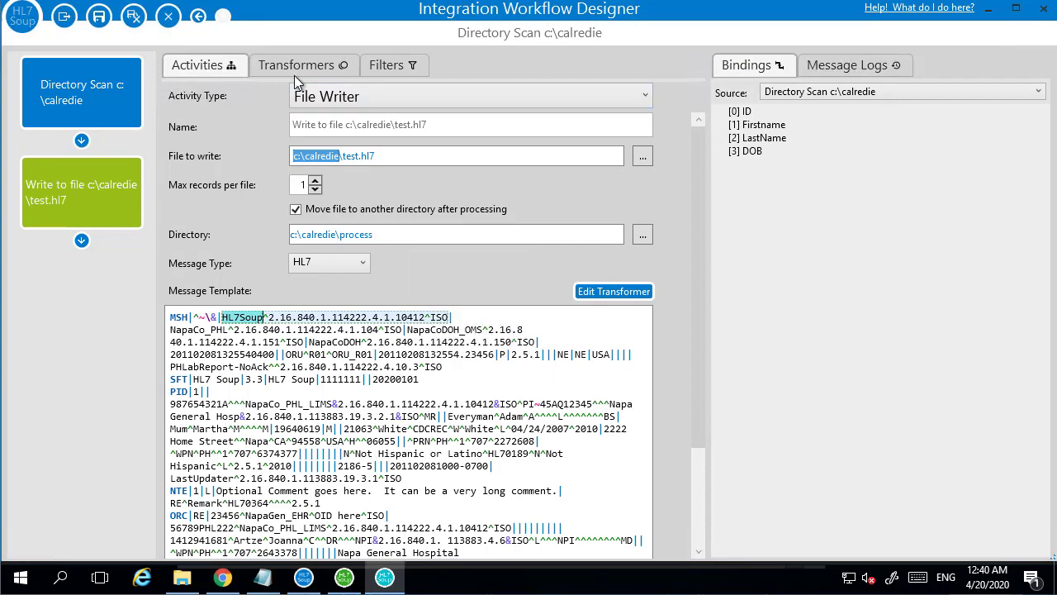
In Transformers, drag ID→PID-2, Firstname→PID-5.2, LastName→PID-5.1 and DOB→PID-7
{"action": "left_click", "coordinate": [295, 65]}
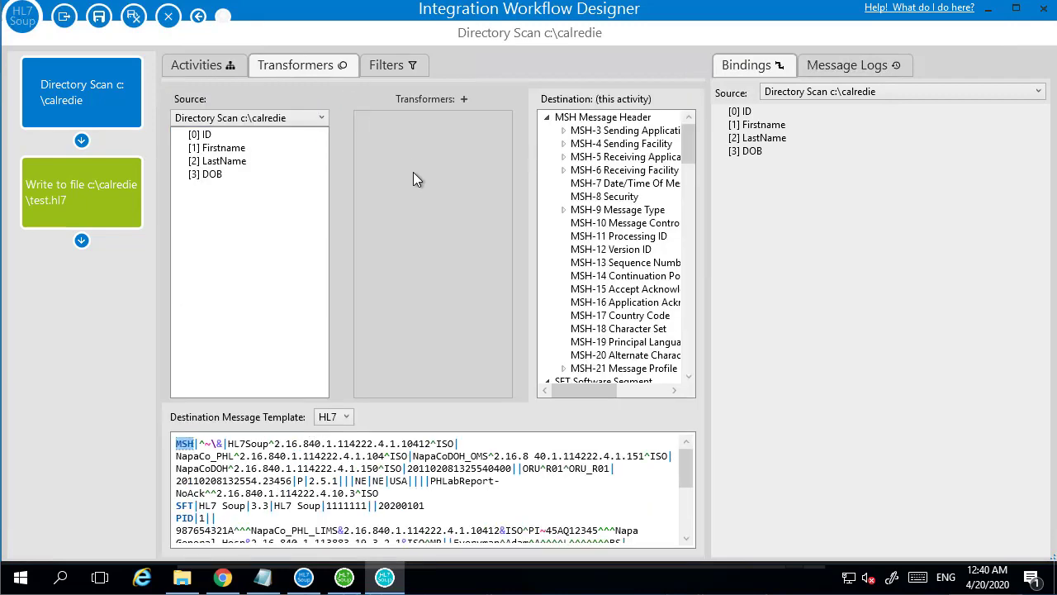
{"action": "mouse_move", "coordinate": [262, 142]}
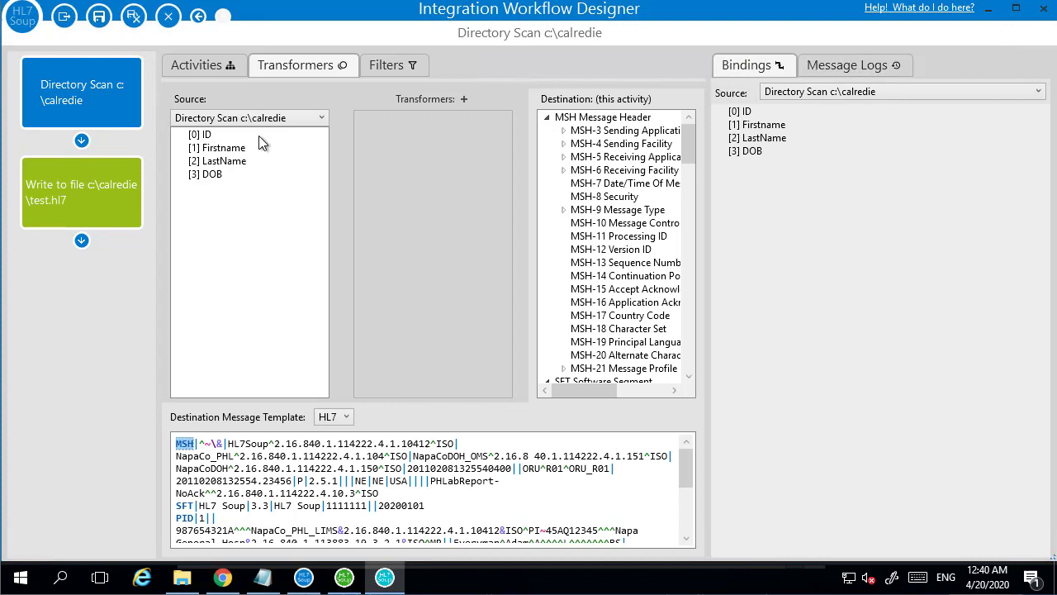
{"action": "mouse_move", "coordinate": [223, 181]}
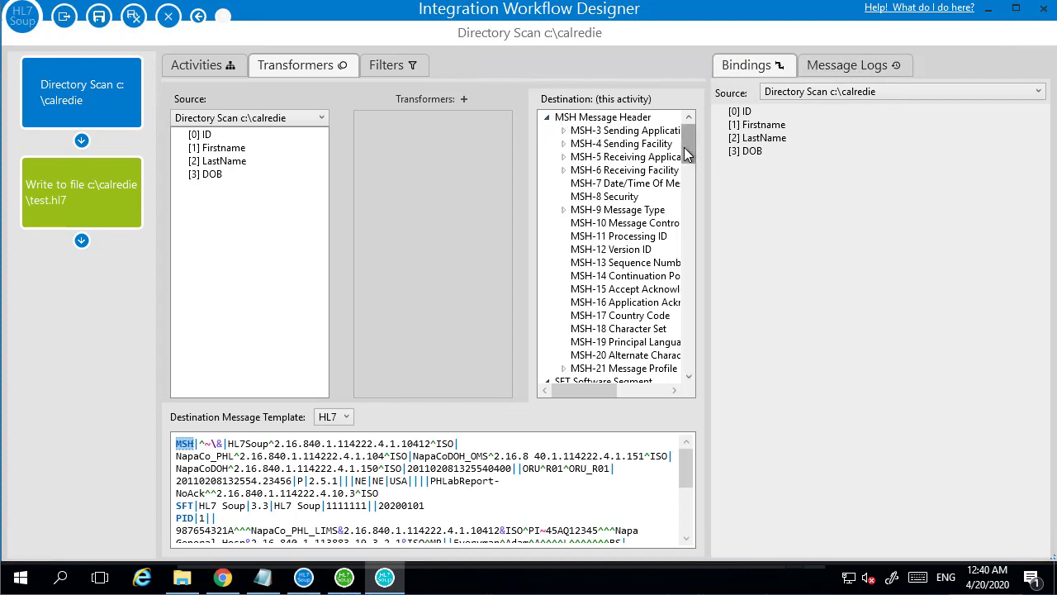
{"action": "scroll", "scroll_direction": "down", "scroll_amount": 3}
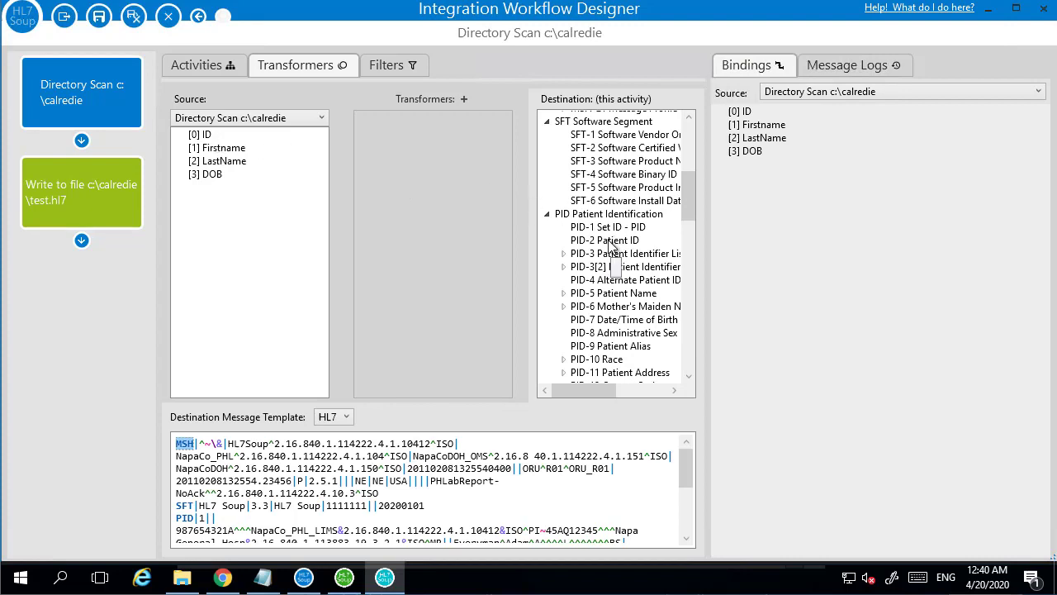
{"action": "left_click", "coordinate": [200, 134]}
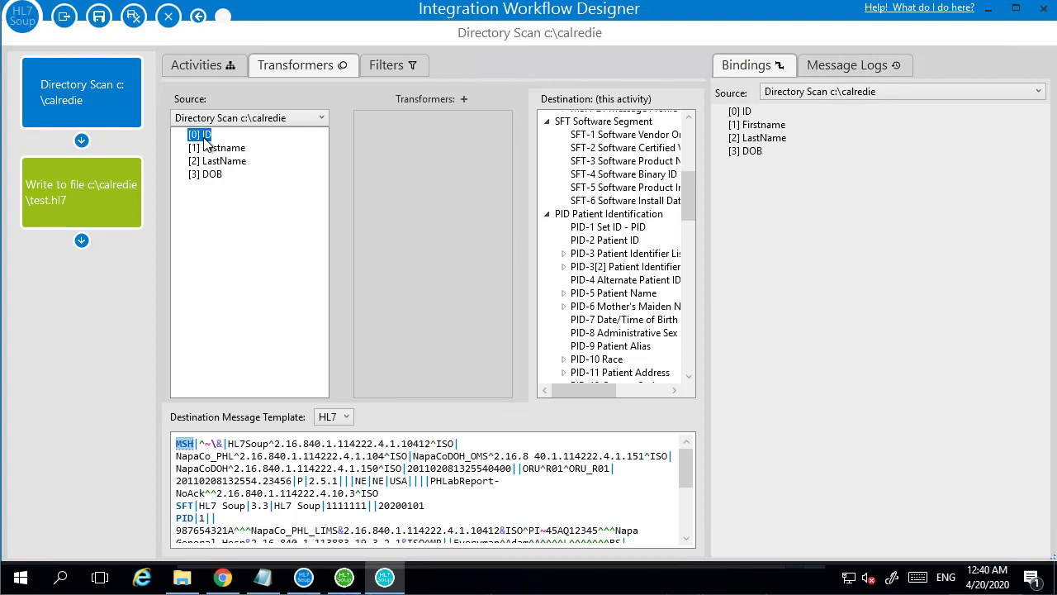
{"action": "mouse_move", "coordinate": [619, 244]}
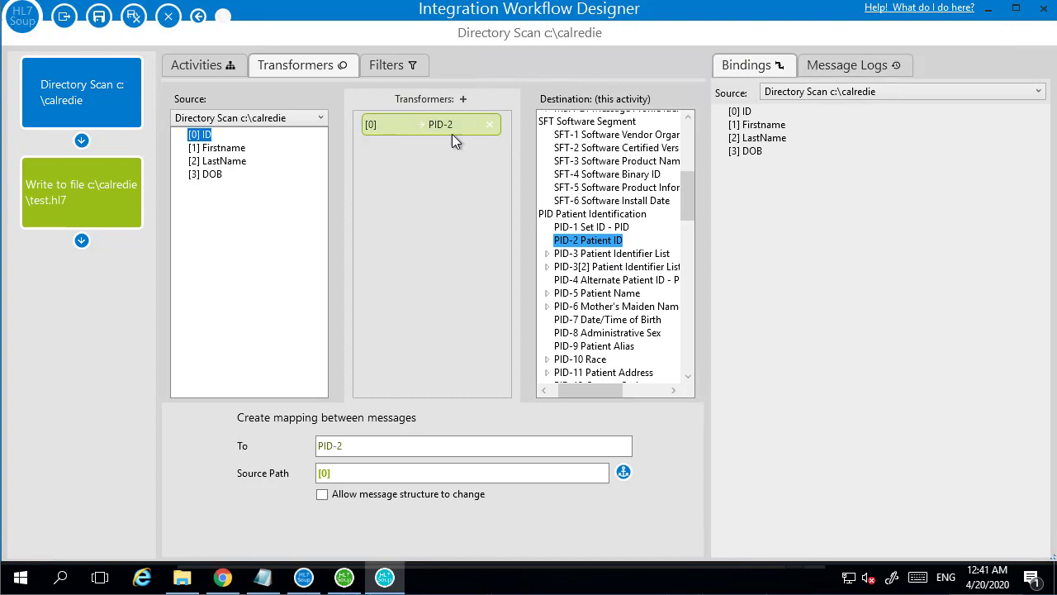
{"action": "mouse_move", "coordinate": [549, 299]}
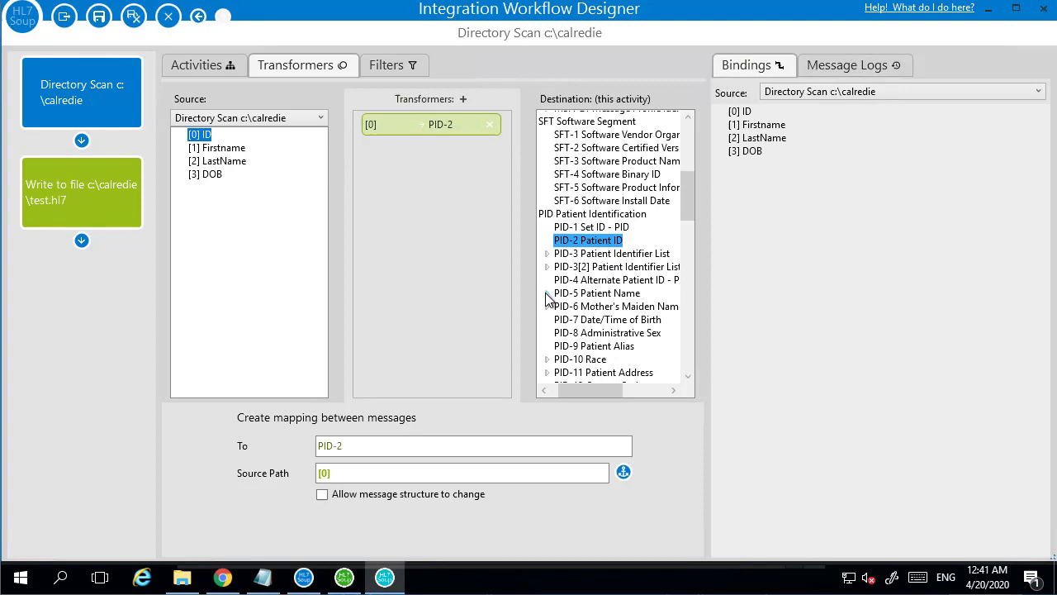
{"action": "left_click", "coordinate": [547, 294]}
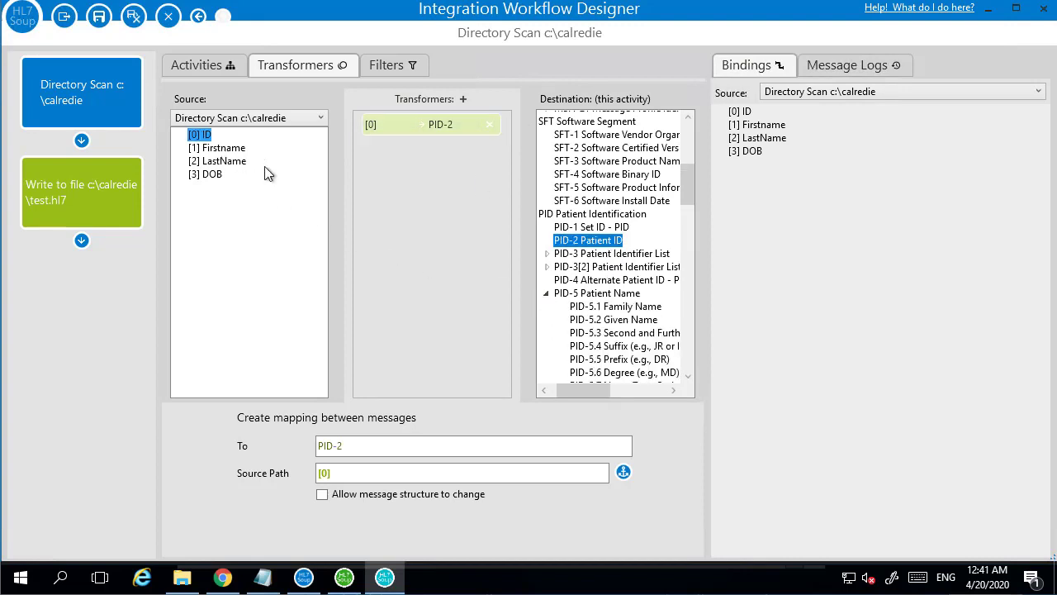
{"action": "left_click", "coordinate": [217, 147]}
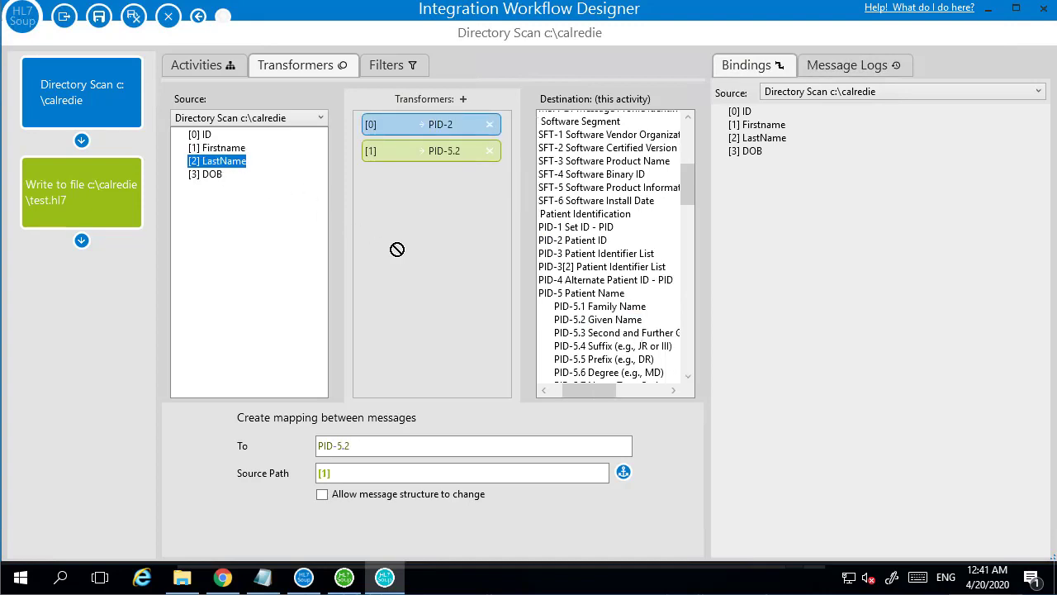
{"action": "left_click", "coordinate": [598, 305]}
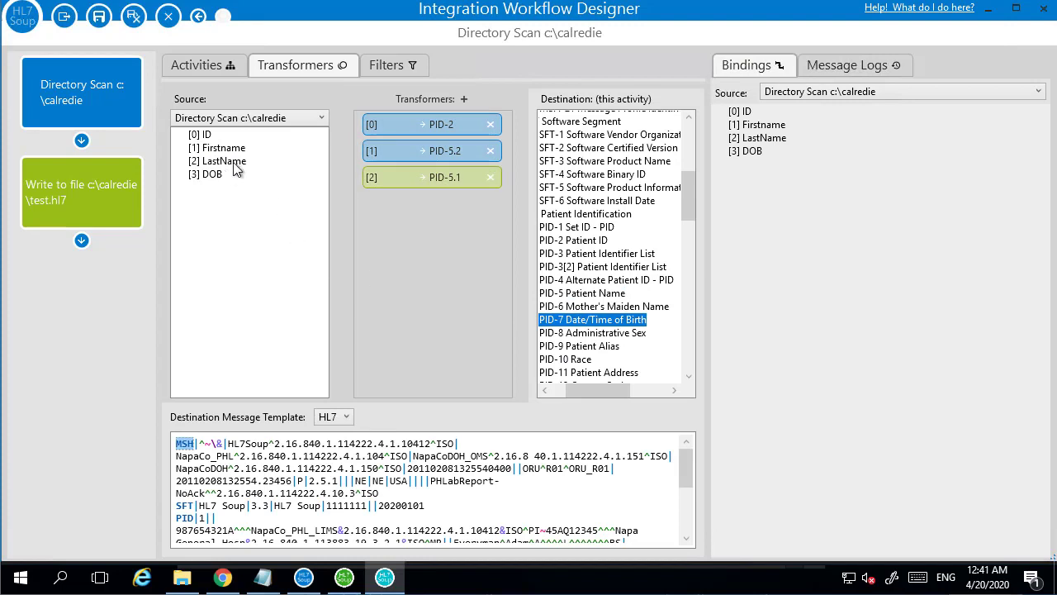
{"action": "left_click", "coordinate": [211, 173]}
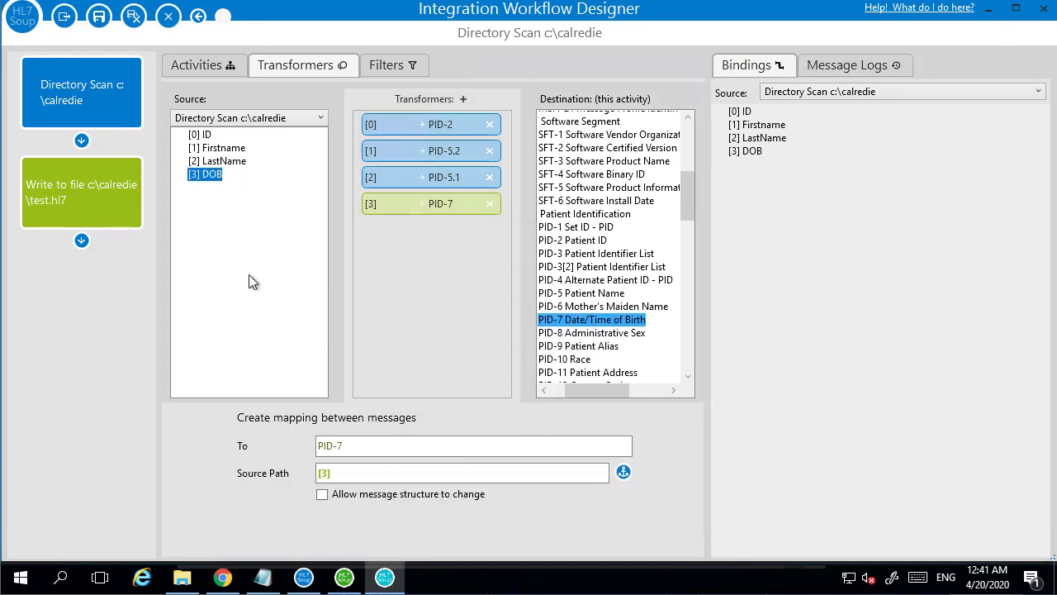
{"action": "mouse_move", "coordinate": [252, 382]}
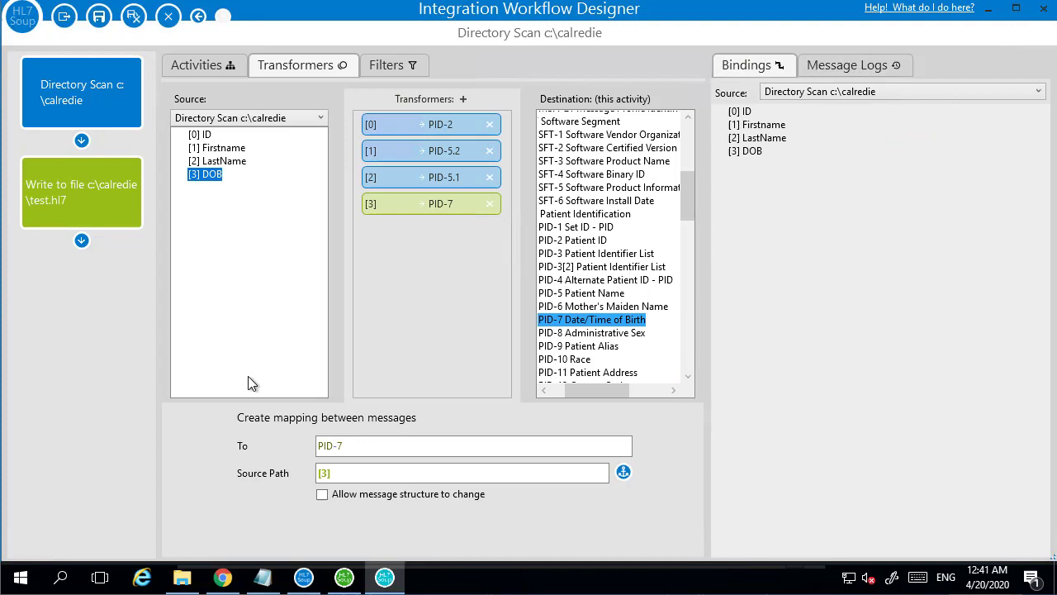
{"action": "mouse_move", "coordinate": [235, 75]}
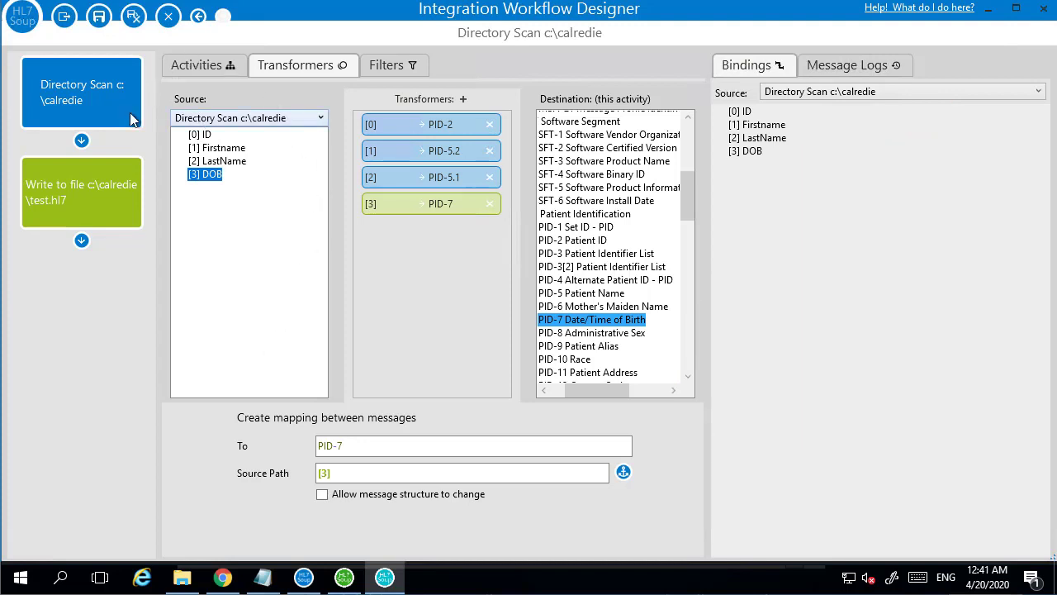
{"action": "mouse_move", "coordinate": [104, 91]}
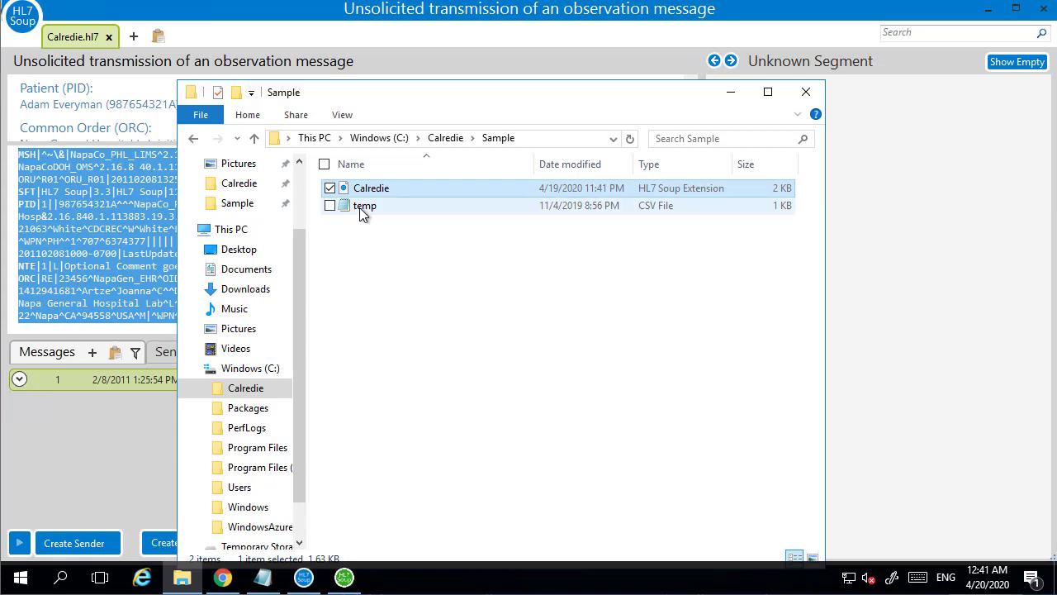
Open the C:\Calredie process folder containing the twelve generated test HL7 files
{"action": "right_click", "coordinate": [365, 205]}
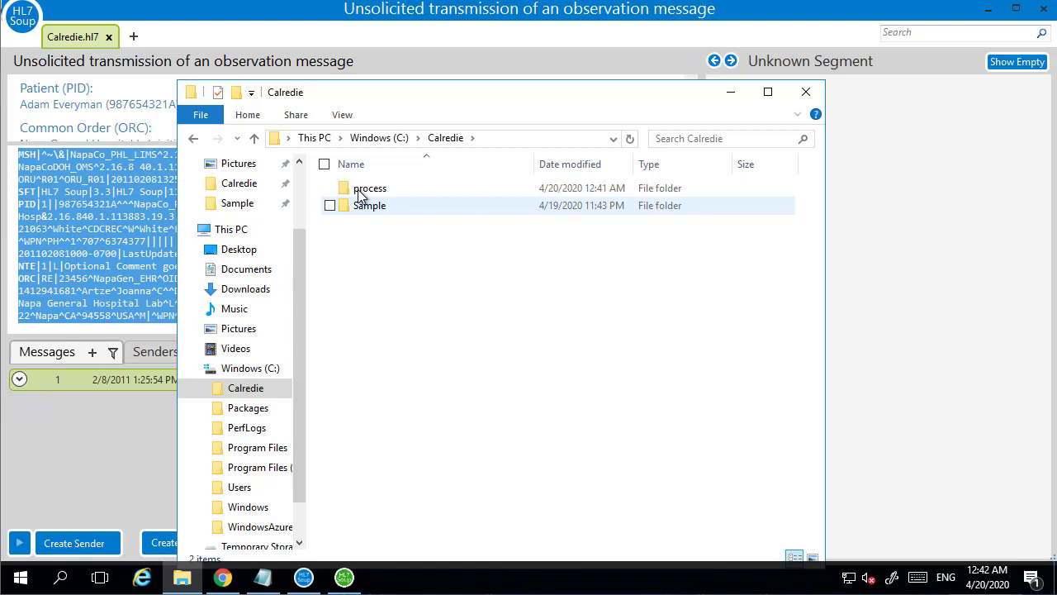
{"action": "double_click", "coordinate": [370, 187]}
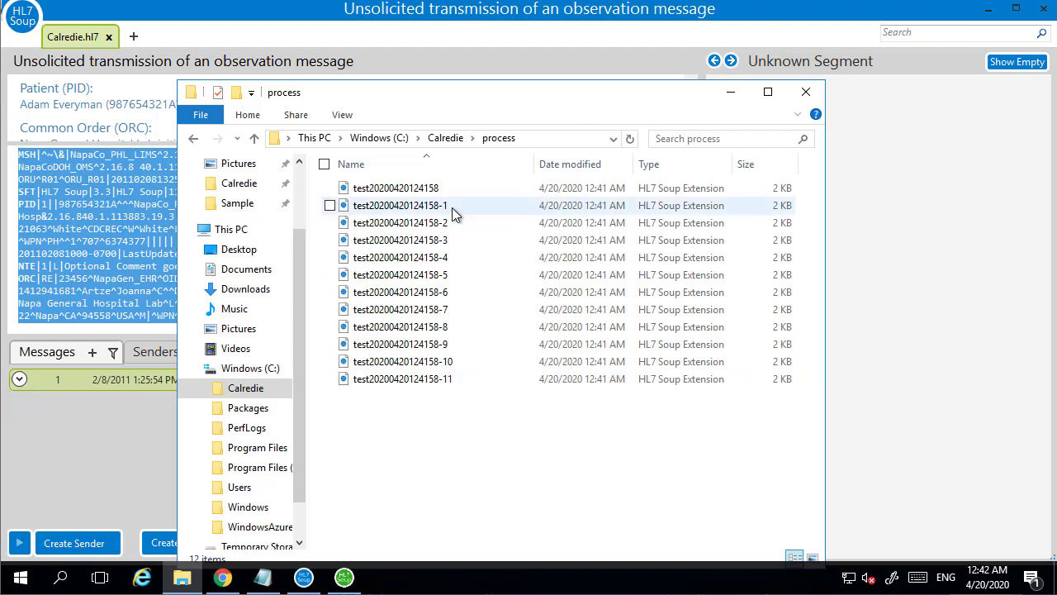
{"action": "mouse_move", "coordinate": [395, 188]}
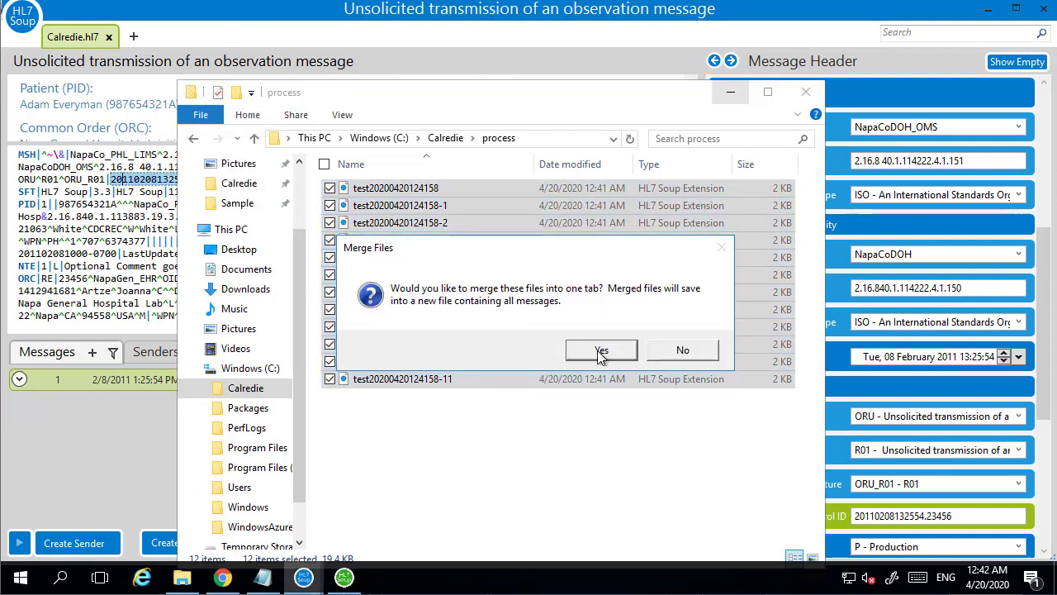
Merge the twelve test files into one HL7 Soup tab and inspect the MSH sending application
{"action": "left_click", "coordinate": [602, 349]}
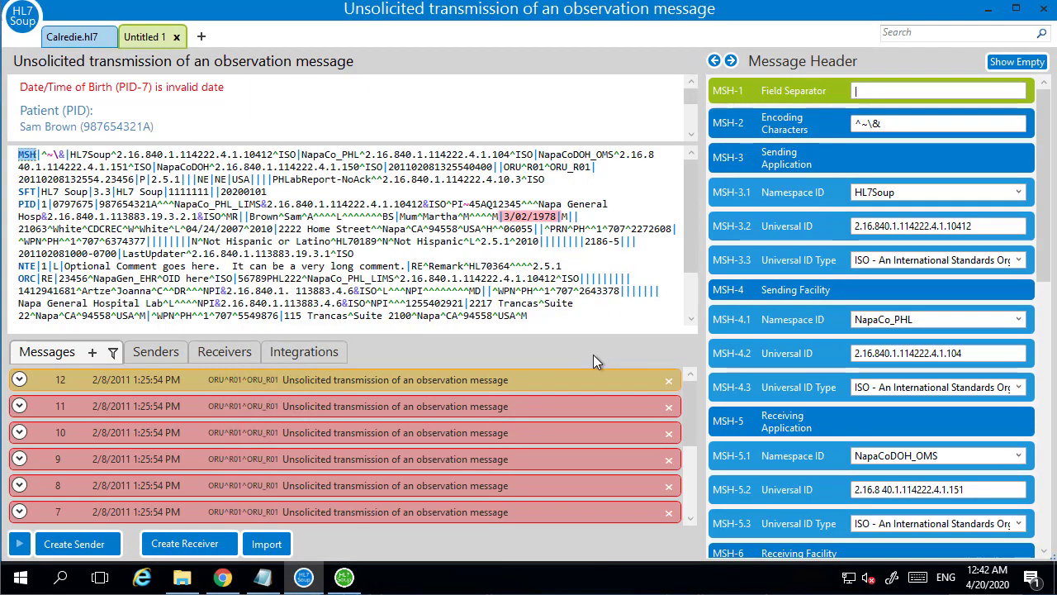
{"action": "mouse_move", "coordinate": [233, 405]}
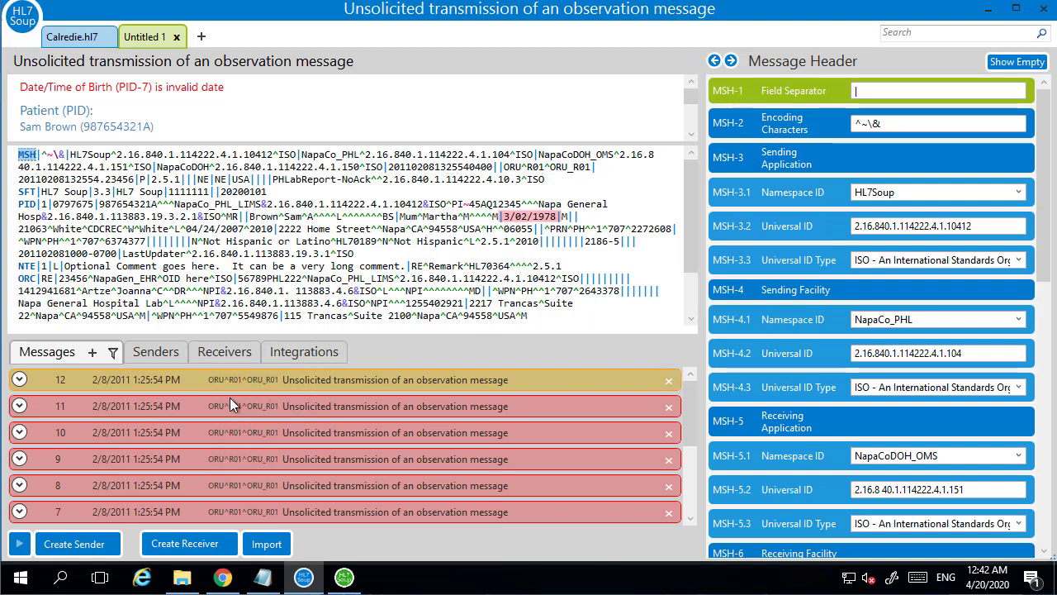
{"action": "mouse_move", "coordinate": [246, 381]}
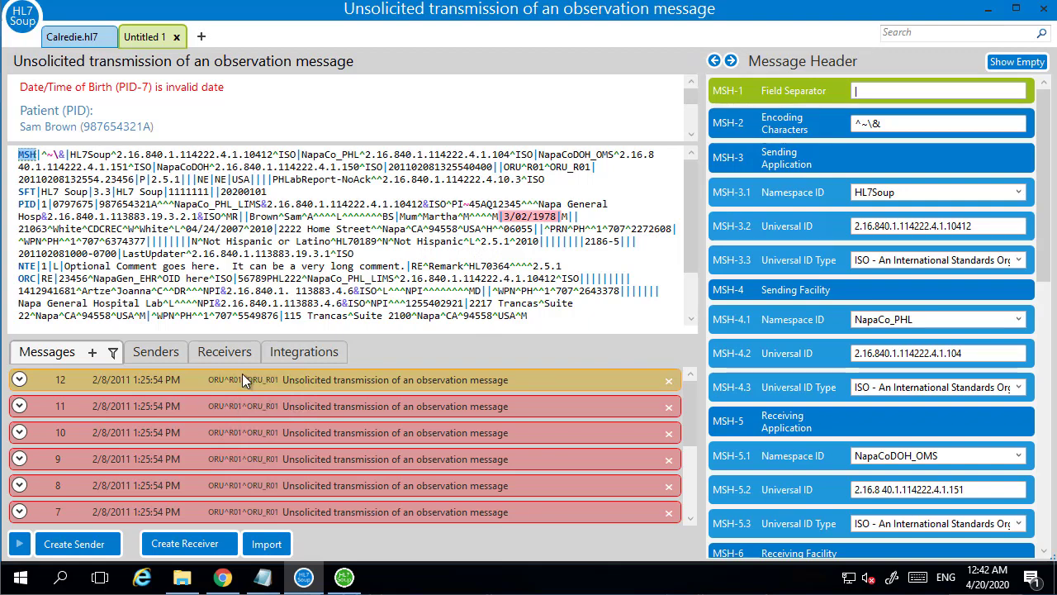
{"action": "mouse_move", "coordinate": [565, 235]}
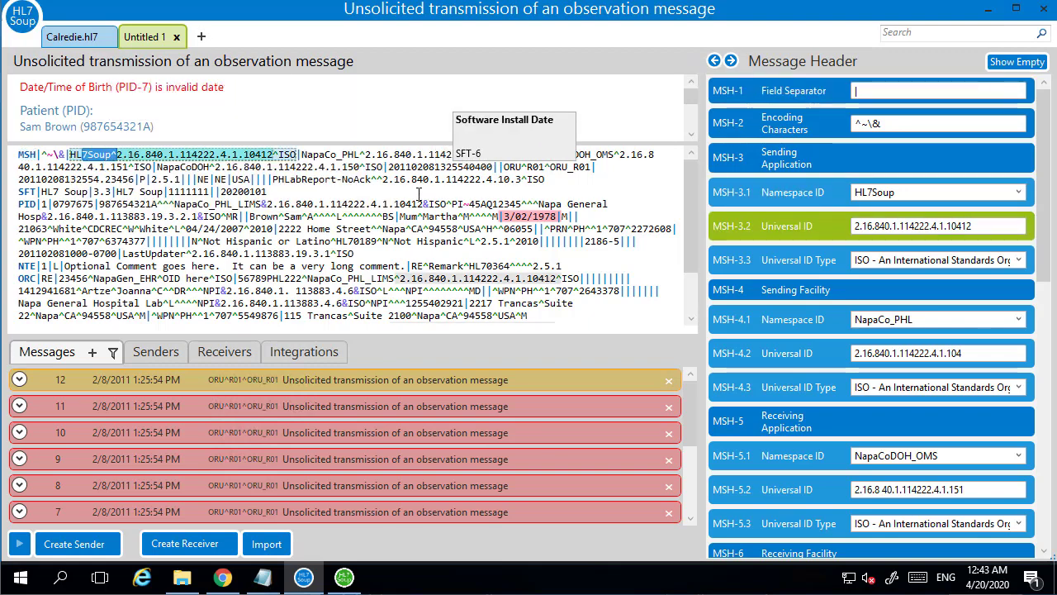
{"action": "left_click", "coordinate": [531, 217]}
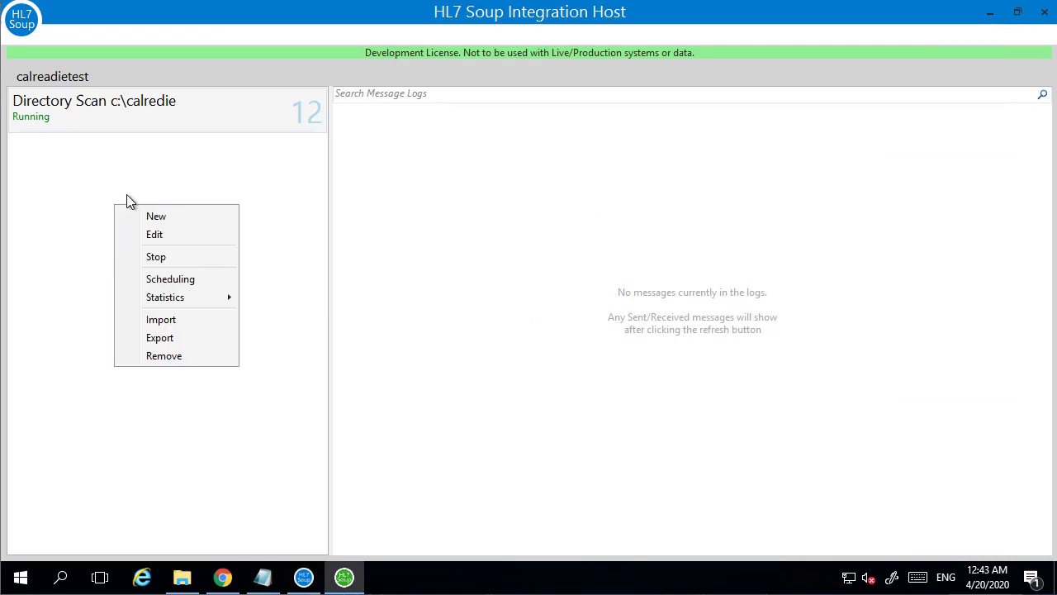
{"action": "mouse_move", "coordinate": [176, 215]}
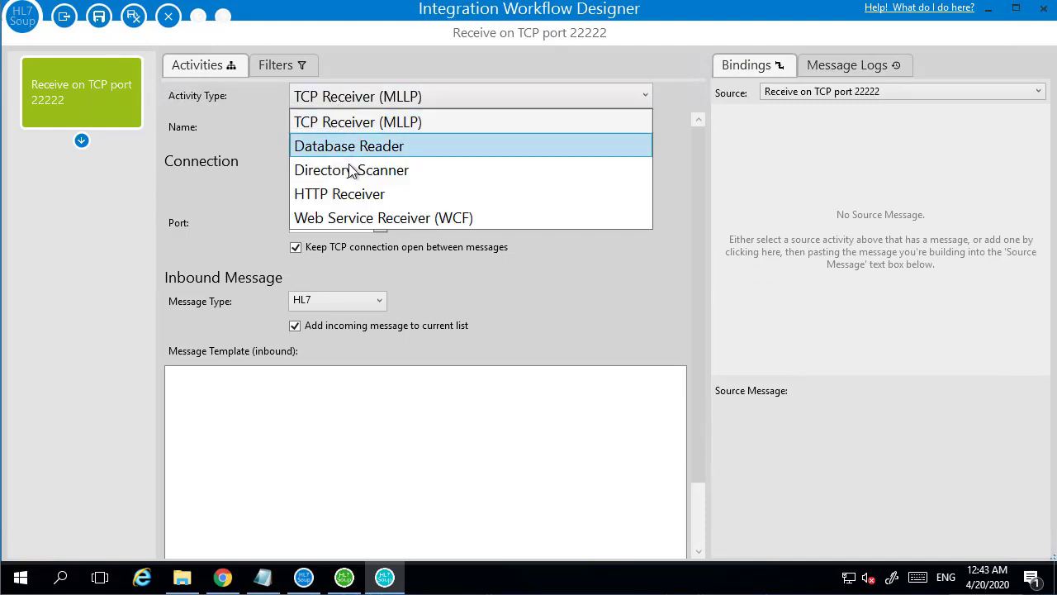
Scan c:\calredie\process with a sample message, deleting files after processing, and add an activity
{"action": "left_click", "coordinate": [351, 169]}
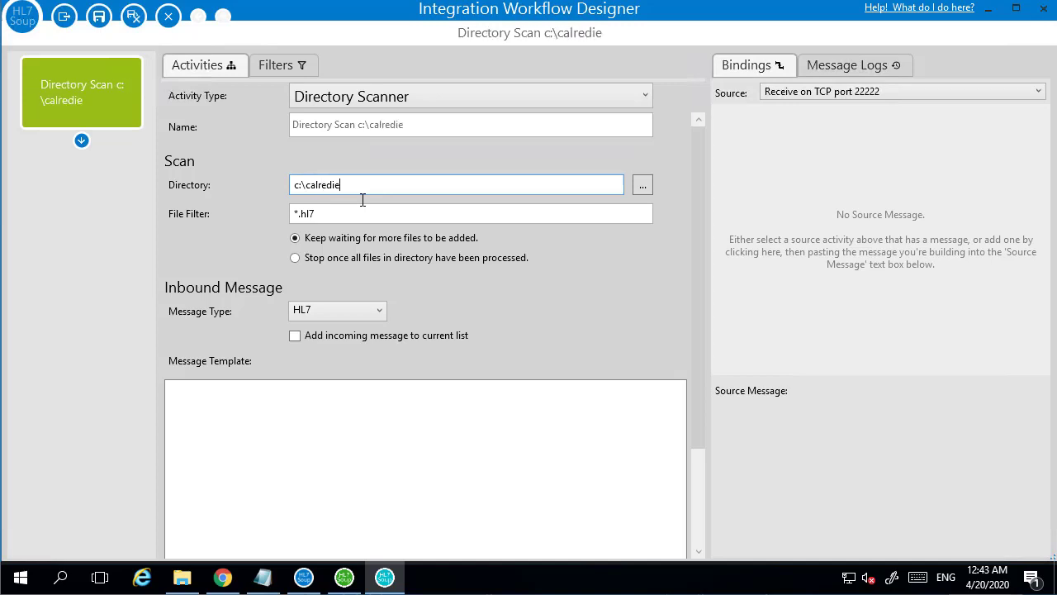
{"action": "type", "text": "\\process"}
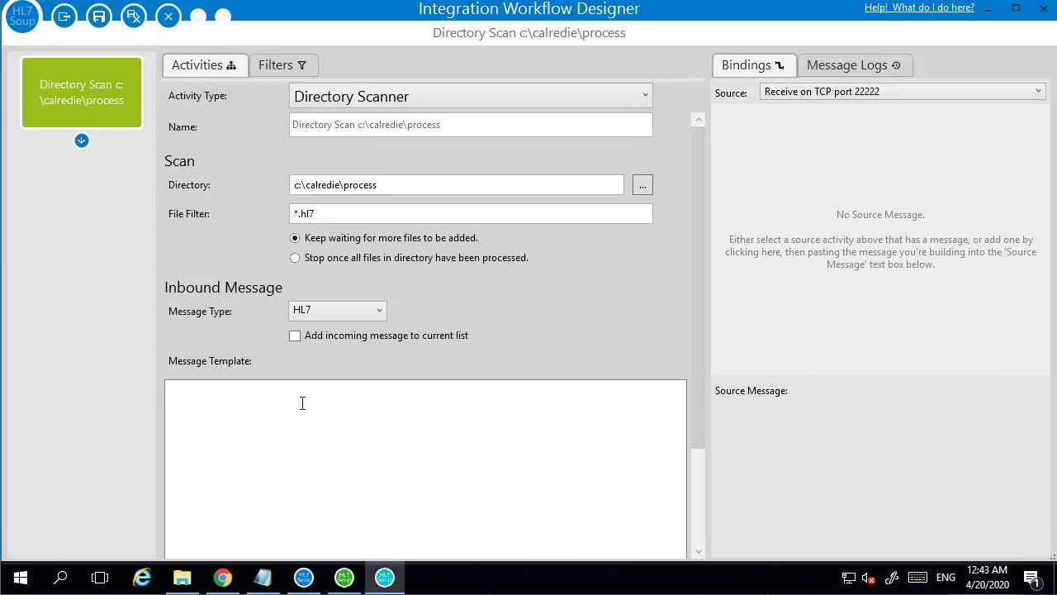
{"action": "right_click", "coordinate": [302, 403]}
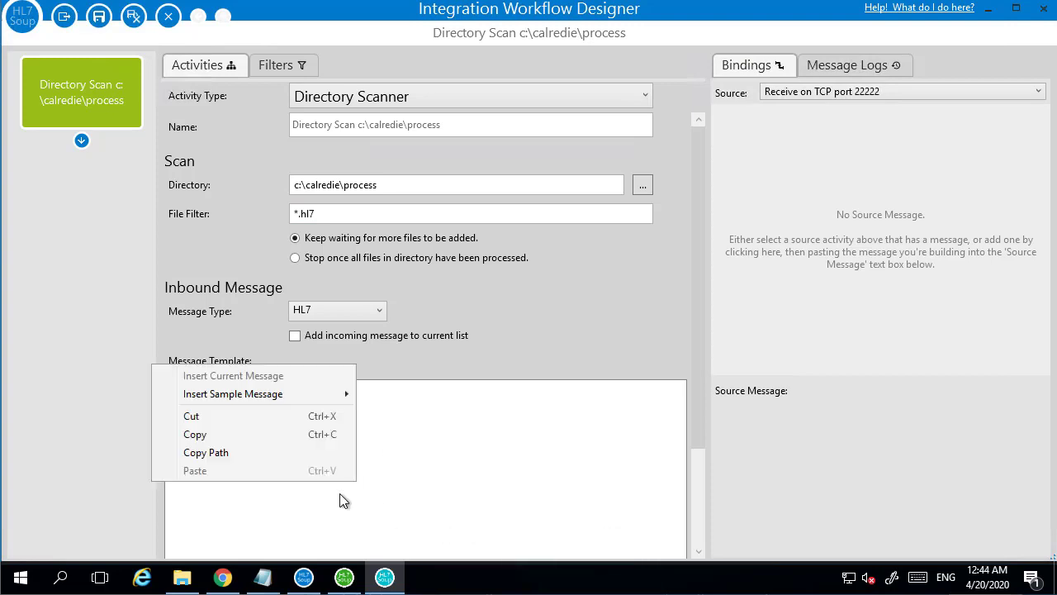
{"action": "mouse_move", "coordinate": [206, 452]}
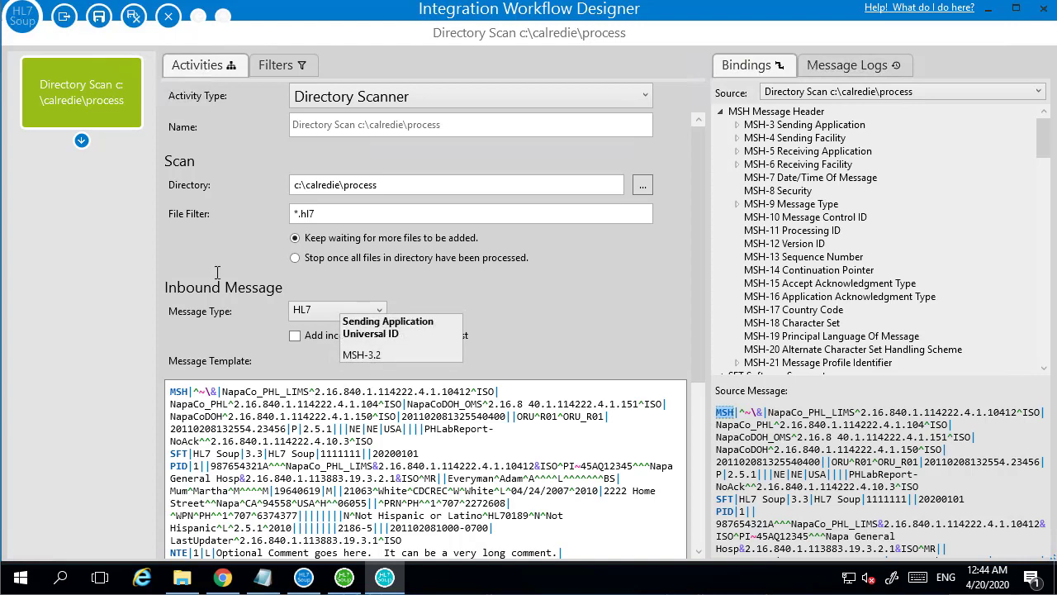
{"action": "mouse_move", "coordinate": [682, 206]}
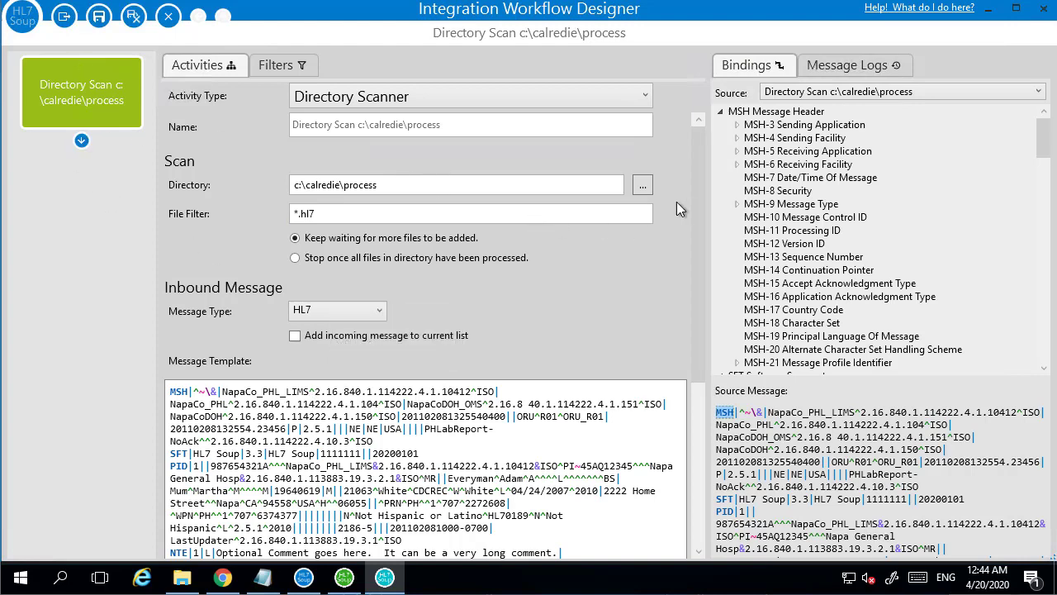
{"action": "scroll", "scroll_direction": "down", "scroll_amount": 3}
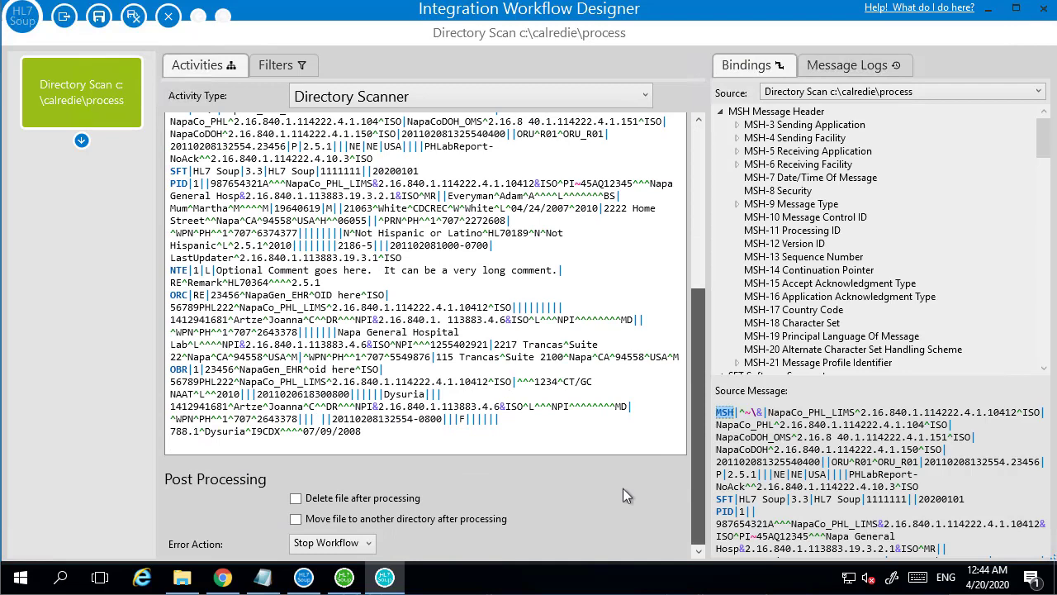
{"action": "left_click", "coordinate": [295, 498]}
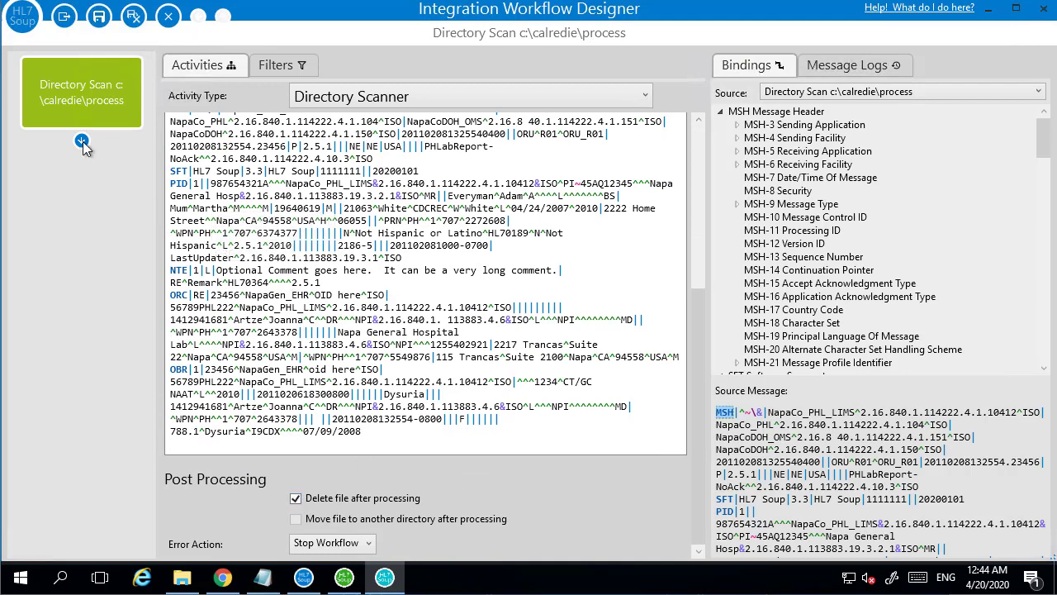
{"action": "left_click", "coordinate": [82, 142]}
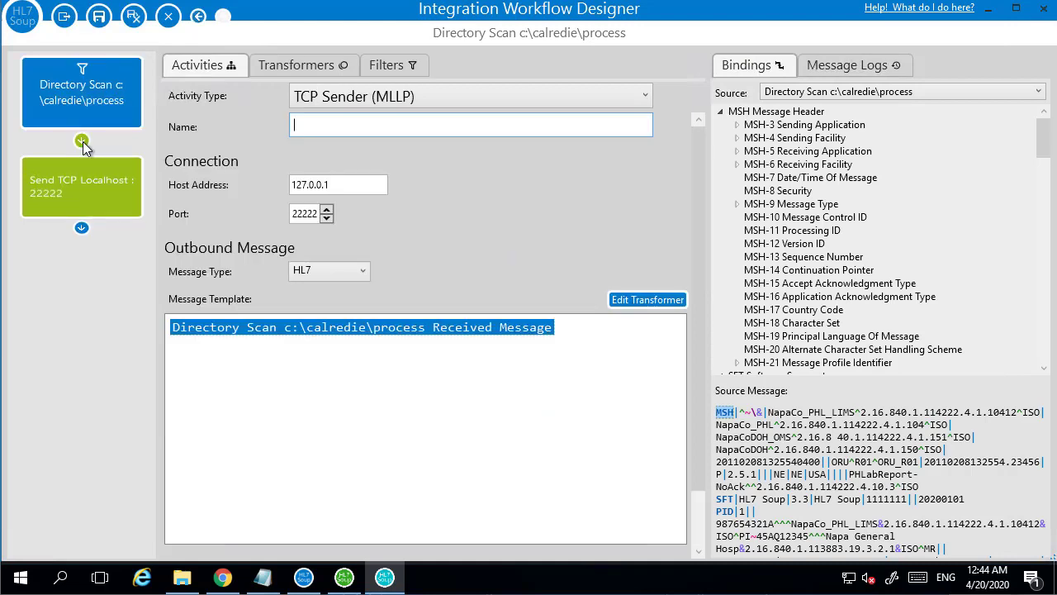
Set the new activity type to Web Service Sender (WCF) and return to its location entry
{"action": "left_click", "coordinate": [470, 96]}
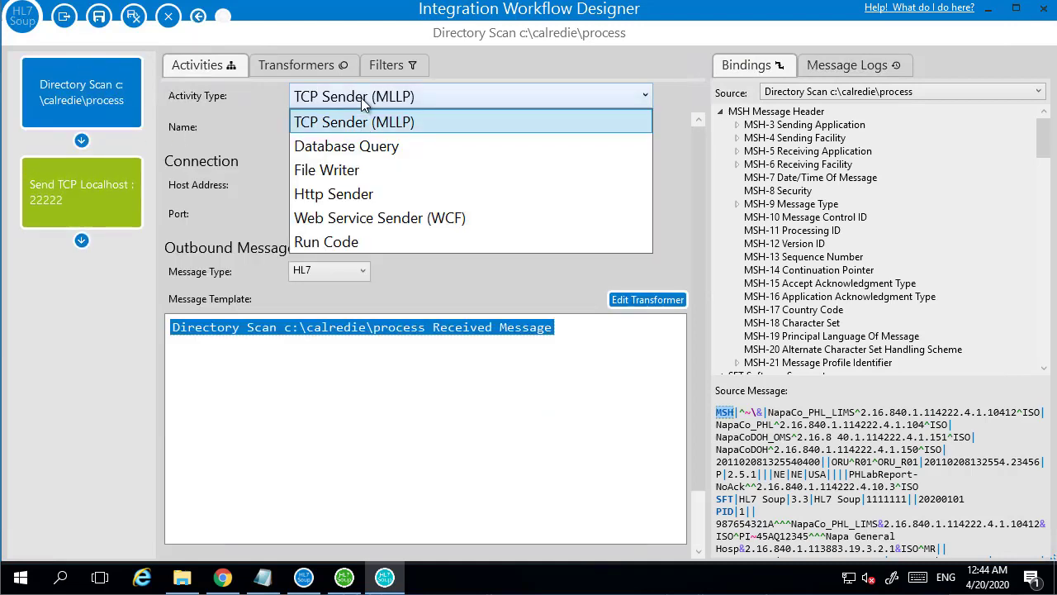
{"action": "mouse_move", "coordinate": [379, 217]}
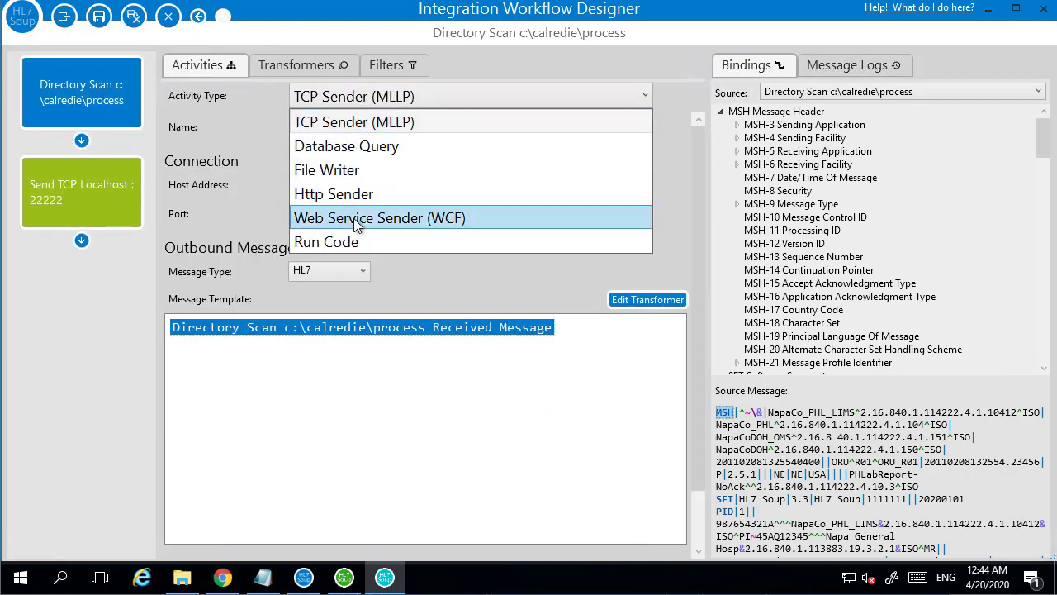
{"action": "left_click", "coordinate": [379, 217]}
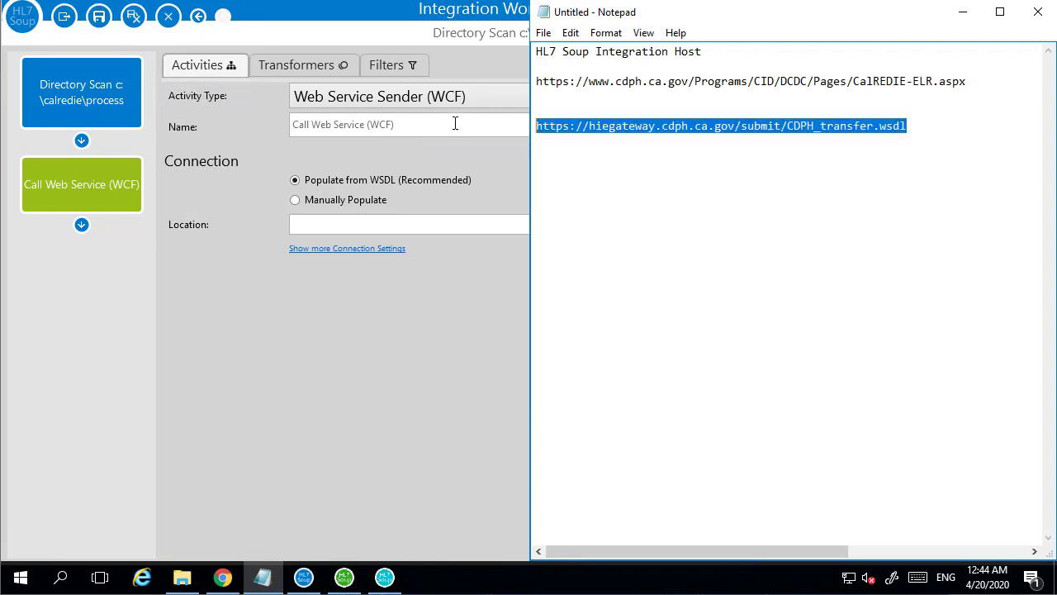
{"action": "left_click", "coordinate": [384, 577]}
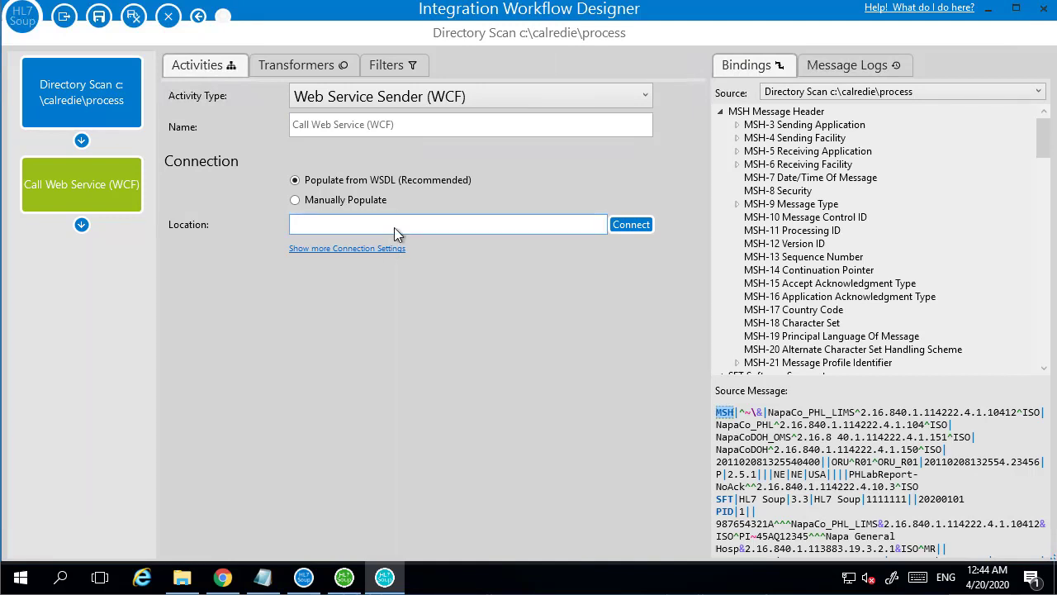
Set Location to the CDPH_transfer.wsdl URL and dismiss the 403 Forbidden connection failure
{"action": "type", "text": "https://hiegateway.cdph.ca.gov/submit/CDPH_transfer.wsdl"}
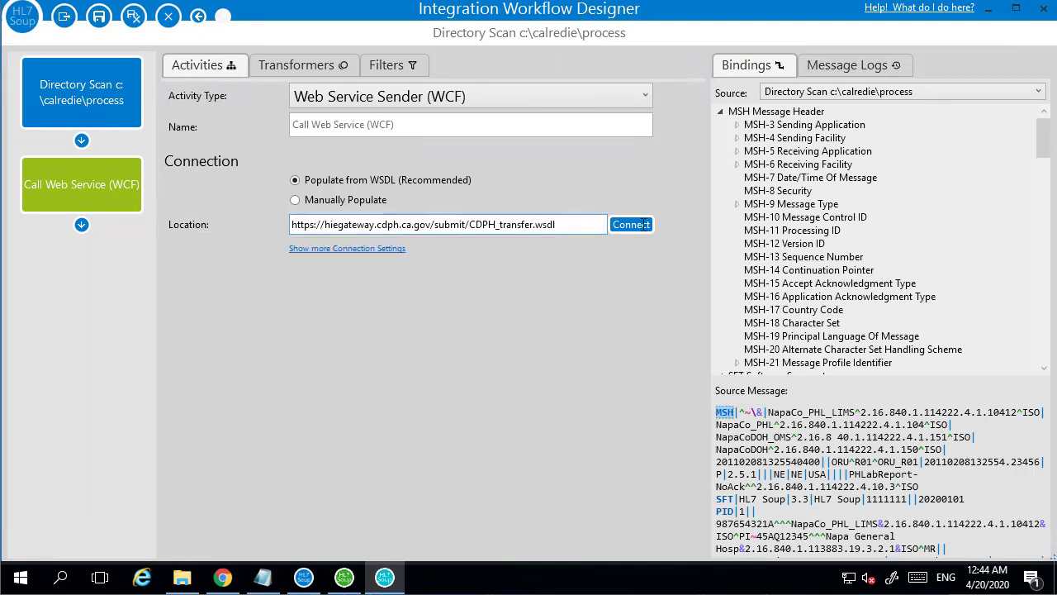
{"action": "left_click", "coordinate": [631, 224]}
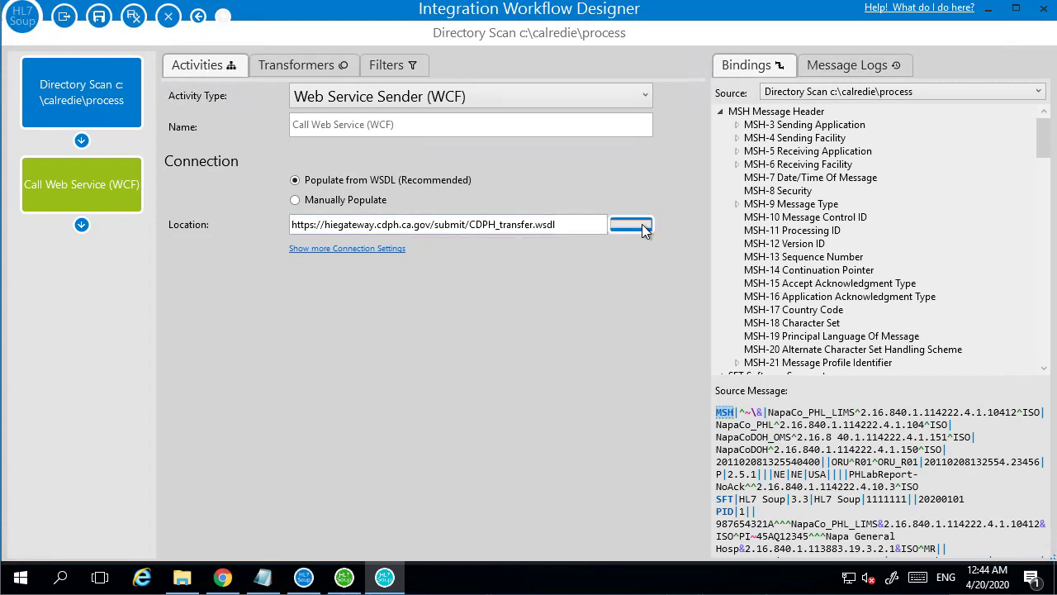
{"action": "left_click", "coordinate": [631, 224]}
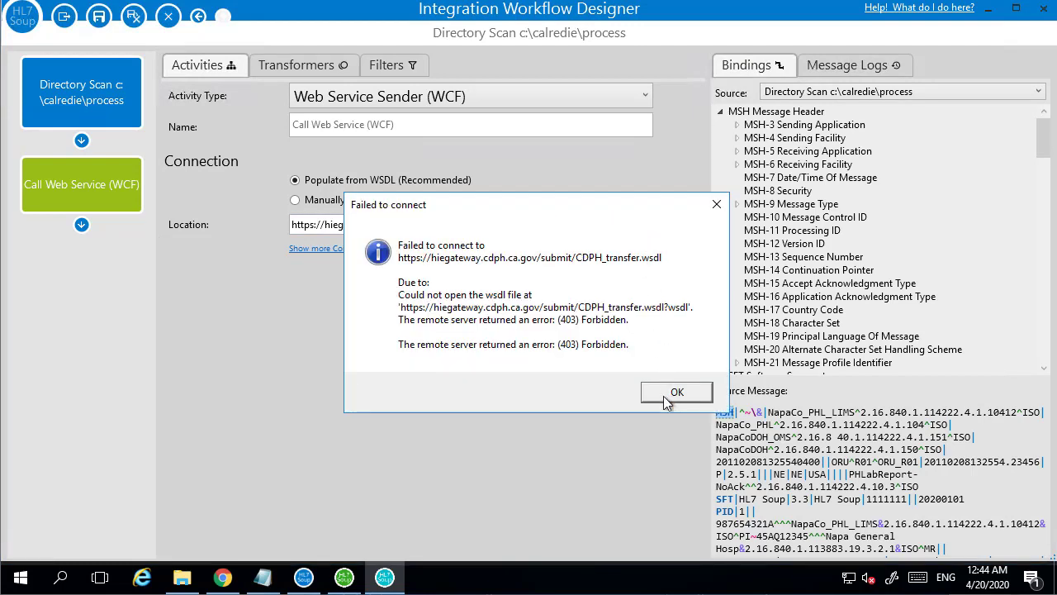
{"action": "left_click", "coordinate": [677, 390]}
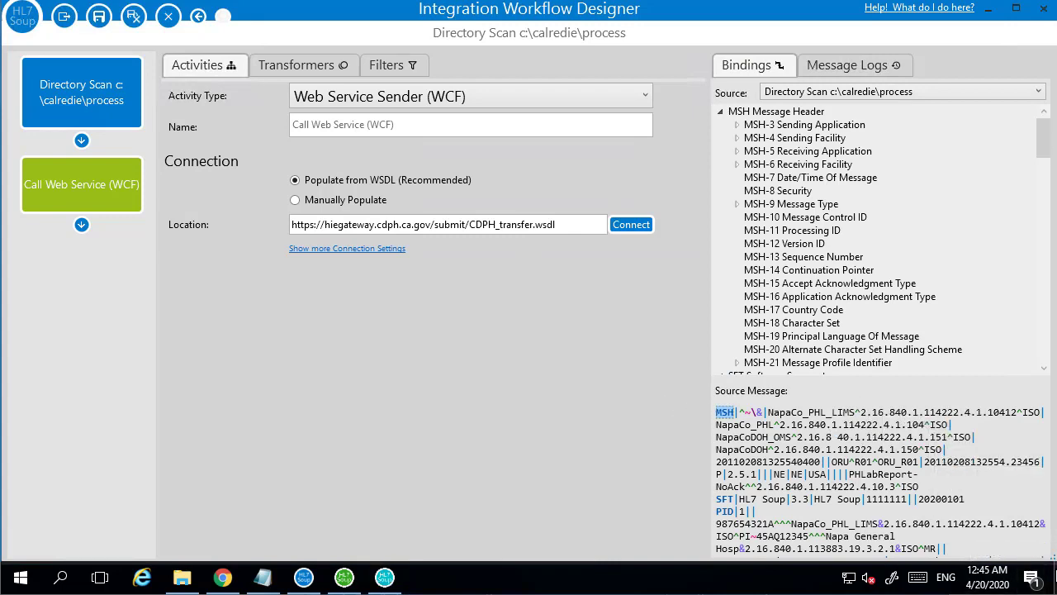
Start importing Calredie.pfx from the desktop into the local machine's certificates
{"action": "left_click", "coordinate": [167, 16]}
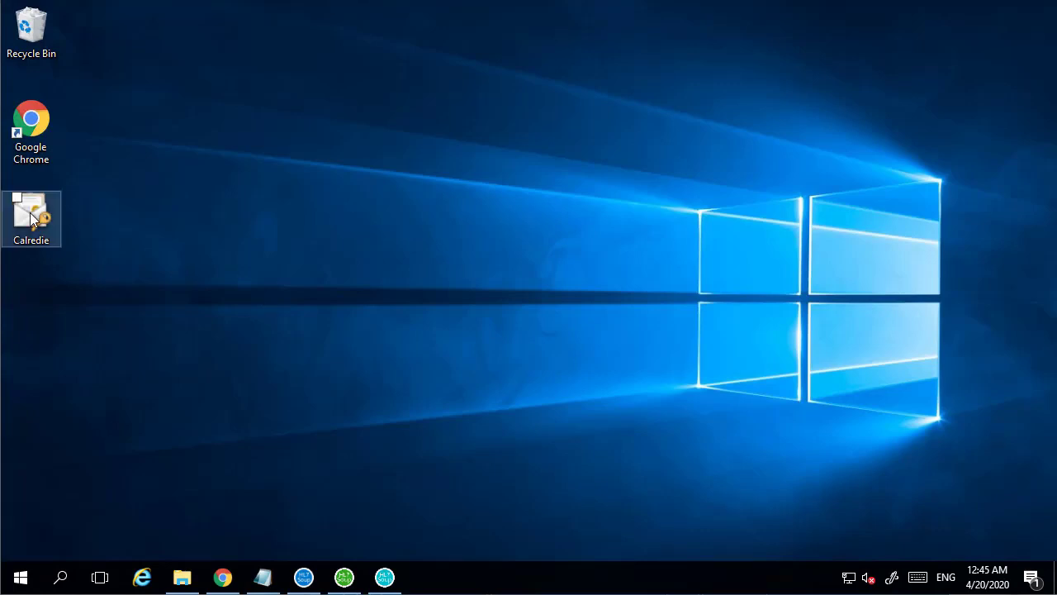
{"action": "mouse_move", "coordinate": [32, 214]}
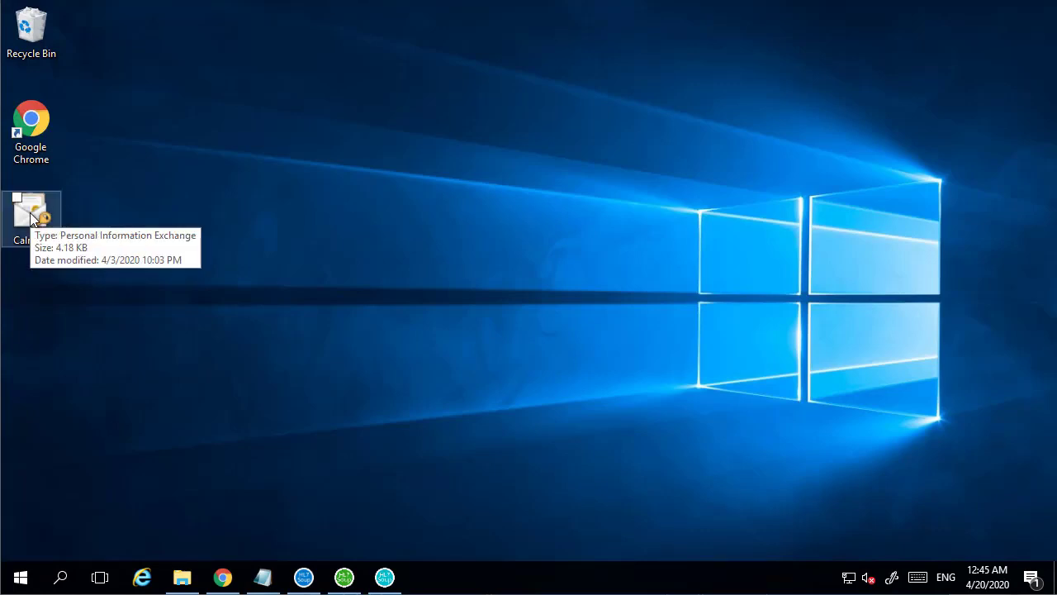
{"action": "double_click", "coordinate": [32, 219]}
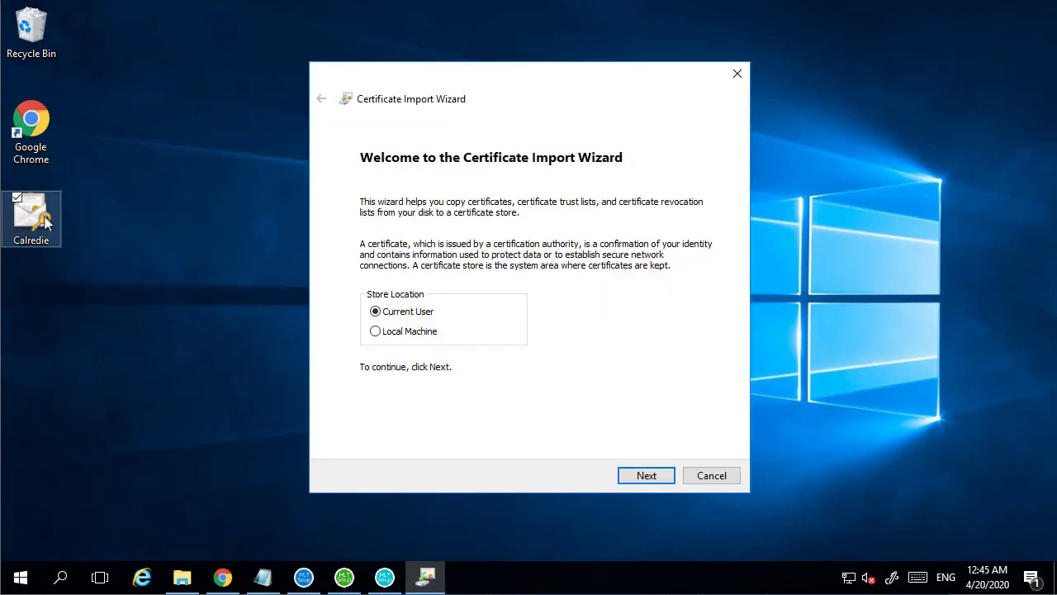
{"action": "left_click", "coordinate": [375, 331]}
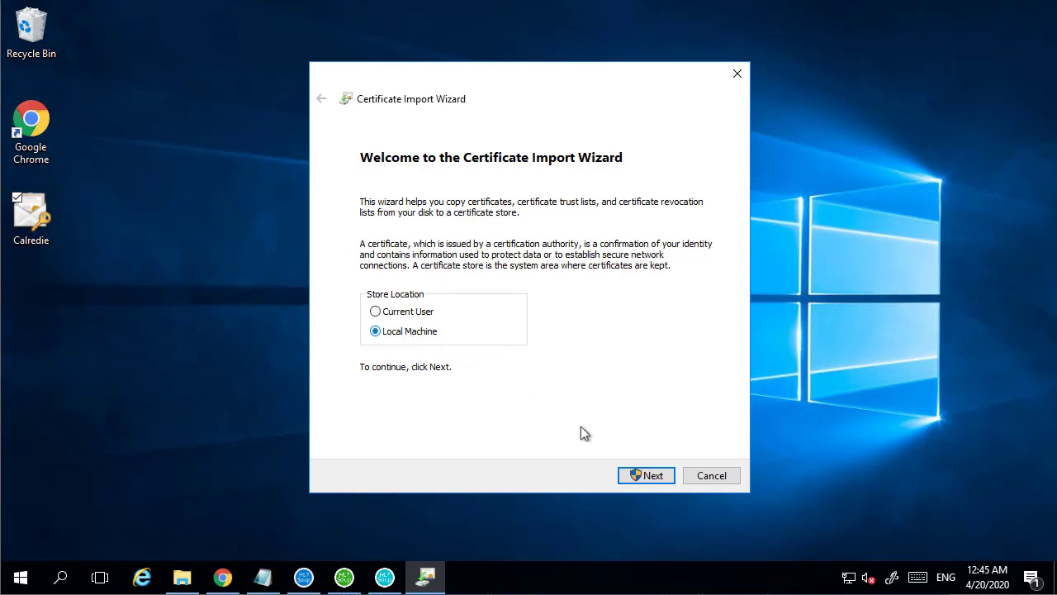
{"action": "left_click", "coordinate": [646, 475]}
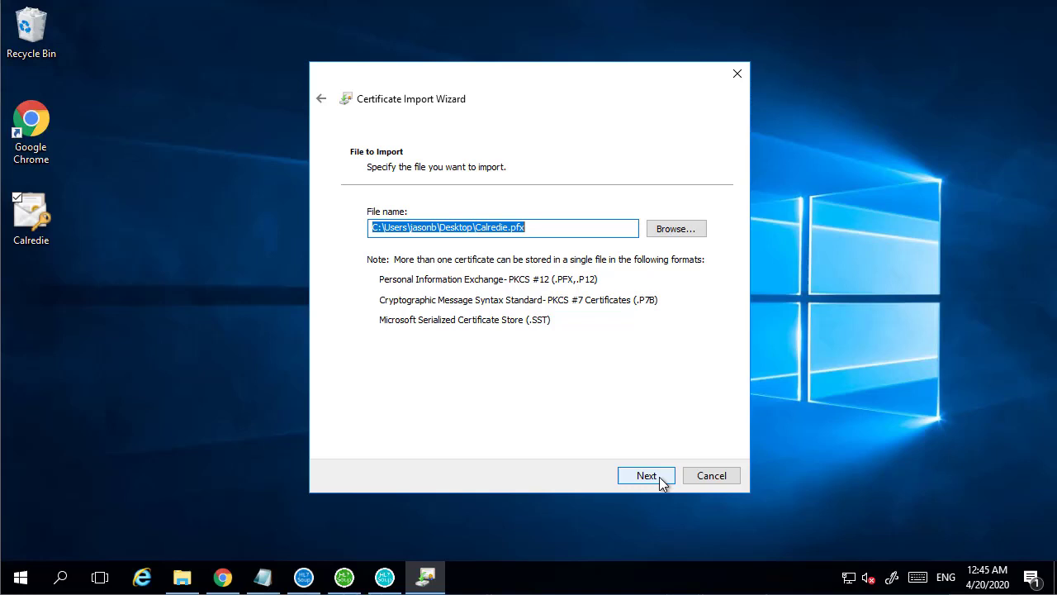
{"action": "left_click", "coordinate": [646, 474]}
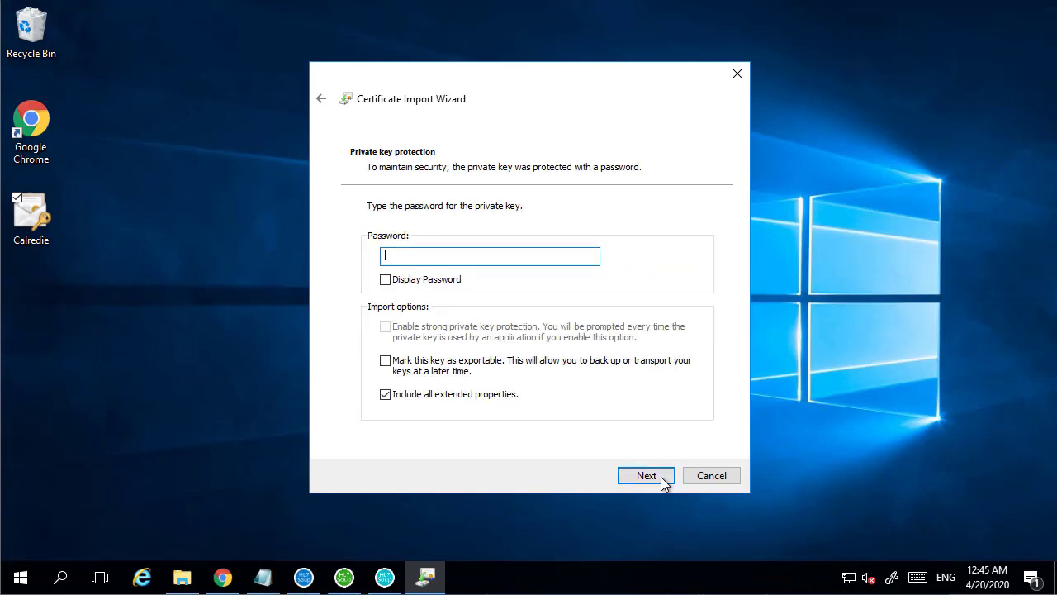
{"action": "mouse_move", "coordinate": [564, 388]}
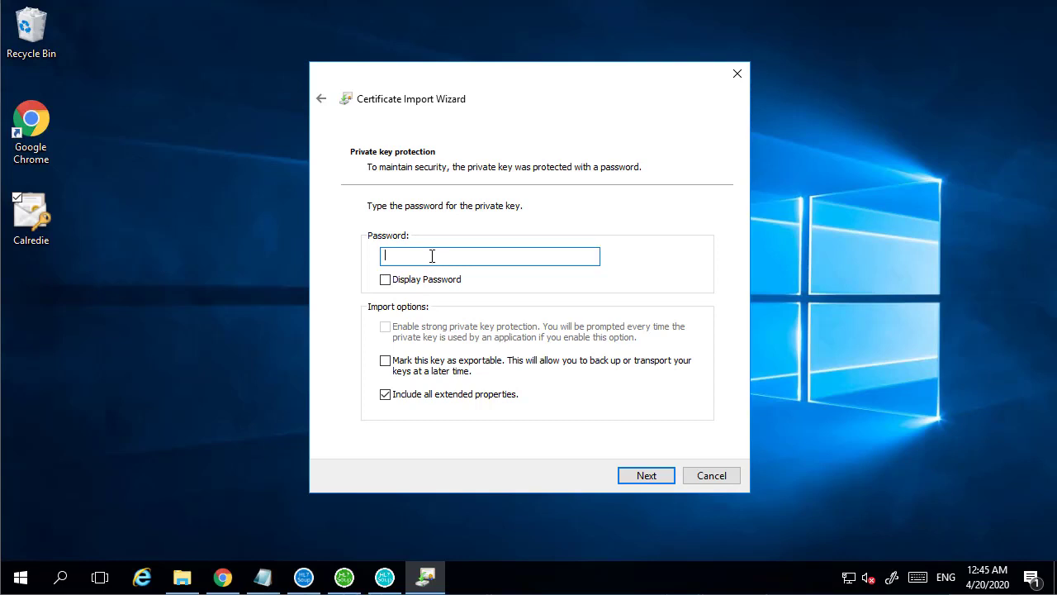
Enter the private key password and finish importing into the Personal store
{"action": "type", "text": "password"}
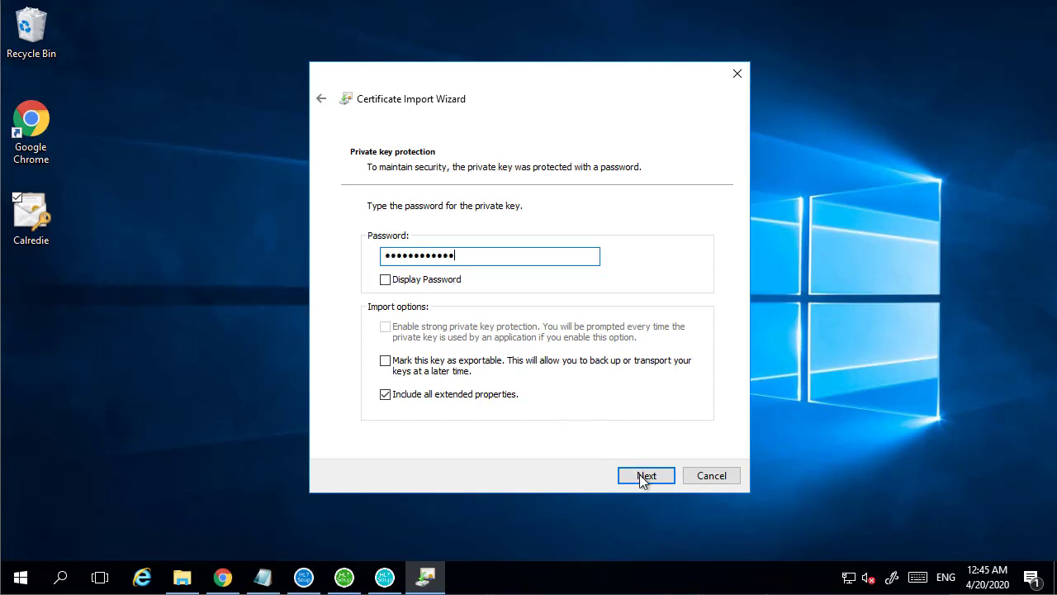
{"action": "left_click", "coordinate": [646, 475]}
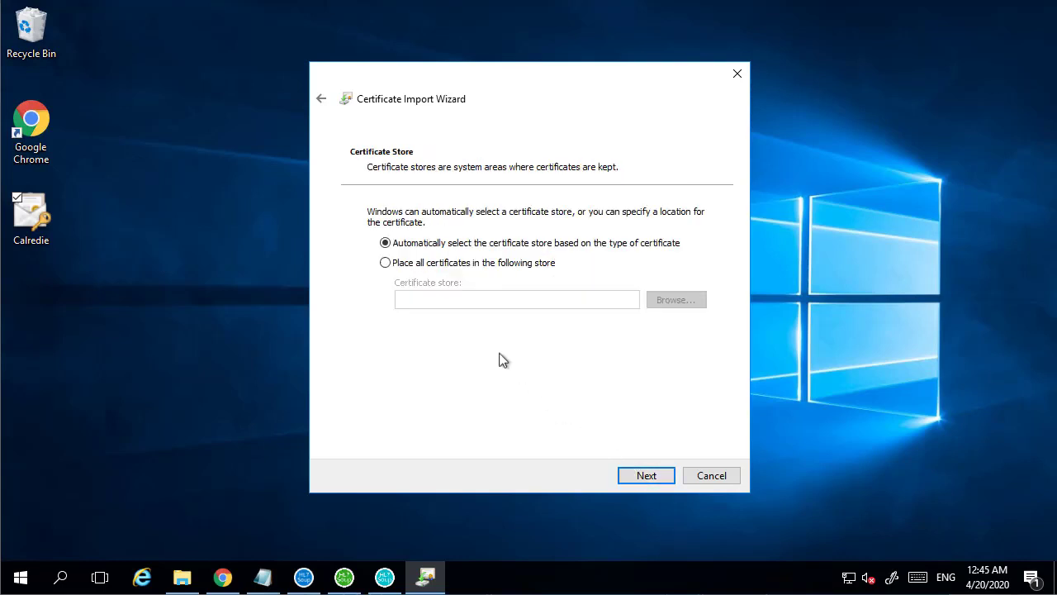
{"action": "left_click", "coordinate": [385, 263]}
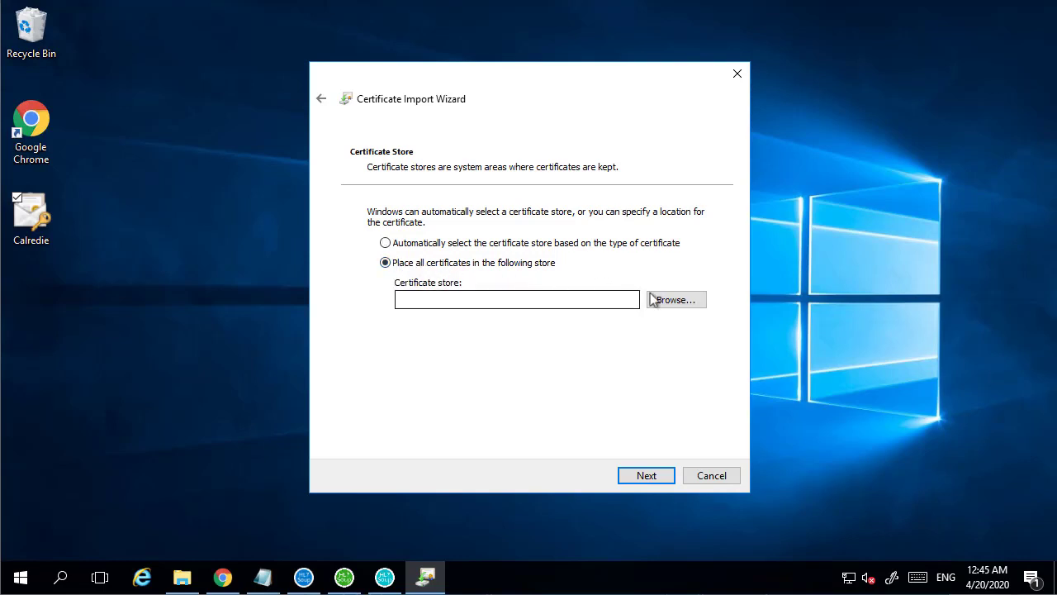
{"action": "left_click", "coordinate": [675, 299]}
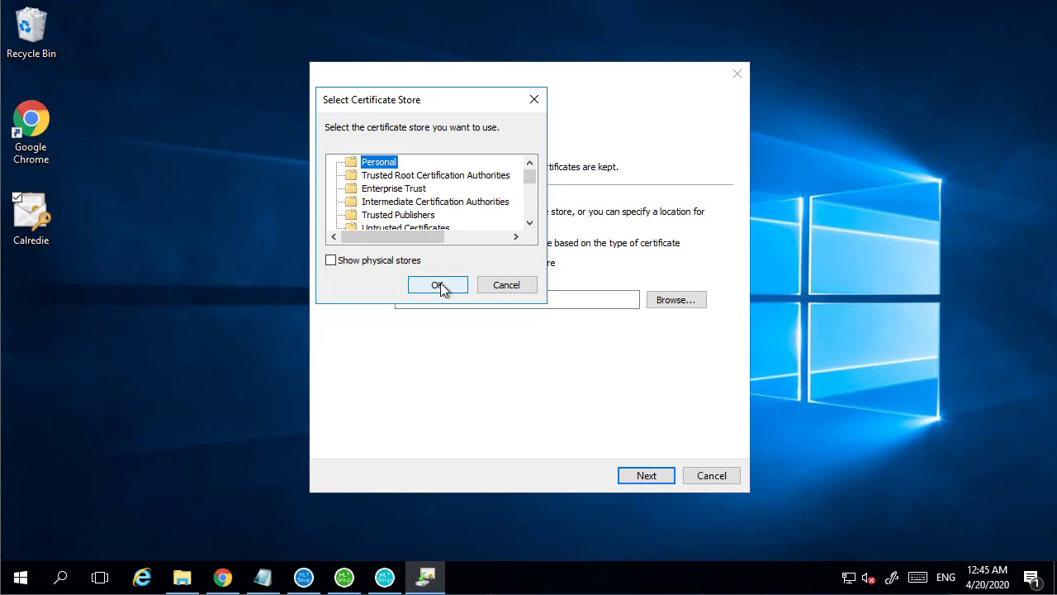
{"action": "left_click", "coordinate": [438, 284]}
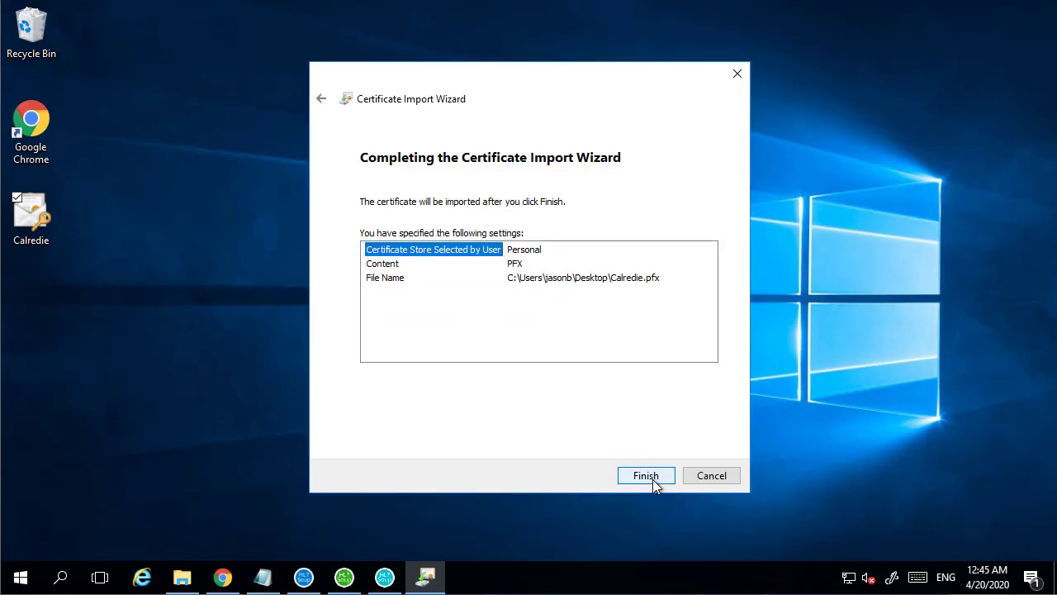
{"action": "left_click", "coordinate": [646, 475]}
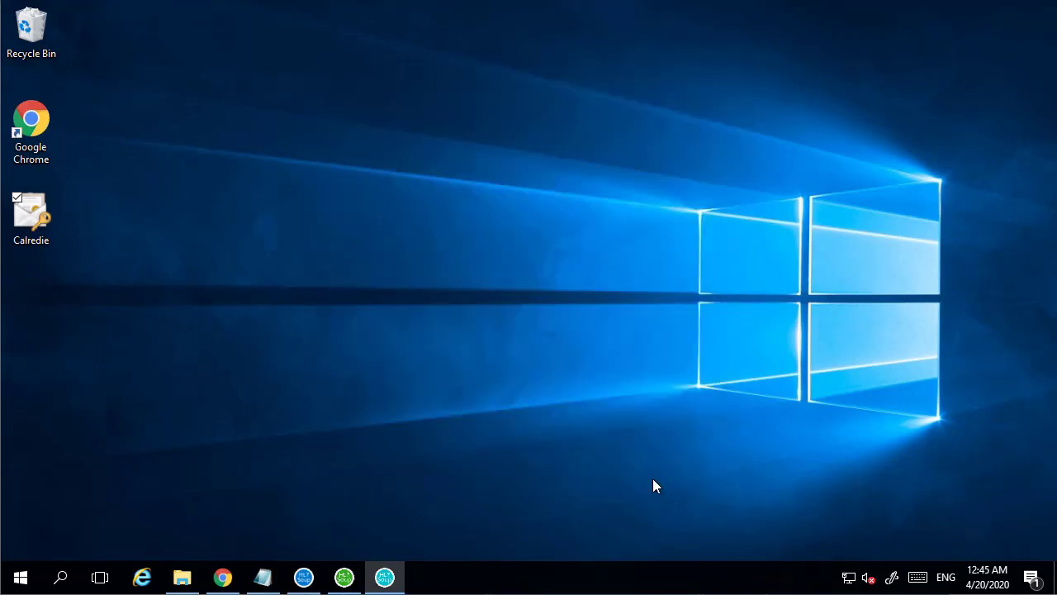
{"action": "mouse_move", "coordinate": [599, 360]}
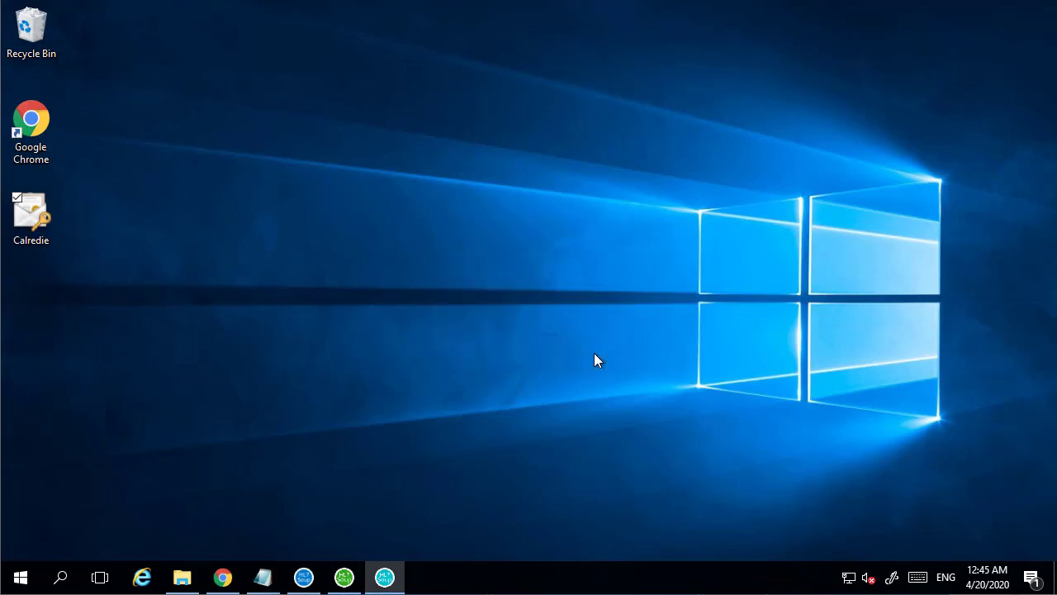
Search 'cert', open Manage computer certificates and show the Personal certificate's Thumbprint
{"action": "left_click", "coordinate": [20, 576]}
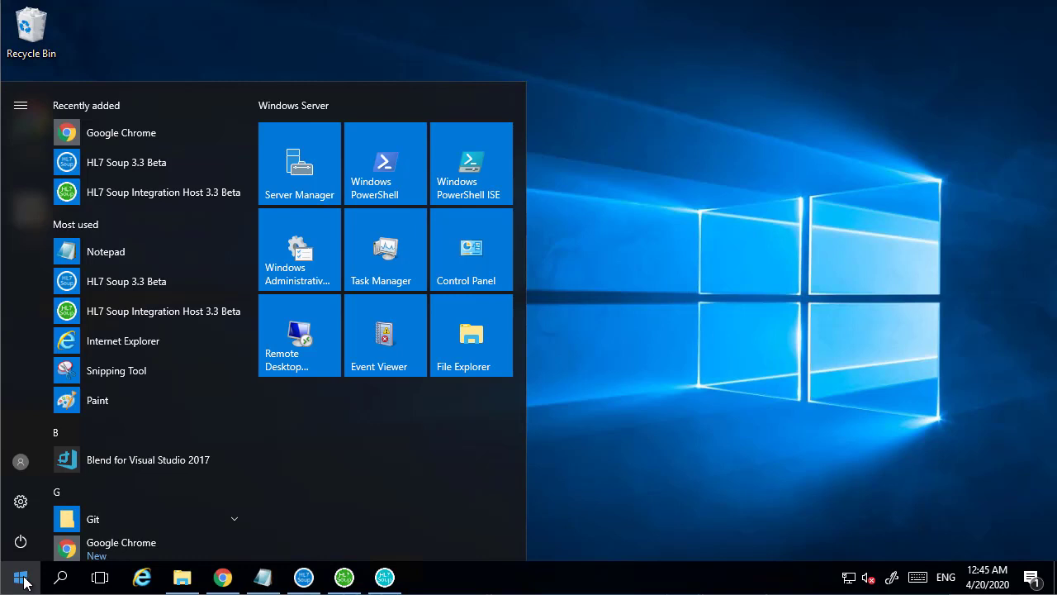
{"action": "type", "text": "cert"}
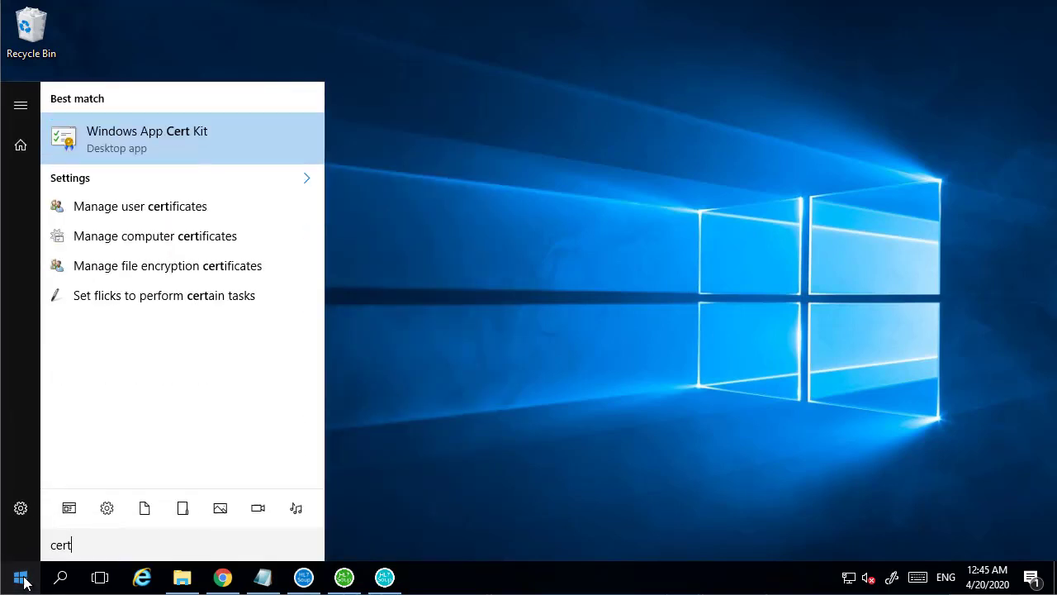
{"action": "mouse_move", "coordinate": [181, 246]}
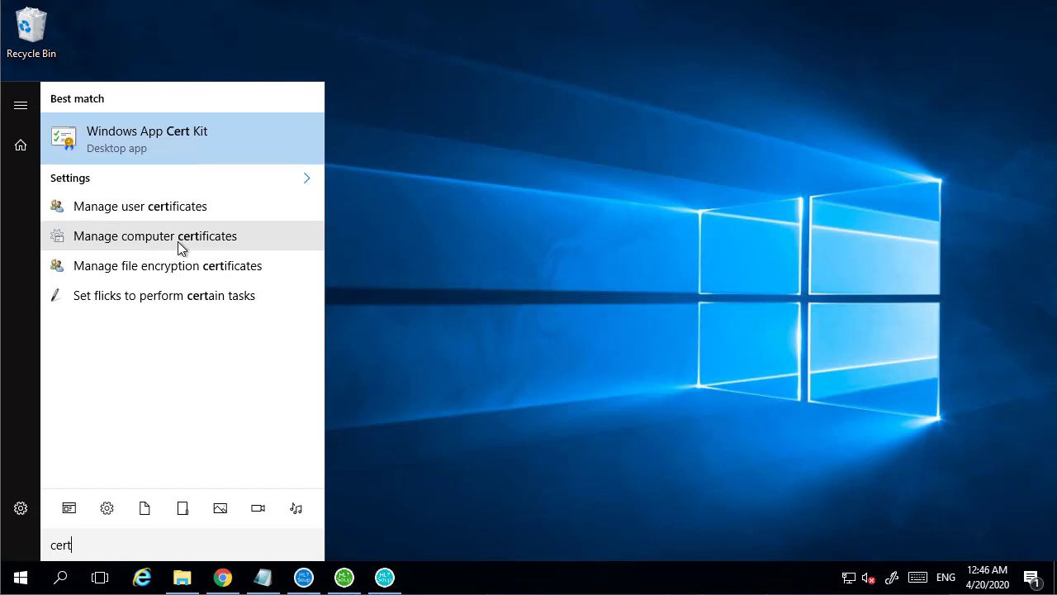
{"action": "left_click", "coordinate": [154, 235]}
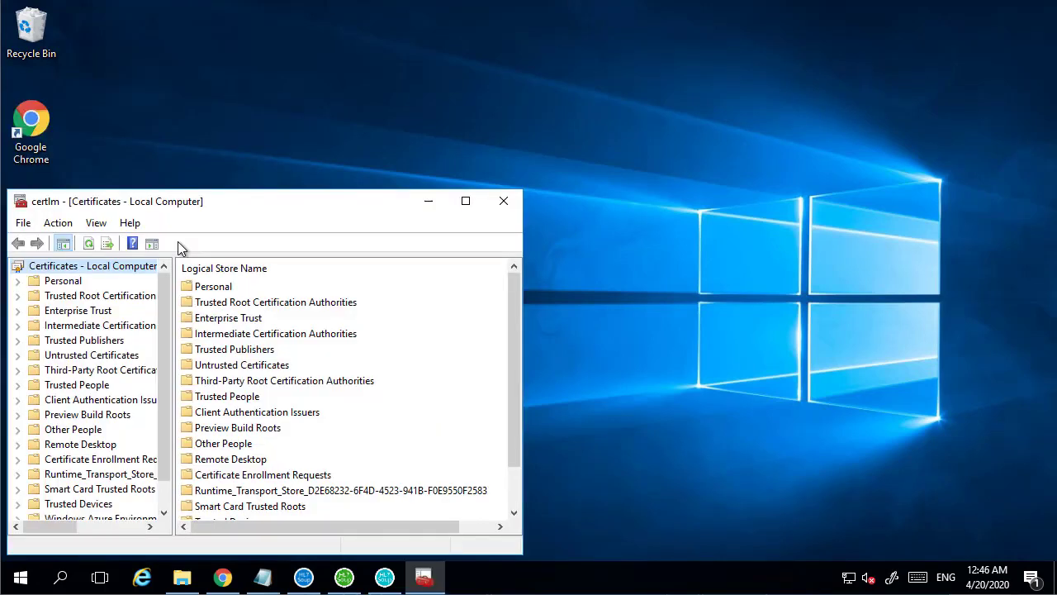
{"action": "left_click", "coordinate": [214, 286]}
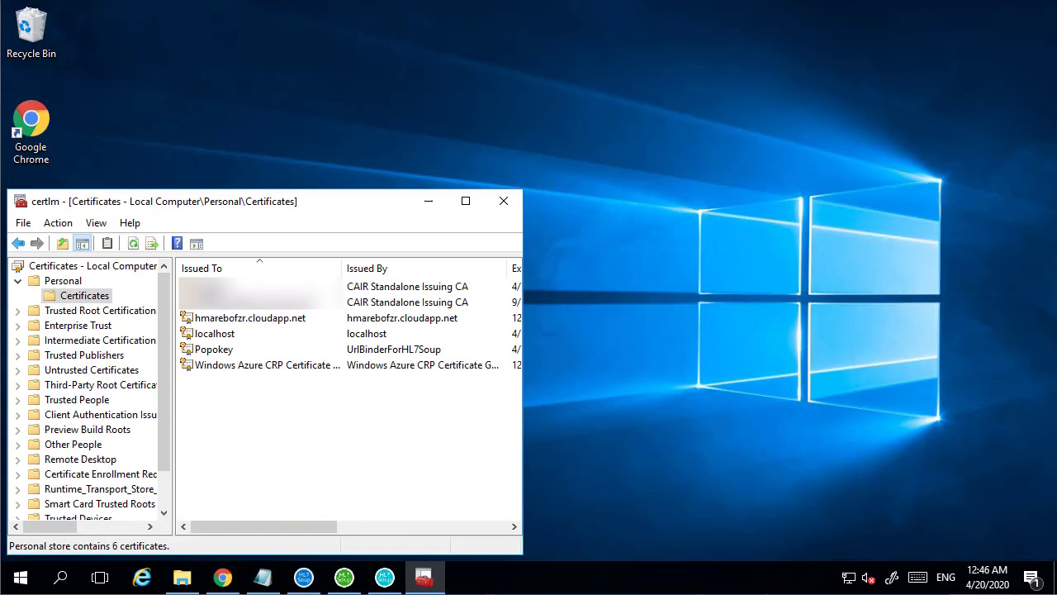
{"action": "double_click", "coordinate": [256, 285]}
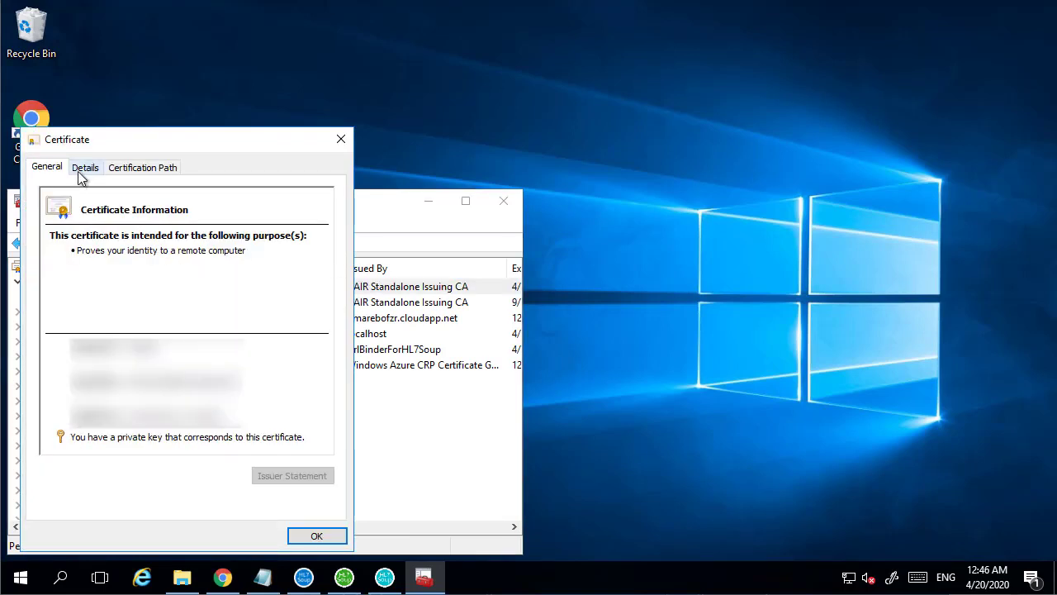
{"action": "left_click", "coordinate": [85, 166]}
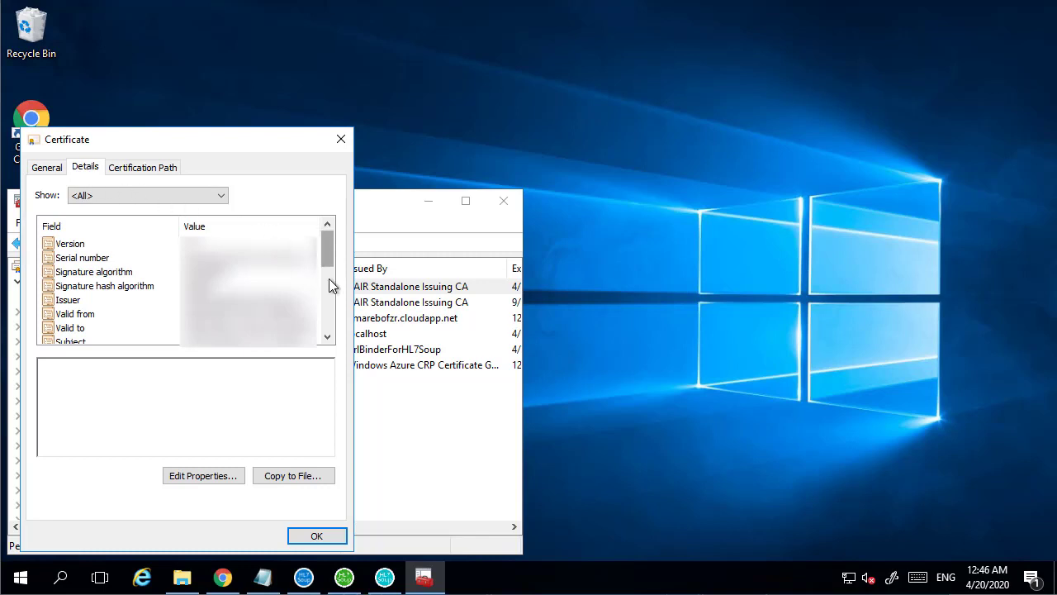
{"action": "left_click", "coordinate": [78, 328]}
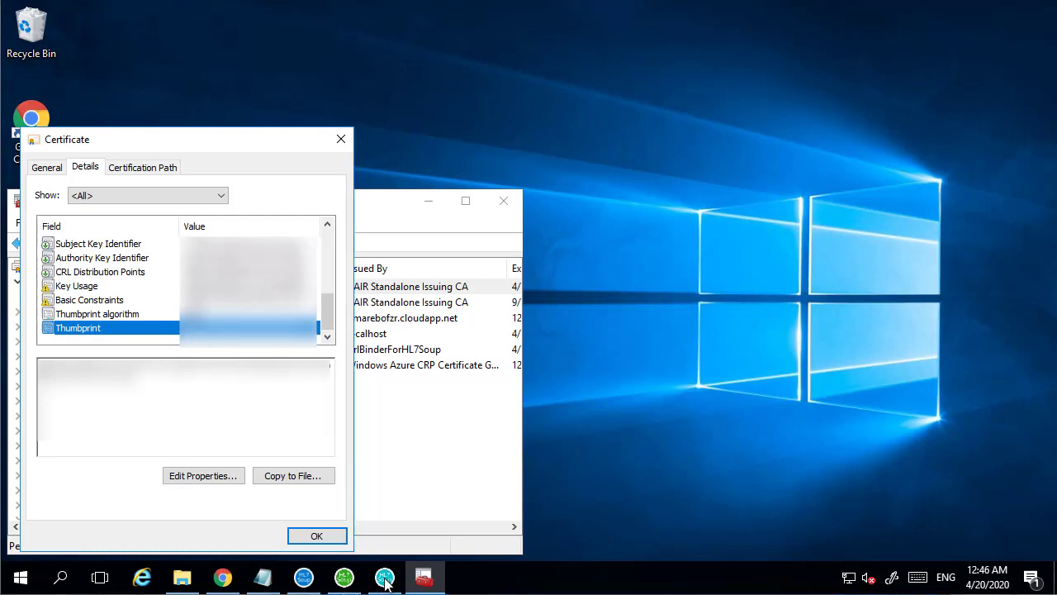
Enable Client Authentication Certificate in the web service's extra connection settings
{"action": "left_click", "coordinate": [384, 577]}
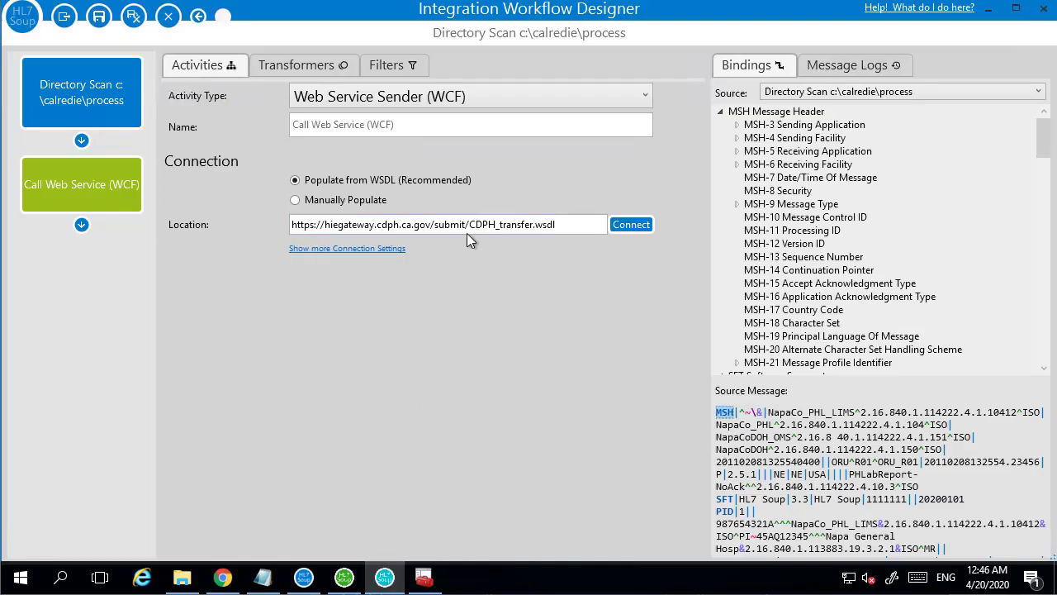
{"action": "mouse_move", "coordinate": [320, 252]}
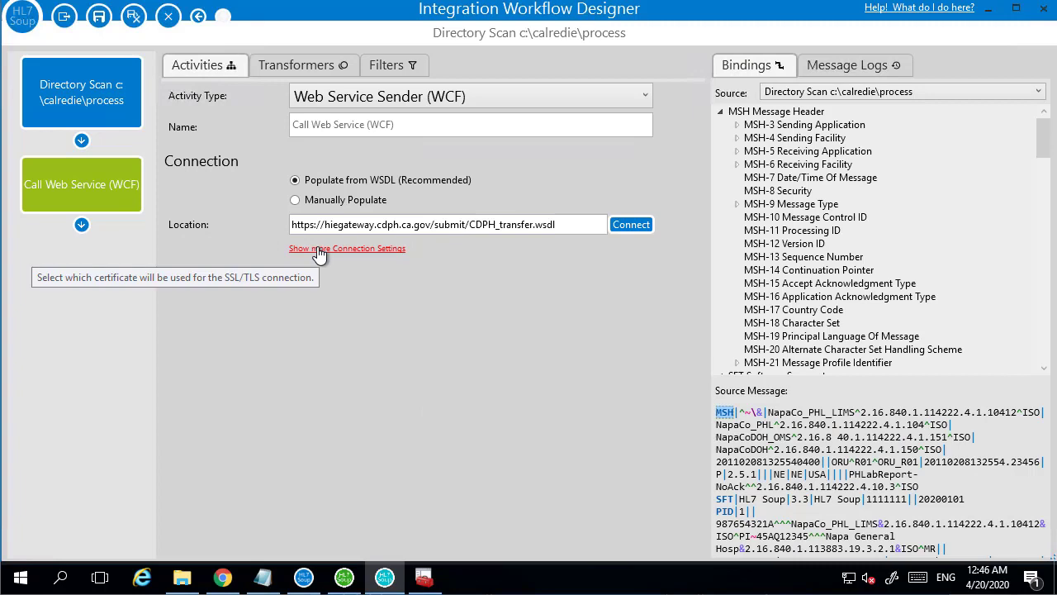
{"action": "left_click", "coordinate": [346, 248]}
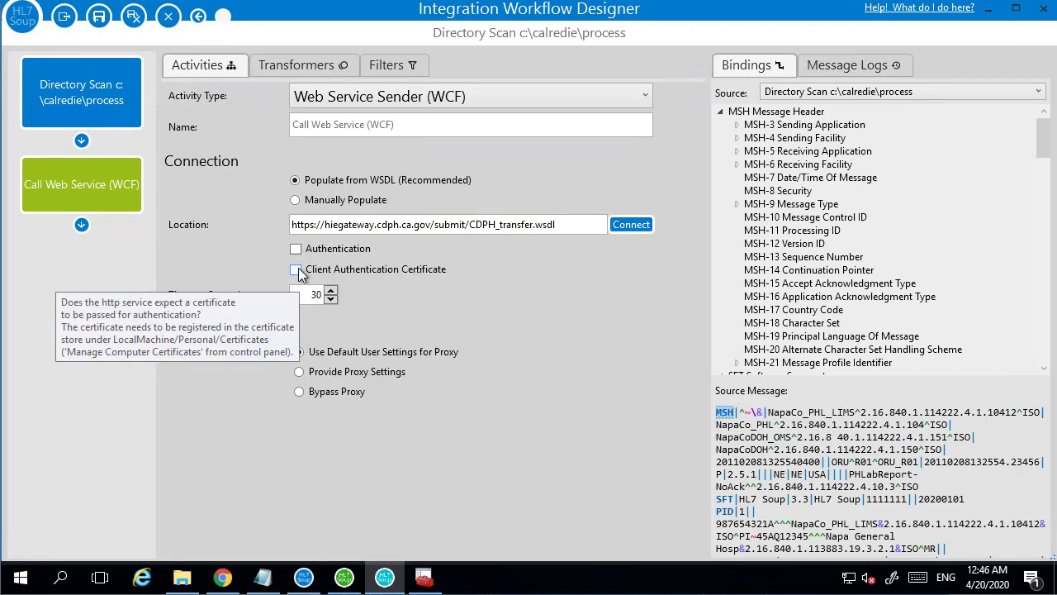
{"action": "left_click", "coordinate": [295, 268]}
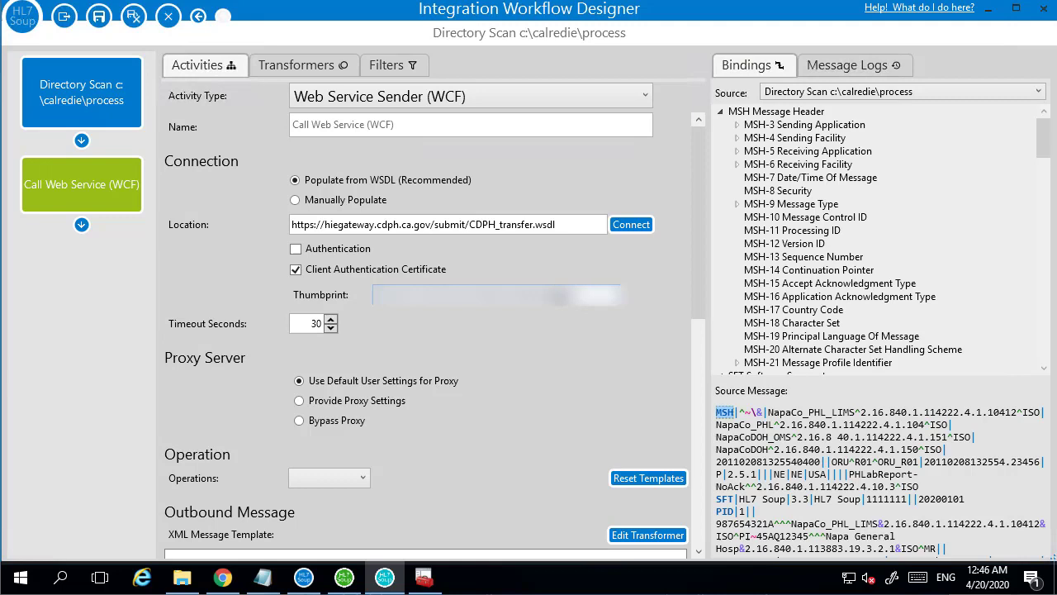
{"action": "mouse_move", "coordinate": [632, 232]}
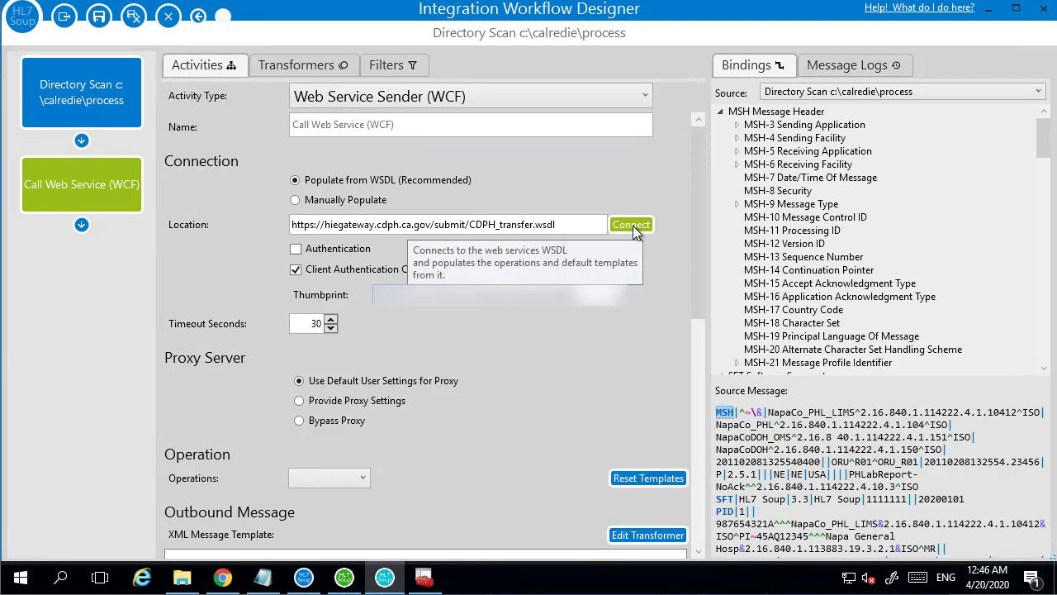
Connect to the WSDL and choose the submitMessage operation
{"action": "left_click", "coordinate": [631, 224]}
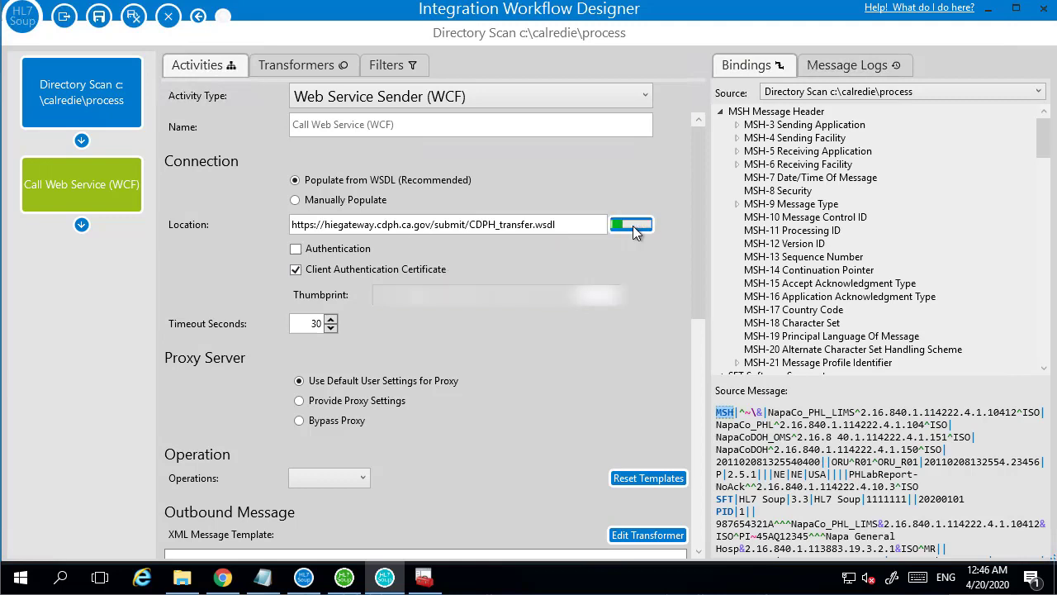
{"action": "left_click", "coordinate": [631, 224]}
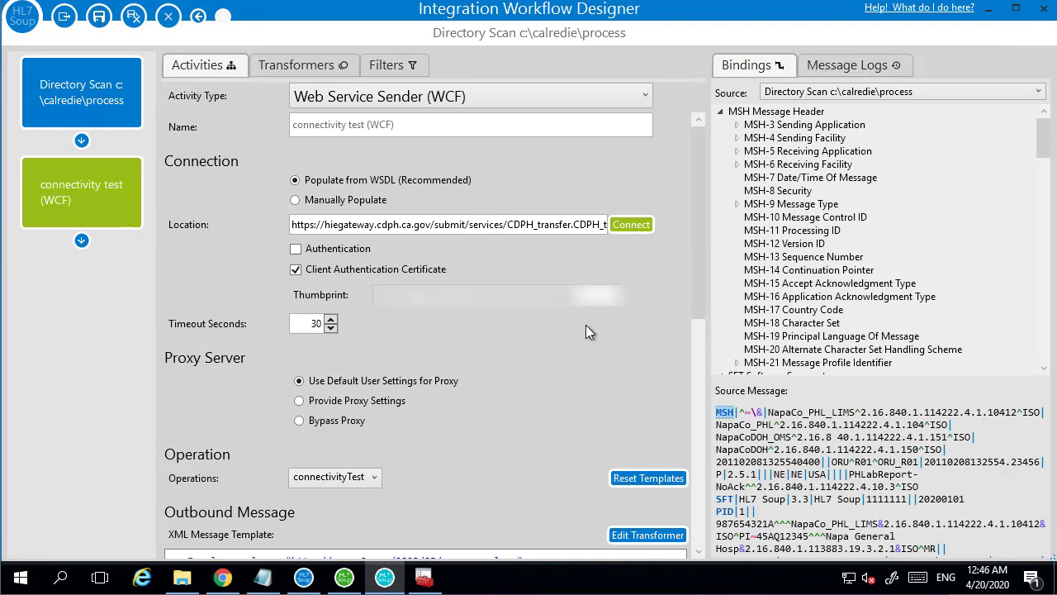
{"action": "scroll", "scroll_direction": "down", "scroll_amount": 3}
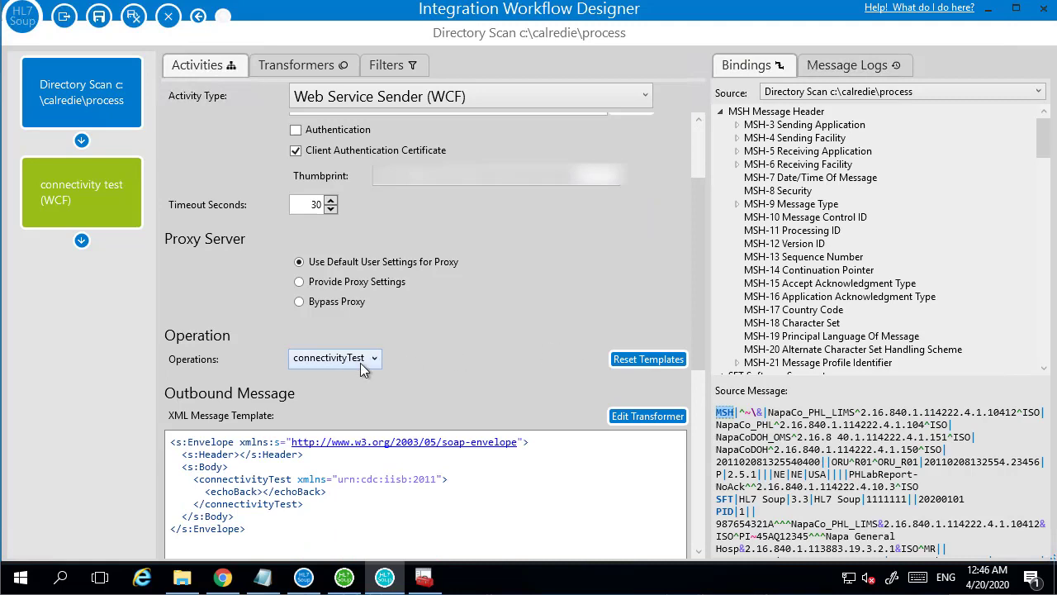
{"action": "left_click", "coordinate": [373, 358]}
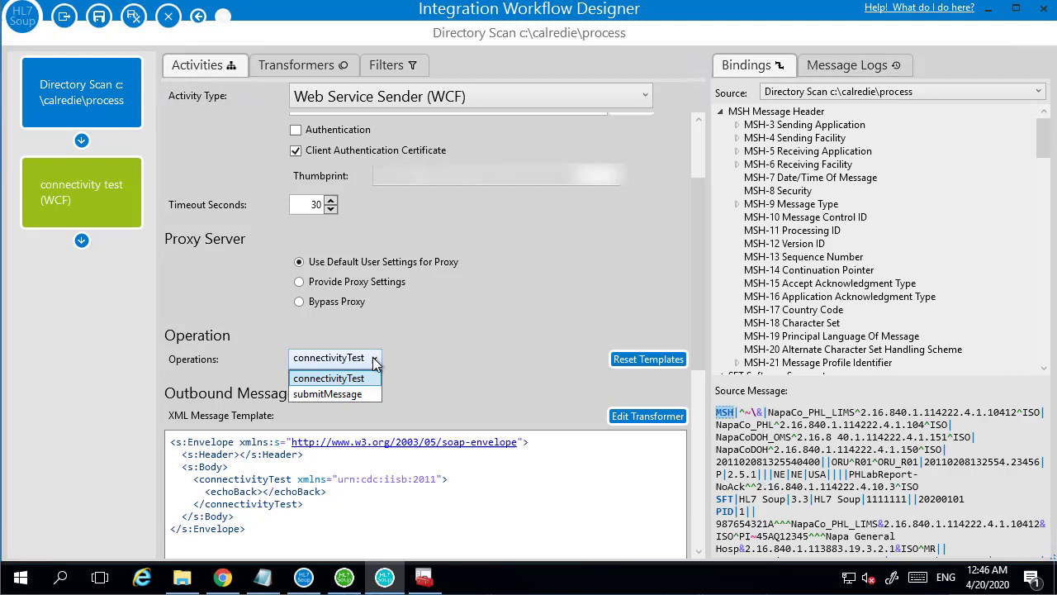
{"action": "mouse_move", "coordinate": [328, 393]}
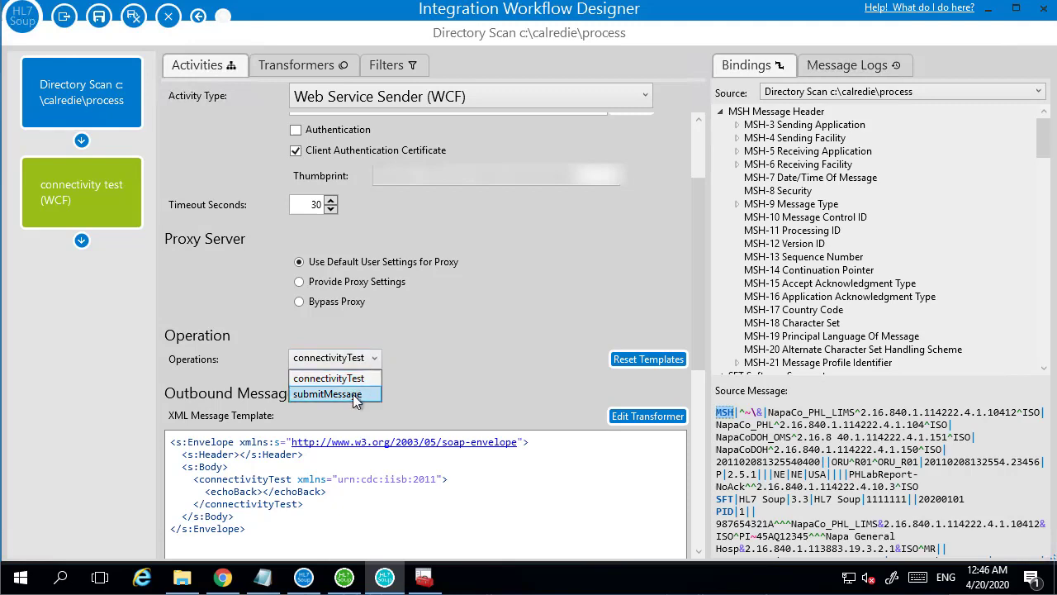
{"action": "left_click", "coordinate": [328, 394]}
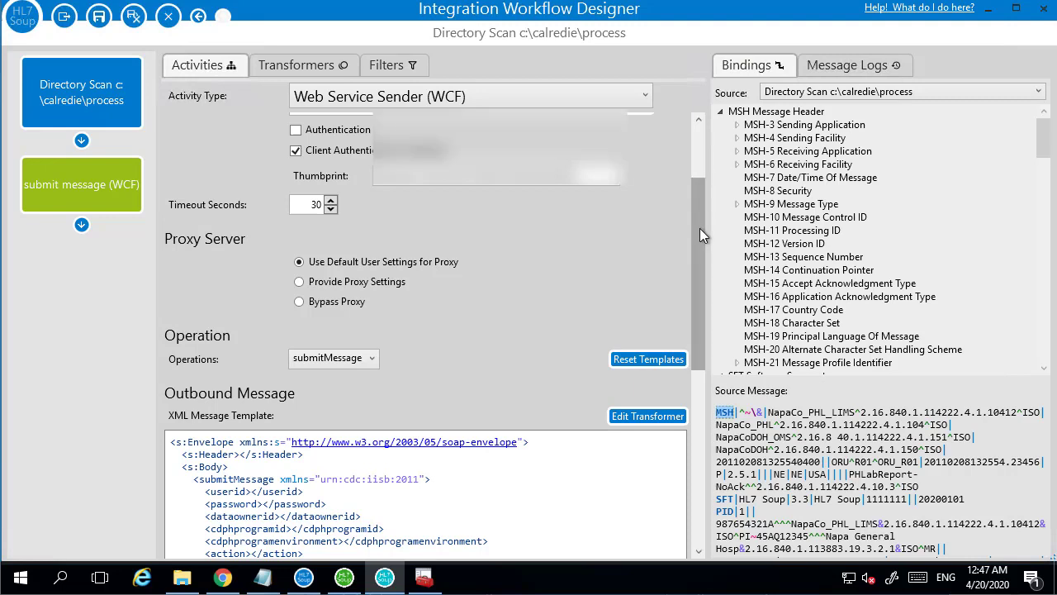
Fill the template with userid, password, dataownerid, program ID 1, environment T, action SEND
{"action": "scroll", "scroll_direction": "down", "scroll_amount": 3}
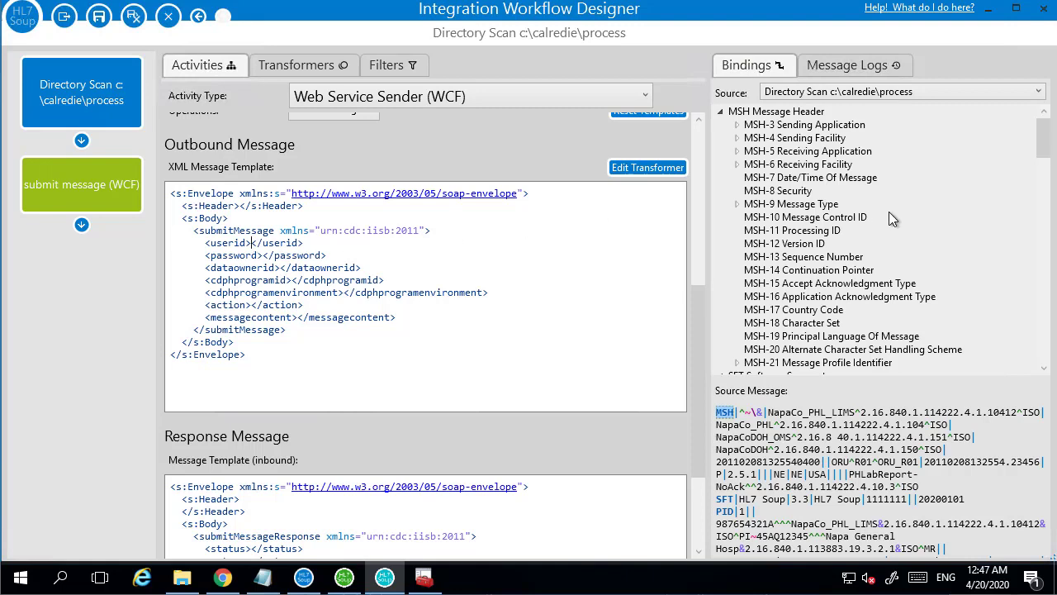
{"action": "type", "text": "userid"}
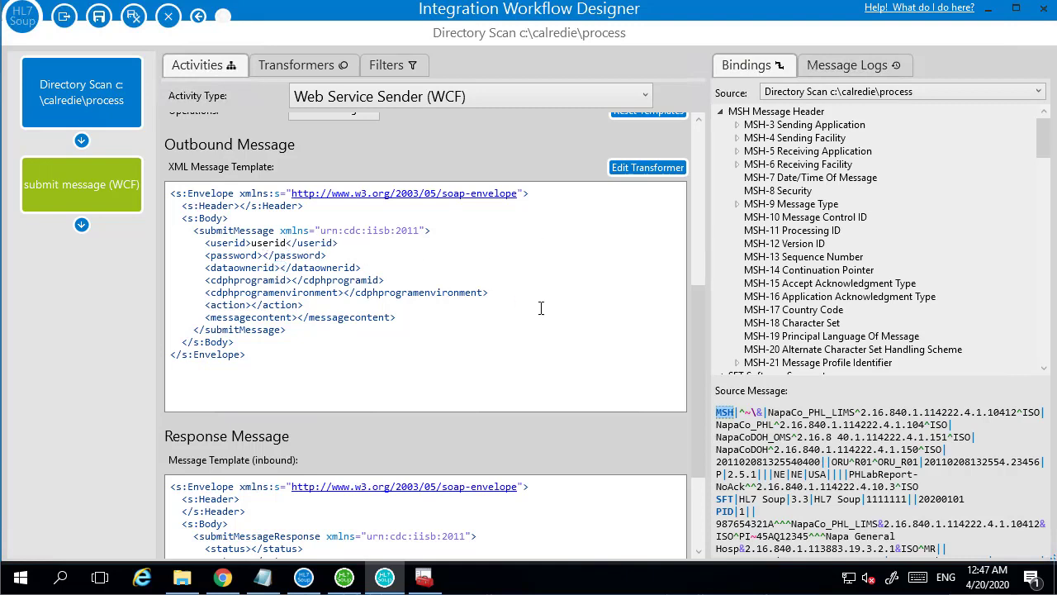
{"action": "type", "text": "password"}
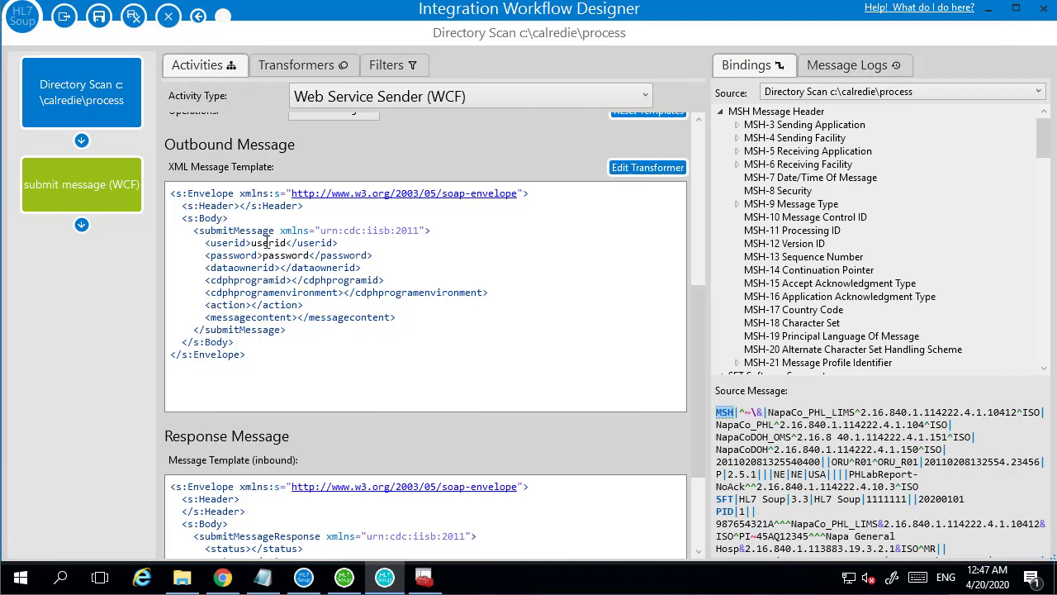
{"action": "double_click", "coordinate": [269, 242]}
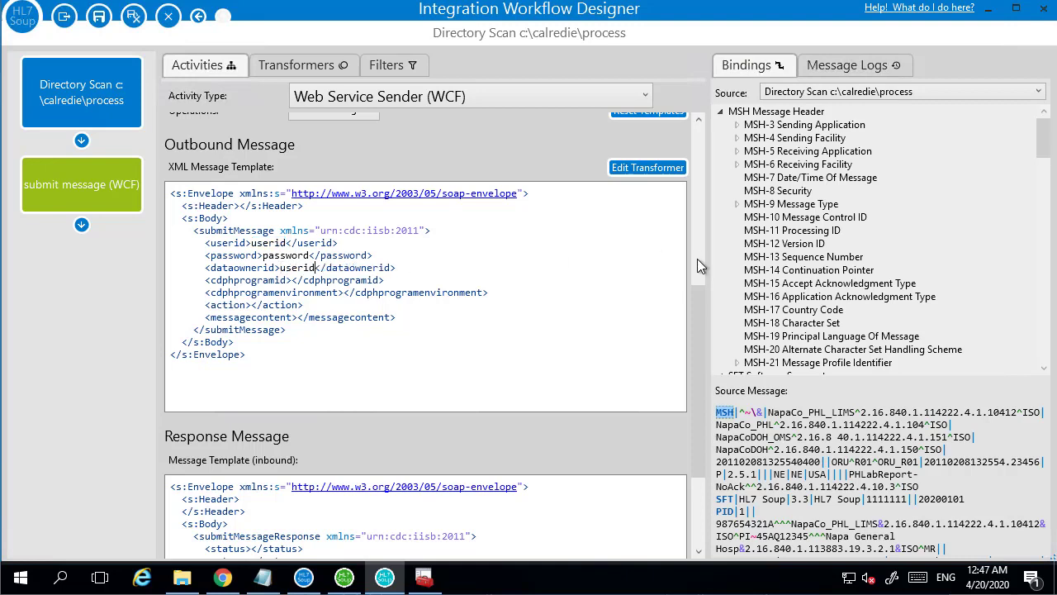
{"action": "mouse_move", "coordinate": [324, 255]}
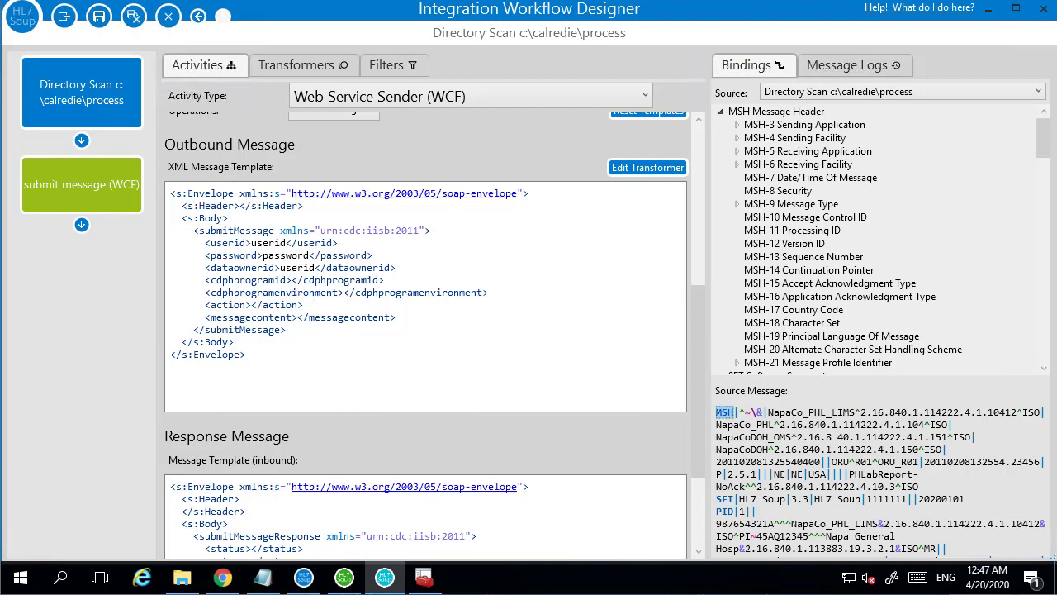
{"action": "type", "text": "1"}
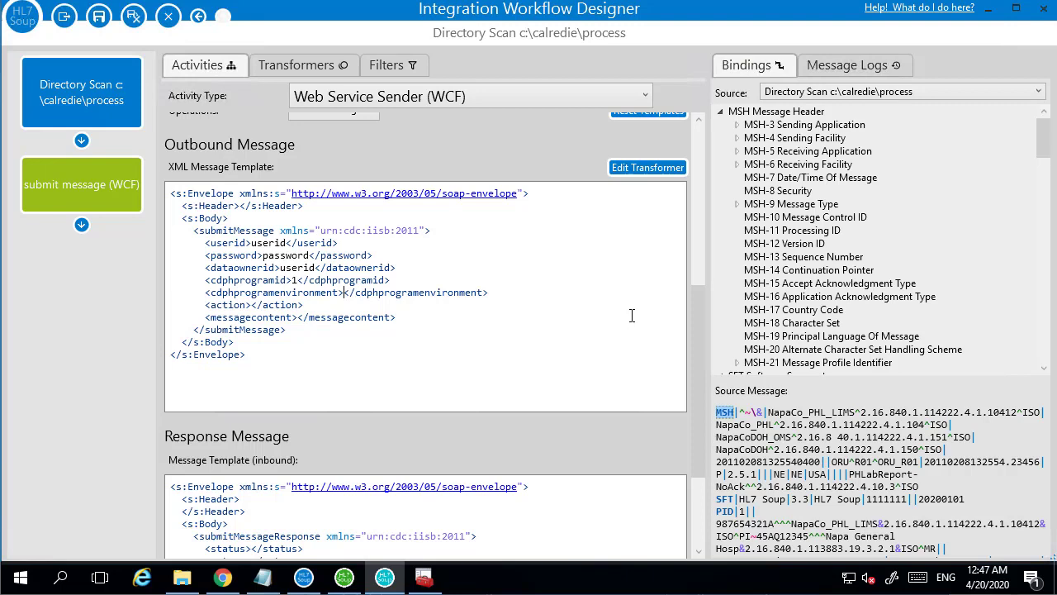
{"action": "type", "text": "T"}
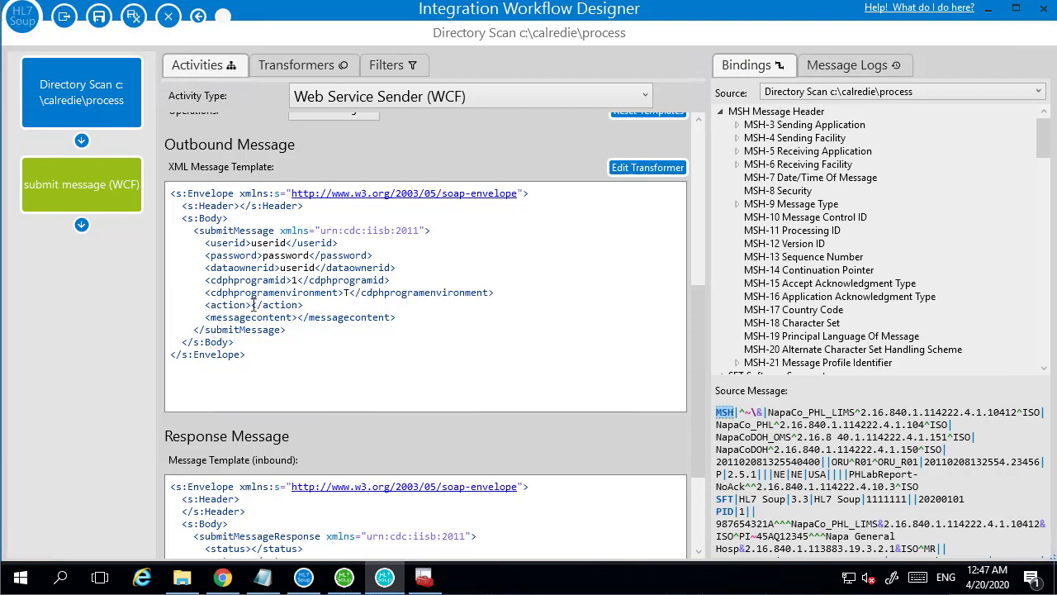
{"action": "type", "text": "SEND"}
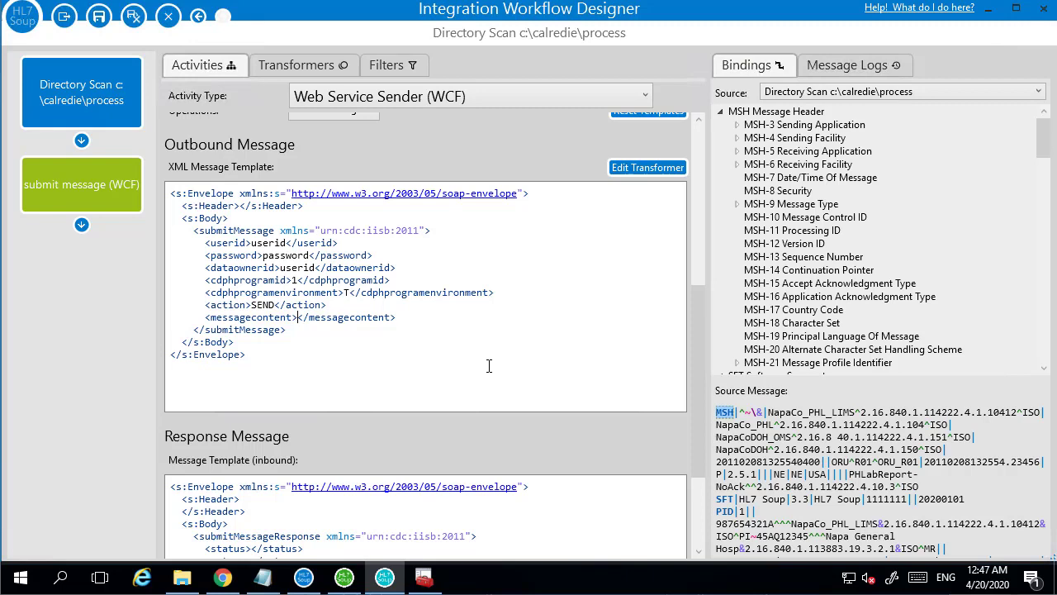
{"action": "mouse_move", "coordinate": [302, 338]}
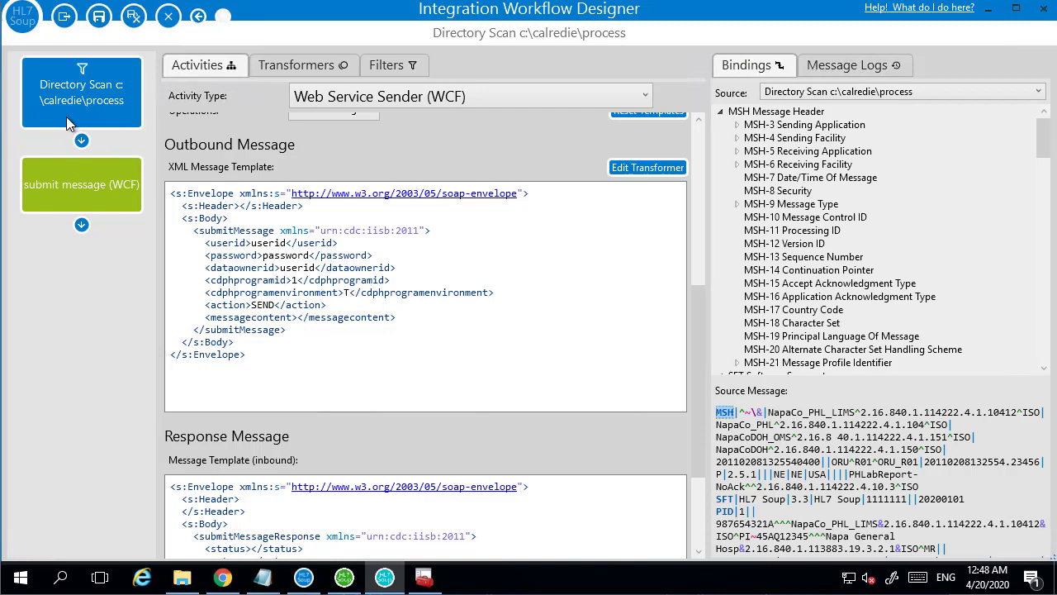
Insert the Directory Scan c:\calredie\process received message into <messagecontent>
{"action": "left_click", "coordinate": [81, 91]}
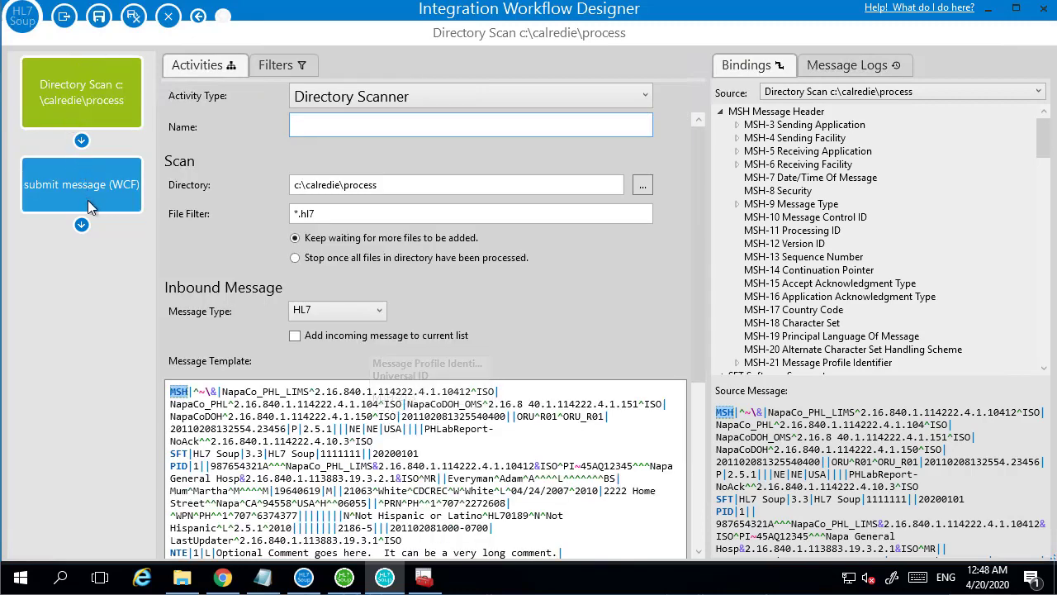
{"action": "left_click", "coordinate": [81, 184]}
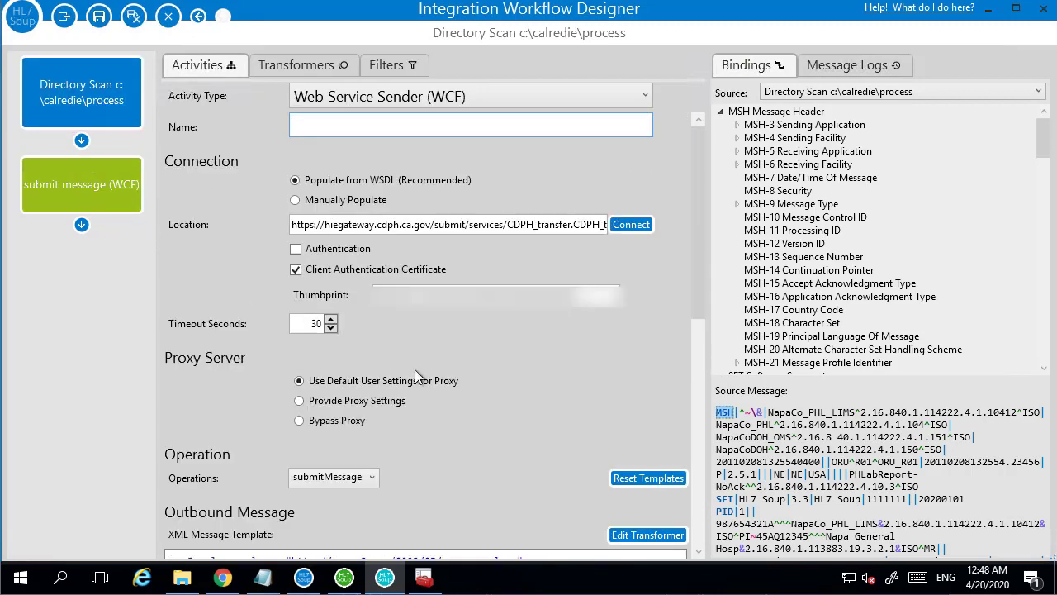
{"action": "scroll", "scroll_direction": "down", "scroll_amount": 3}
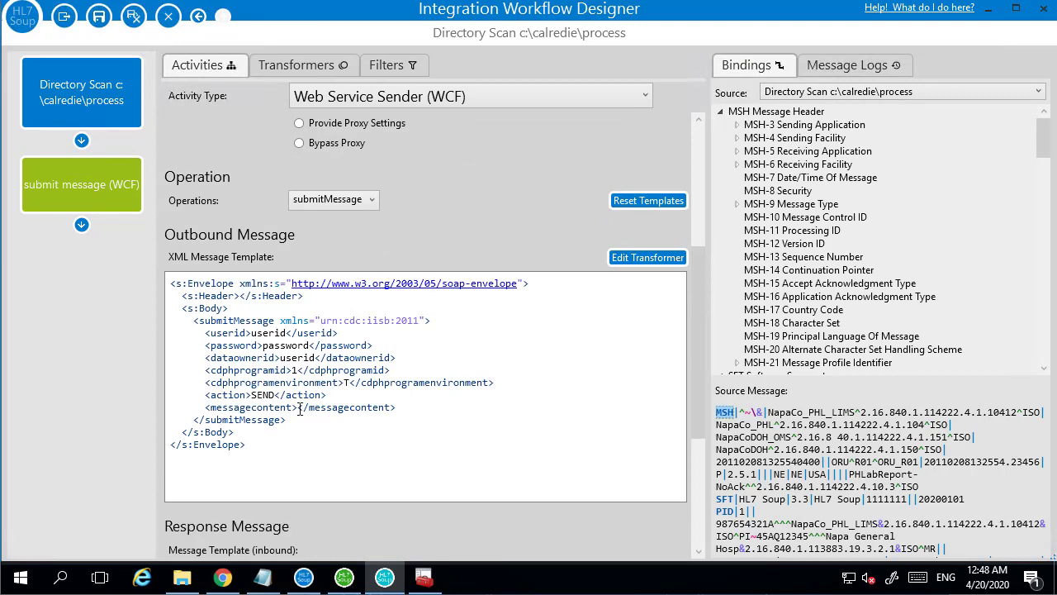
{"action": "right_click", "coordinate": [298, 409]}
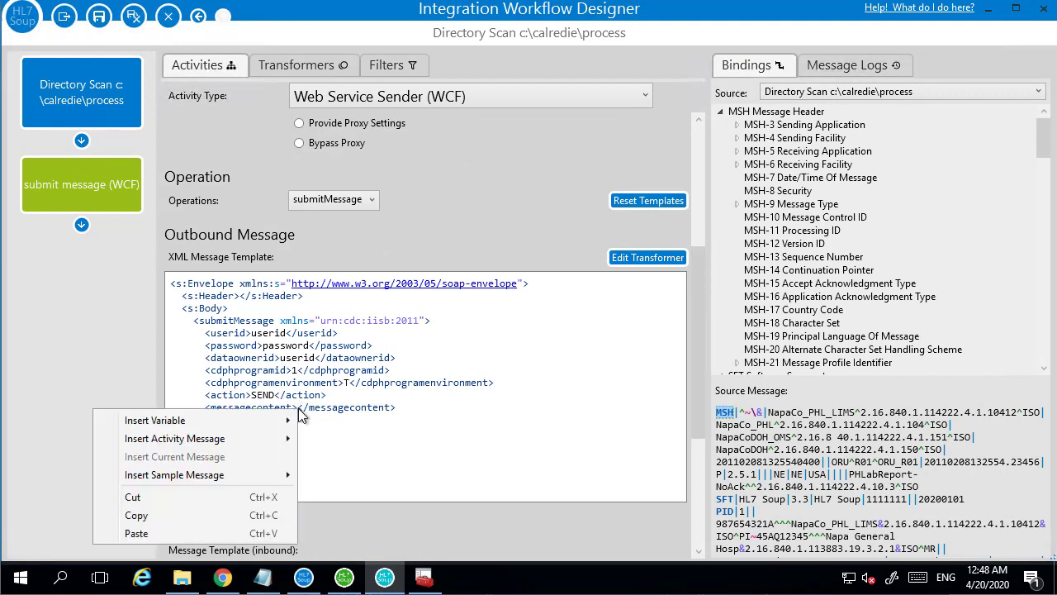
{"action": "mouse_move", "coordinate": [175, 438]}
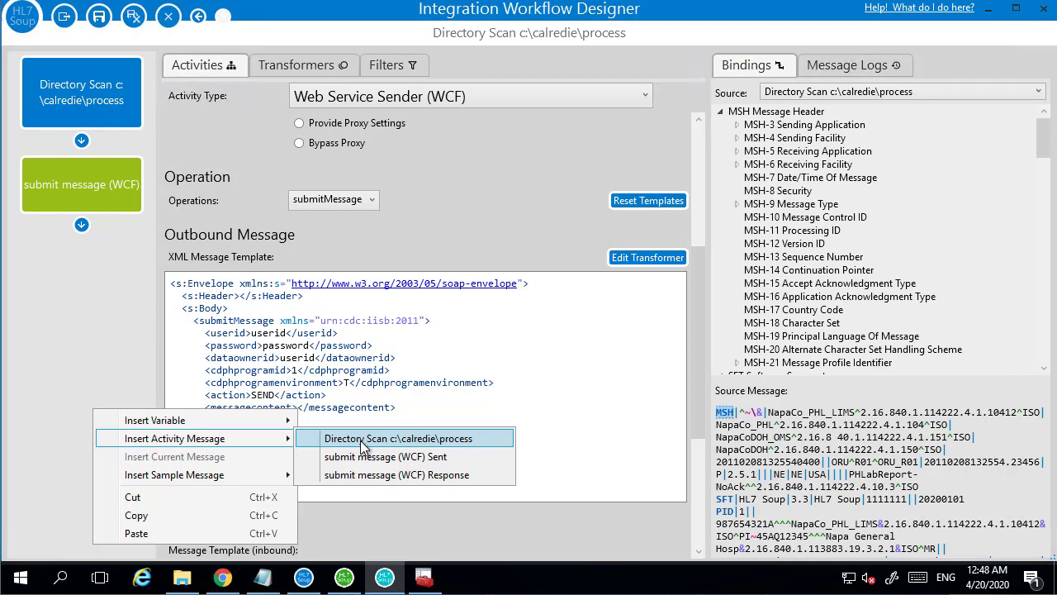
{"action": "left_click", "coordinate": [394, 438]}
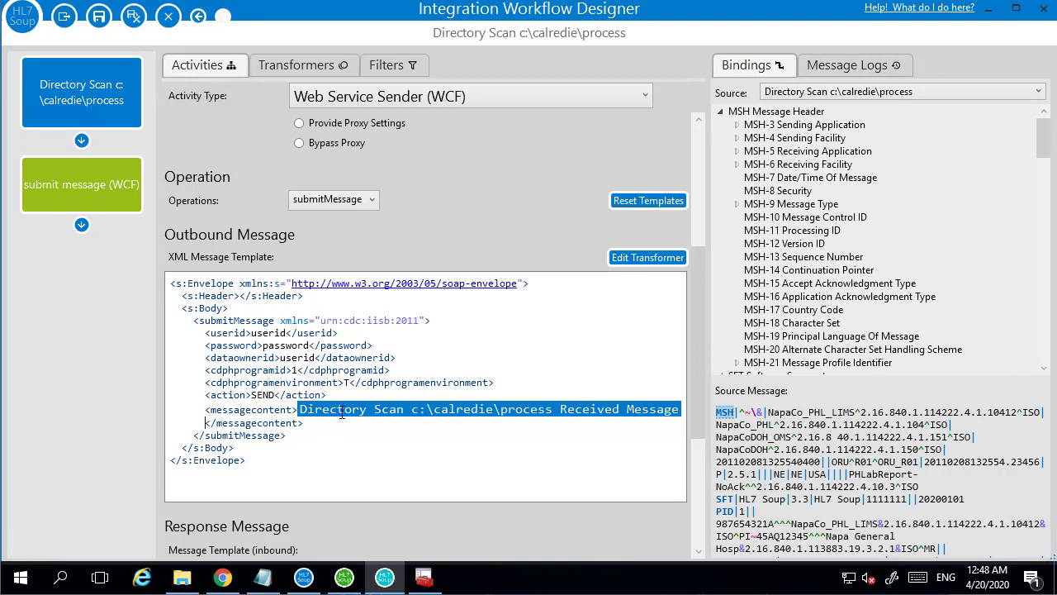
Apply XML Encode escaping to the inserted received message variable
{"action": "right_click", "coordinate": [341, 417]}
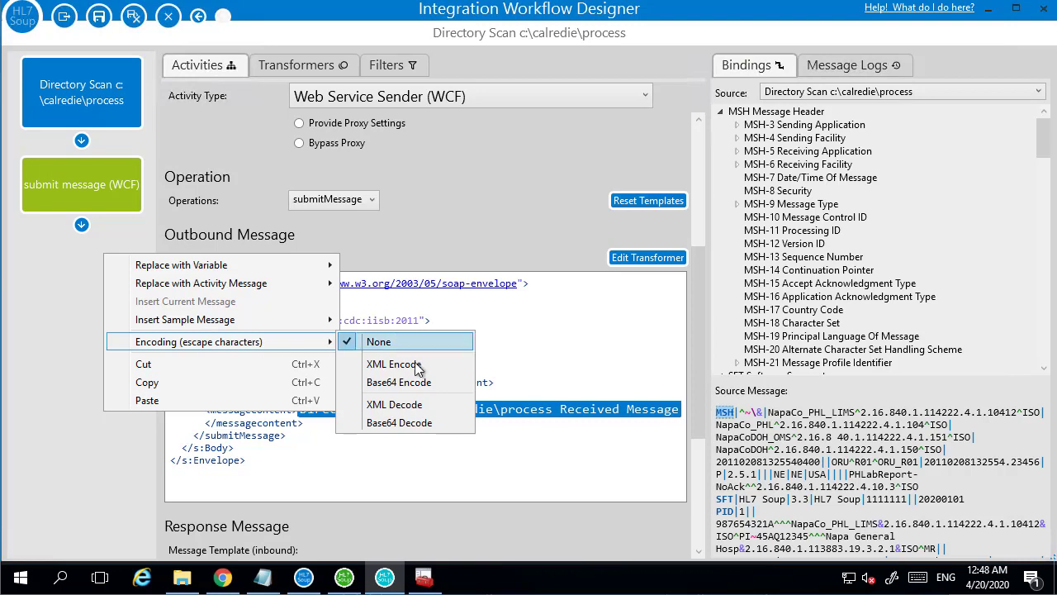
{"action": "mouse_move", "coordinate": [394, 364]}
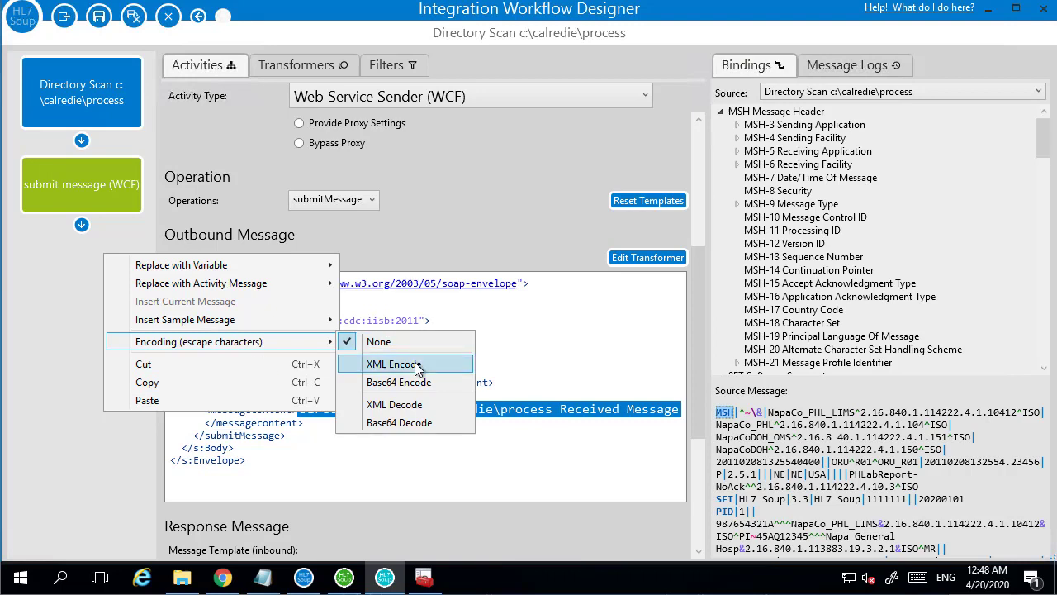
{"action": "left_click", "coordinate": [394, 364]}
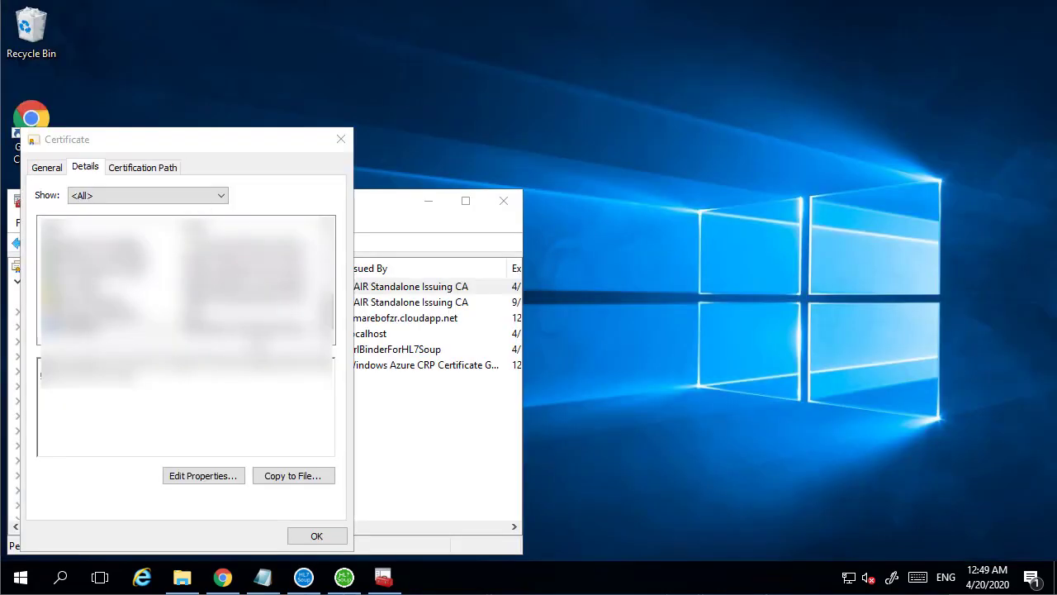
Rename the Directory Scan c:\calredie\process workflow to 'send it'
{"action": "left_click", "coordinate": [343, 577]}
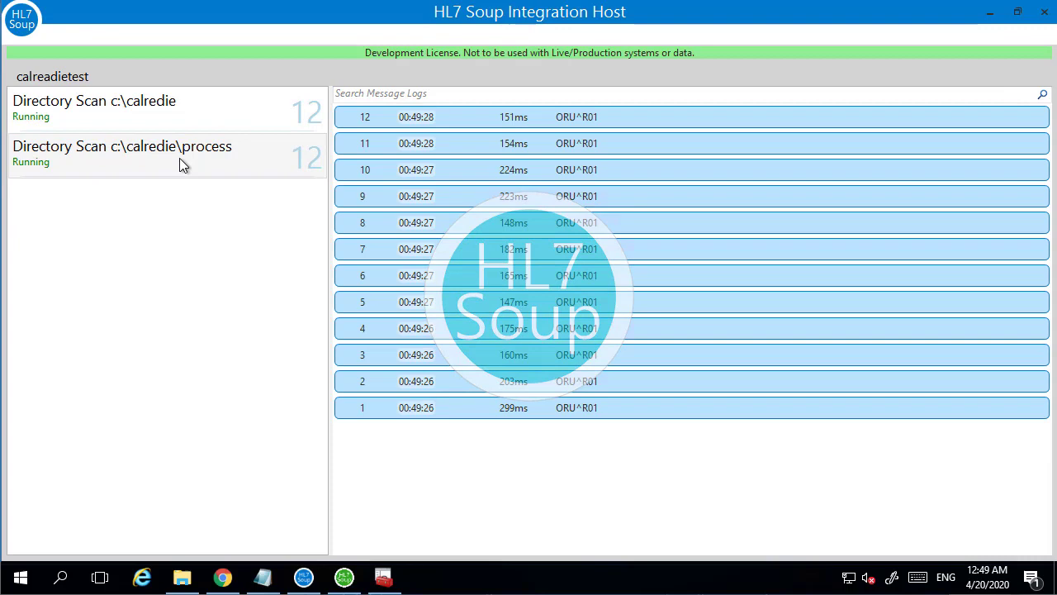
{"action": "double_click", "coordinate": [121, 146]}
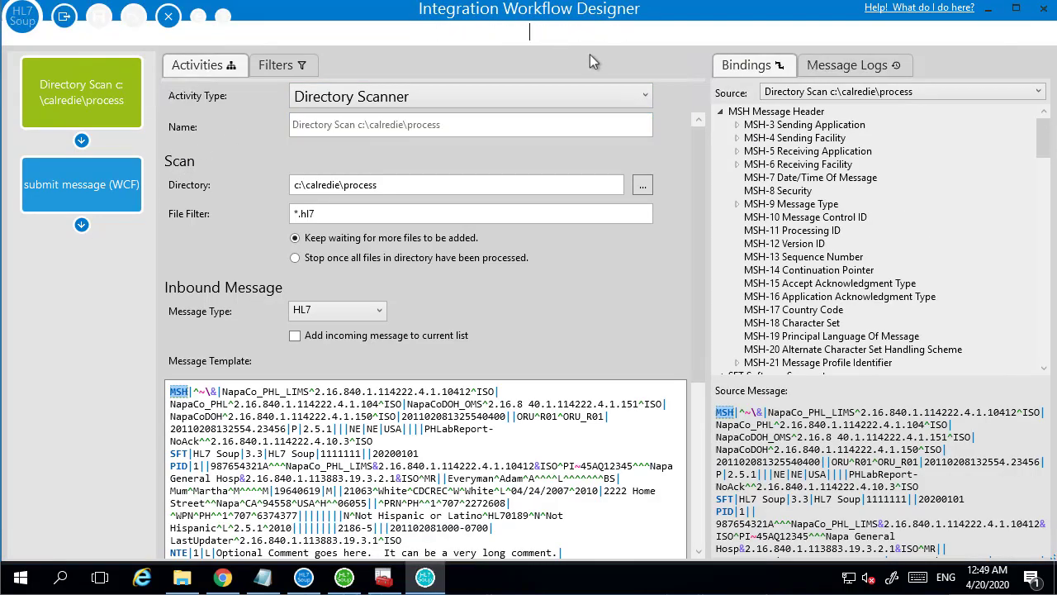
{"action": "type", "text": "send"}
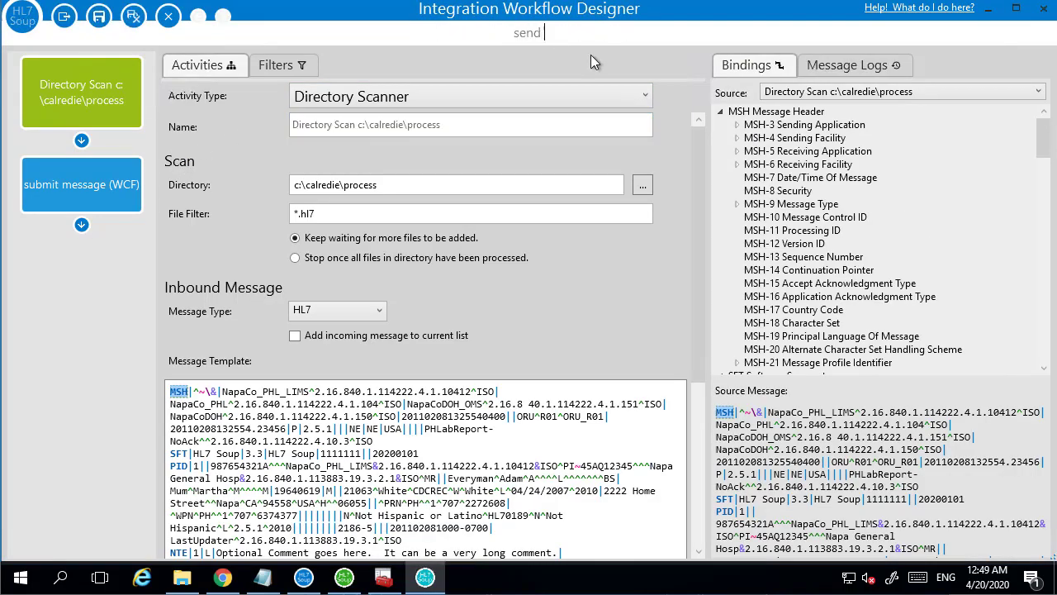
{"action": "type", "text": "it"}
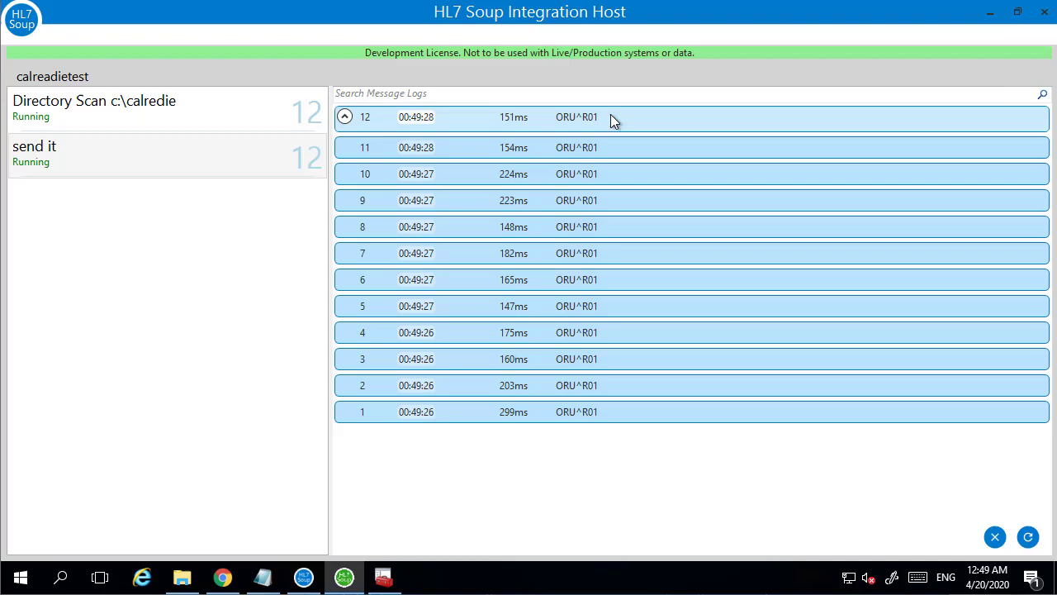
View log entry 12's SOAP response, then bring up the CalREDIE page in Chrome
{"action": "left_click", "coordinate": [345, 116]}
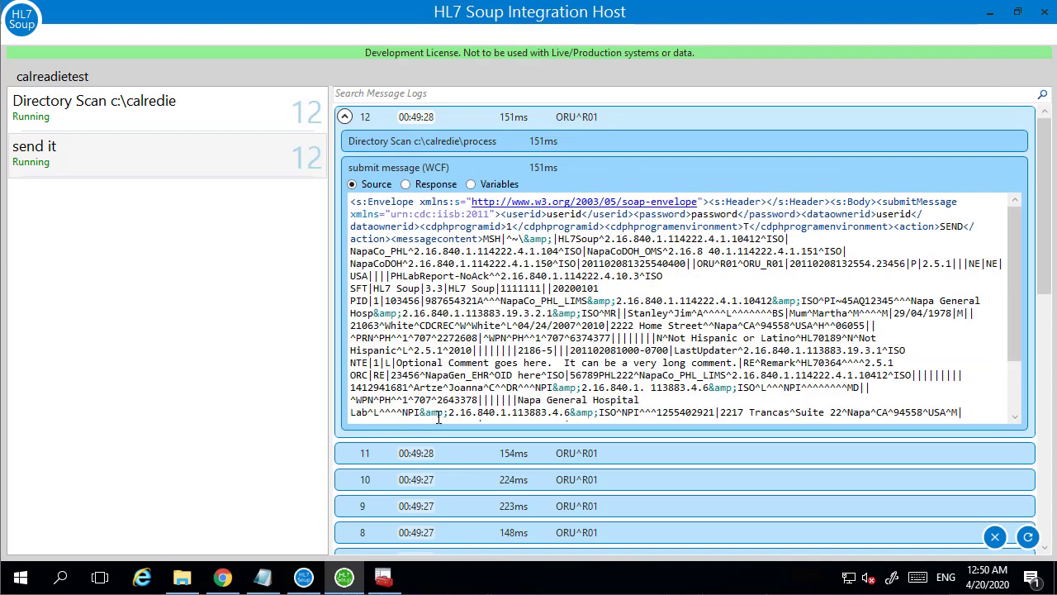
{"action": "mouse_move", "coordinate": [406, 184]}
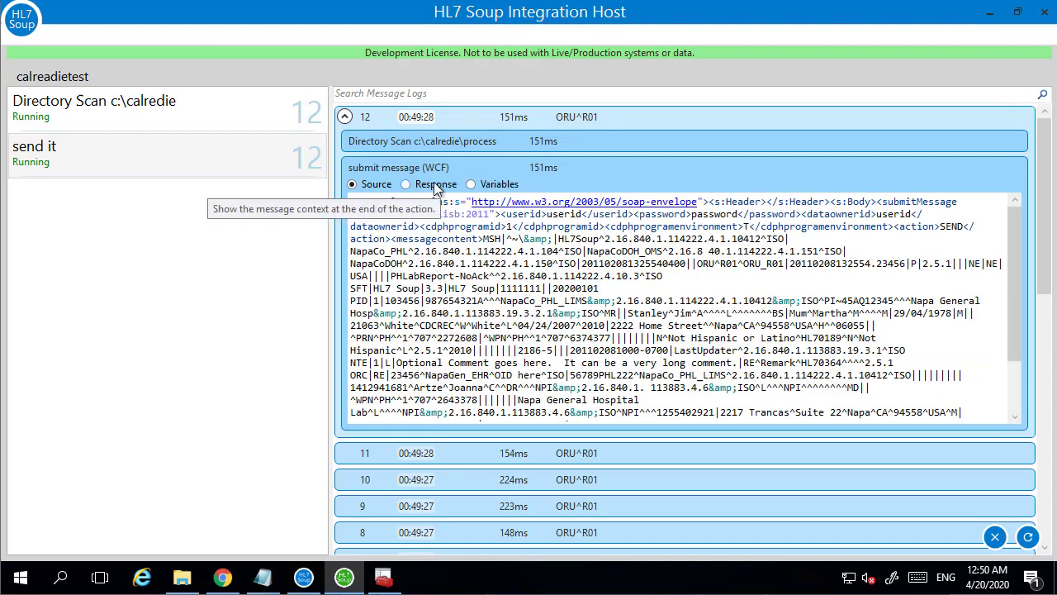
{"action": "left_click", "coordinate": [406, 184]}
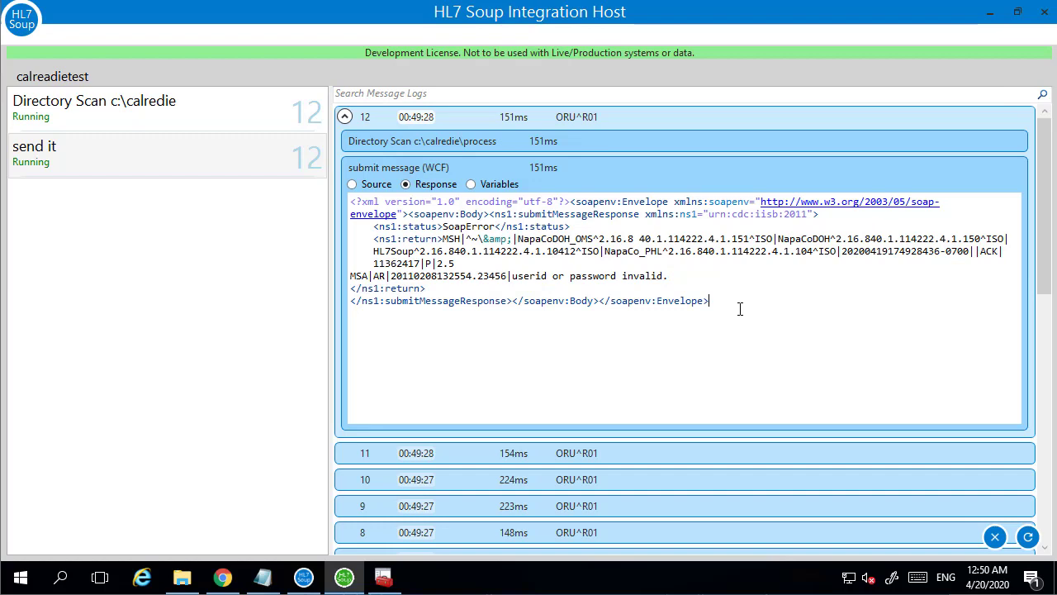
{"action": "mouse_move", "coordinate": [774, 309]}
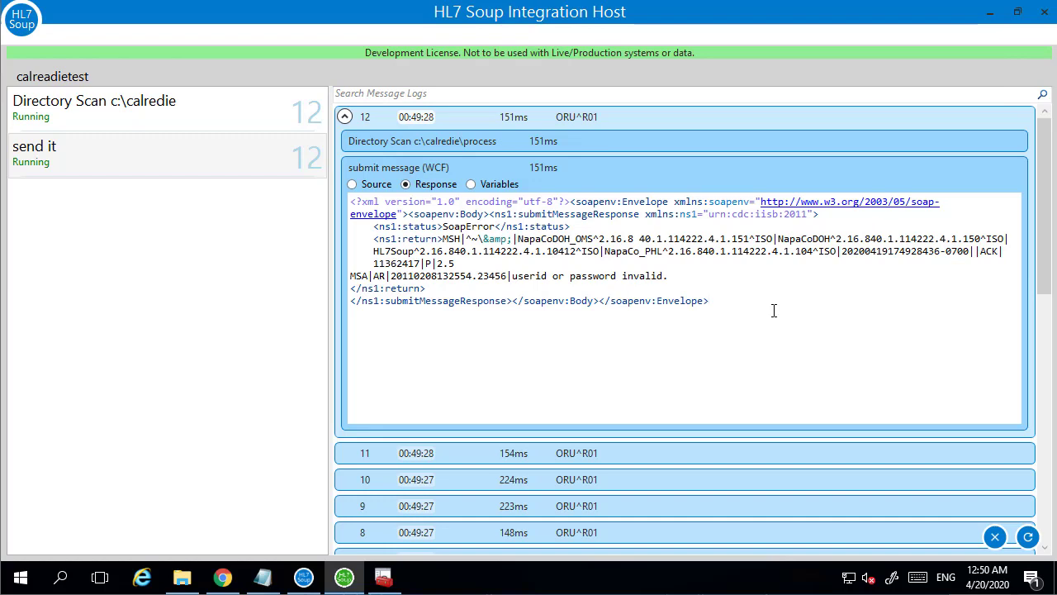
{"action": "mouse_move", "coordinate": [758, 299]}
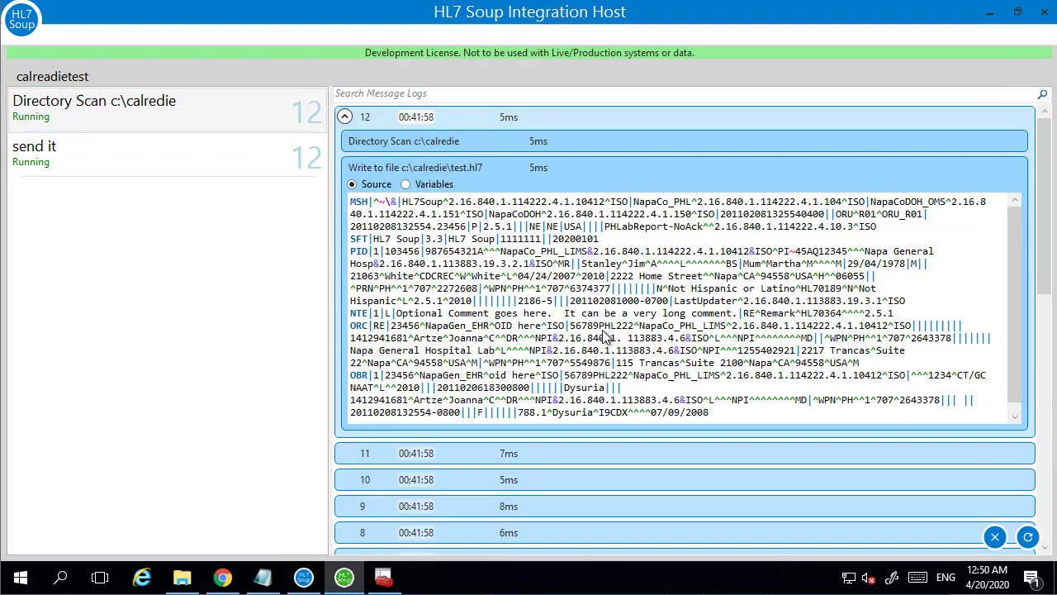
{"action": "mouse_move", "coordinate": [574, 317]}
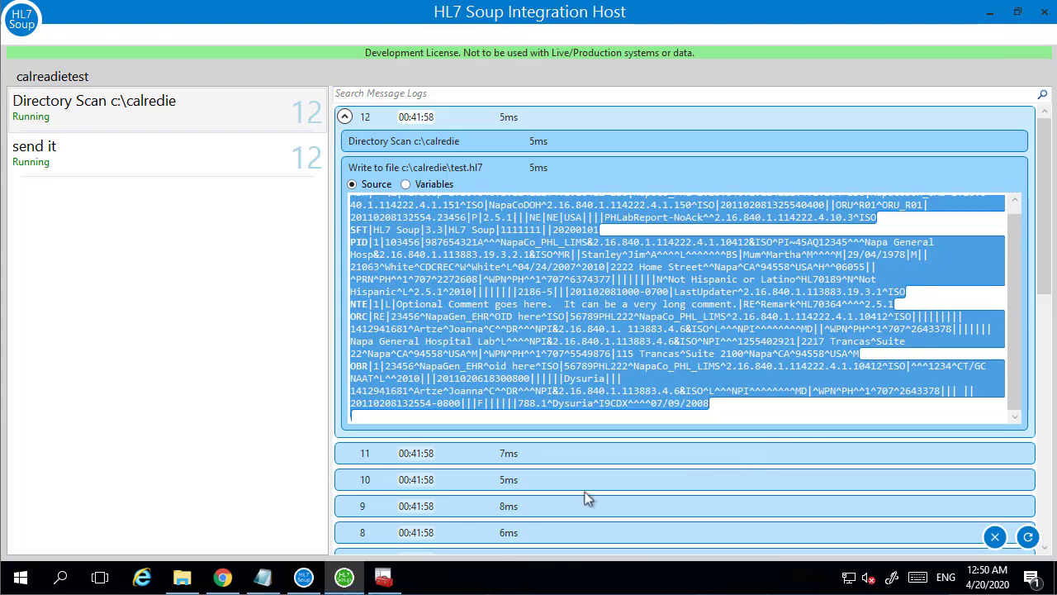
{"action": "left_click", "coordinate": [222, 576]}
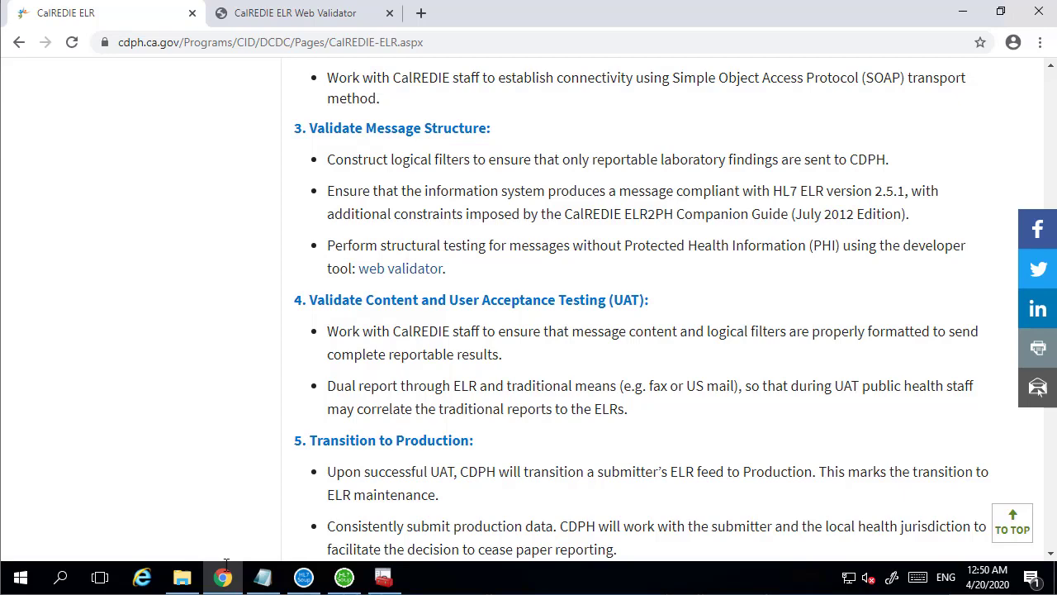
{"action": "mouse_move", "coordinate": [405, 268]}
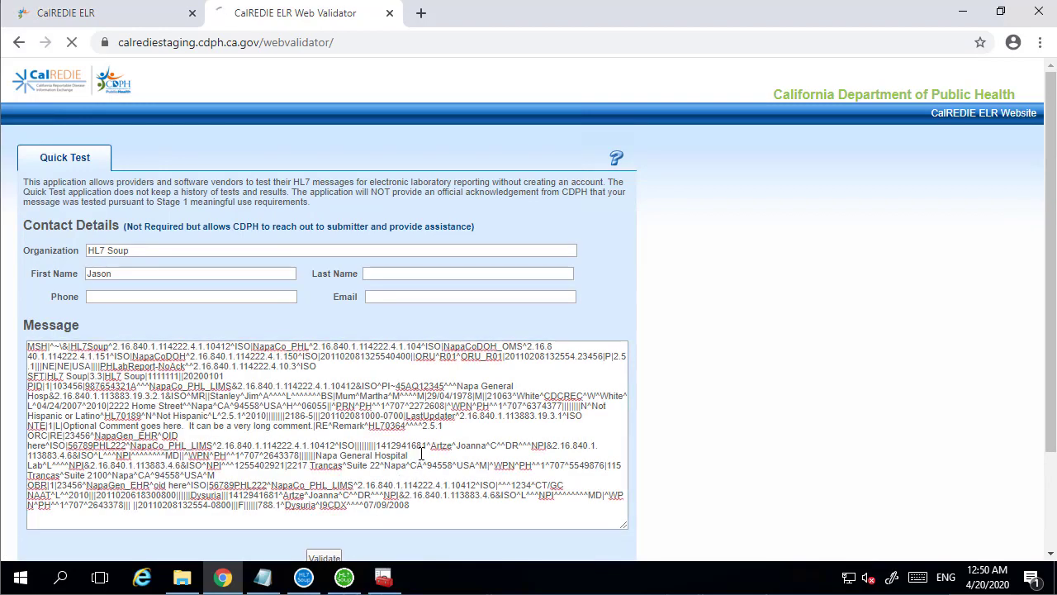
Validate the pasted HL7 message and open the downloaded report listing 8 PID errors
{"action": "left_click", "coordinate": [324, 558]}
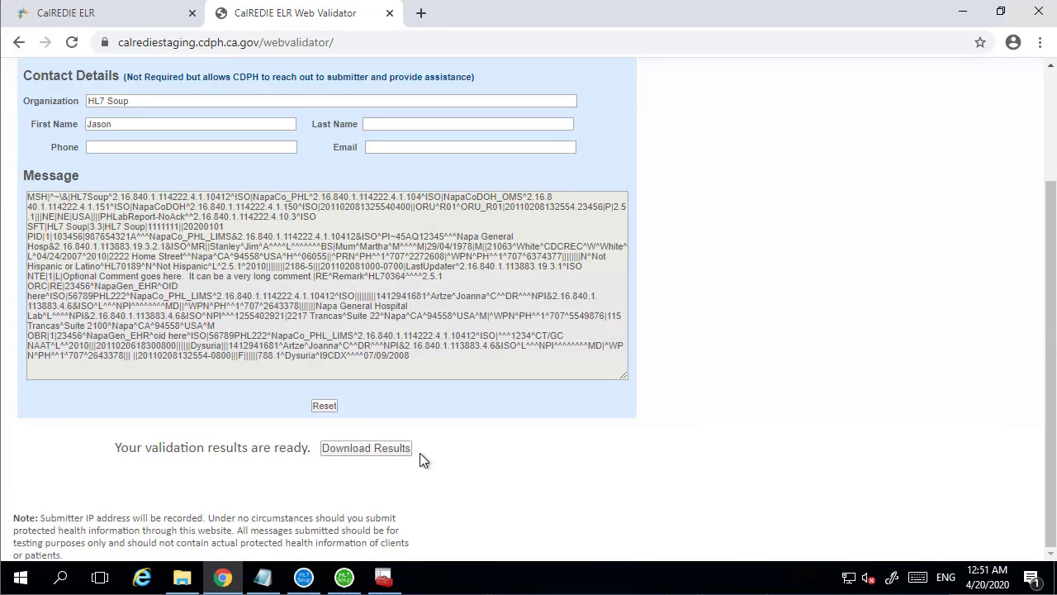
{"action": "left_click", "coordinate": [365, 447]}
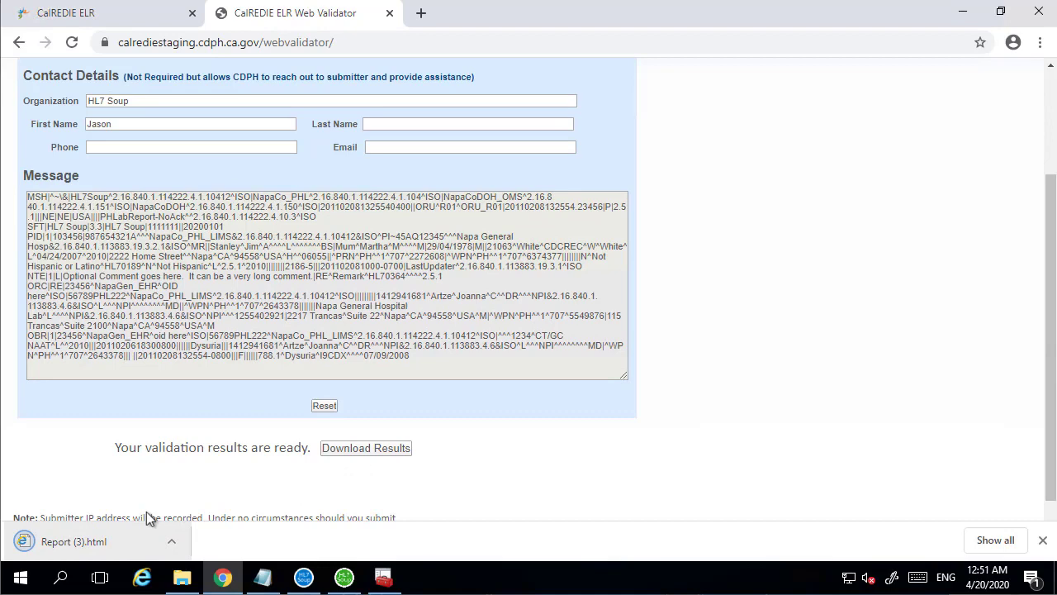
{"action": "left_click", "coordinate": [365, 447]}
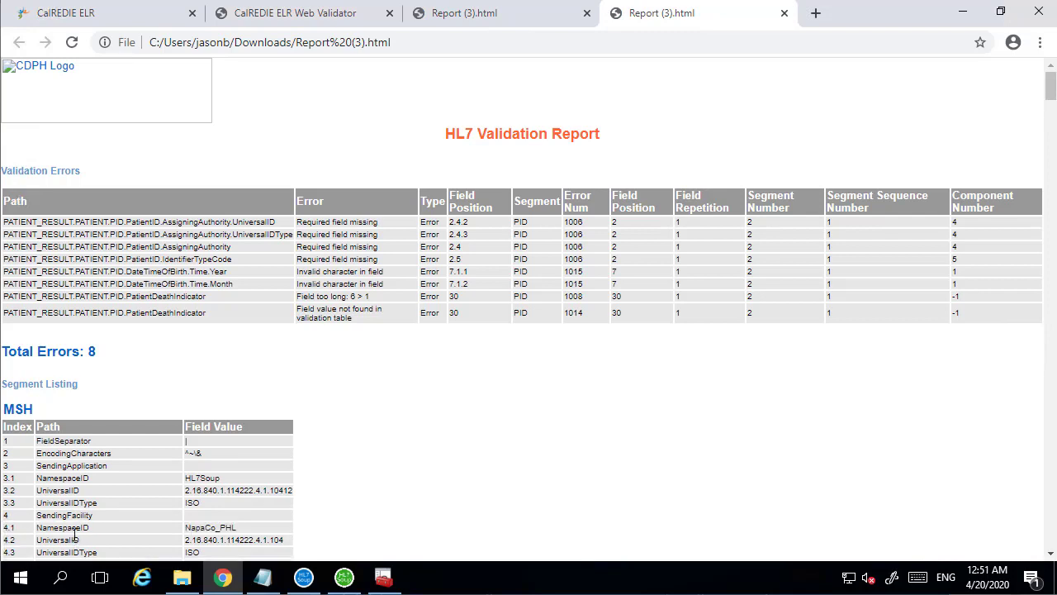
{"action": "mouse_move", "coordinate": [77, 541]}
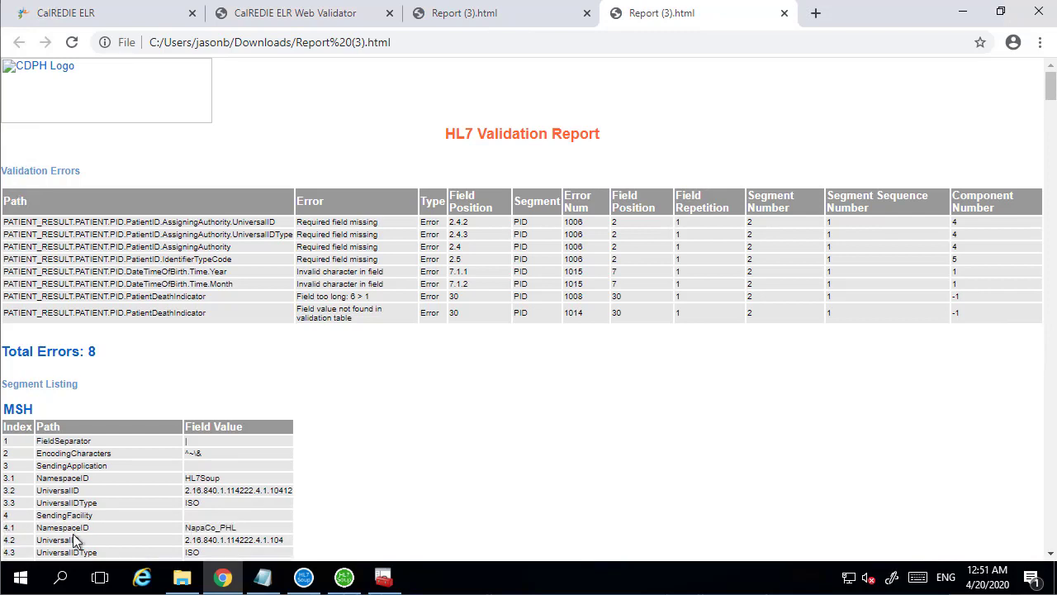
Scroll the validation report to browse the 8 errors and the MSH segment listing
{"action": "scroll", "scroll_direction": "down", "scroll_amount": 3}
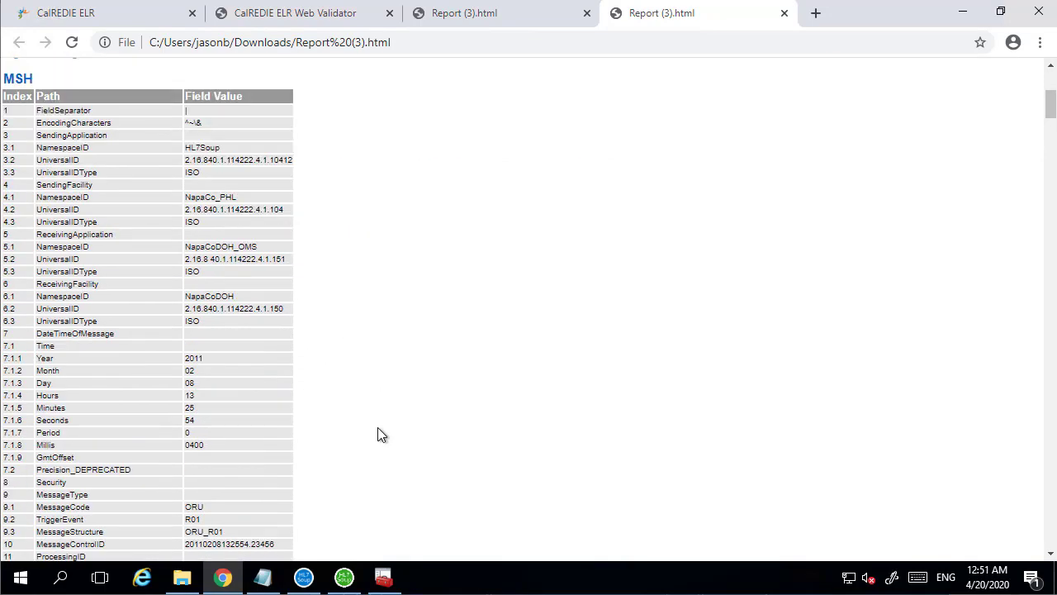
{"action": "scroll", "scroll_direction": "up", "scroll_amount": 3}
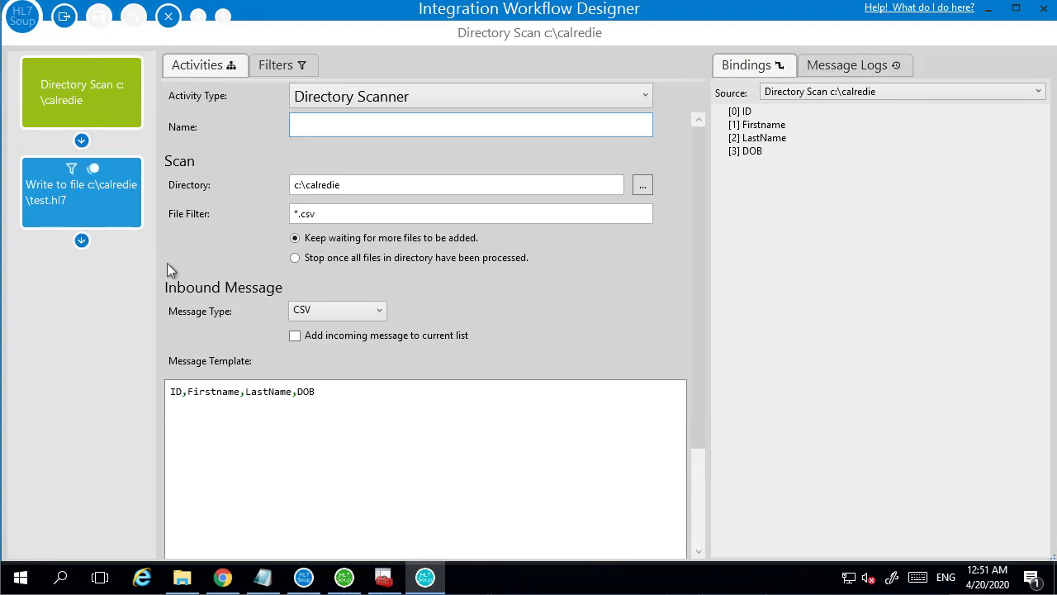
Select the 'Write to file c:\calredie\test.hl7' activity to show its HL7 template
{"action": "left_click", "coordinate": [81, 192]}
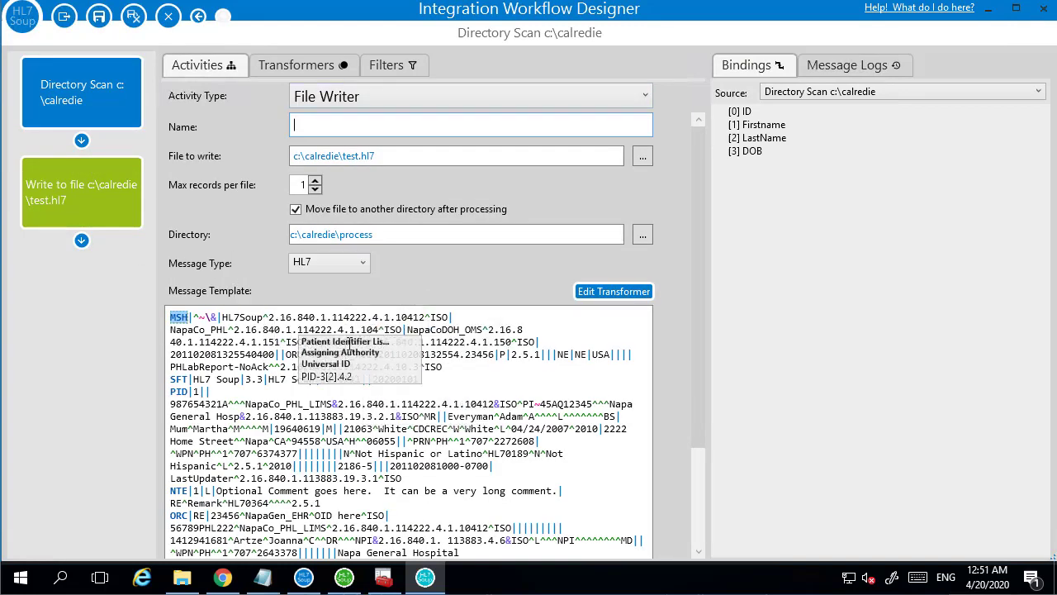
{"action": "mouse_move", "coordinate": [683, 267]}
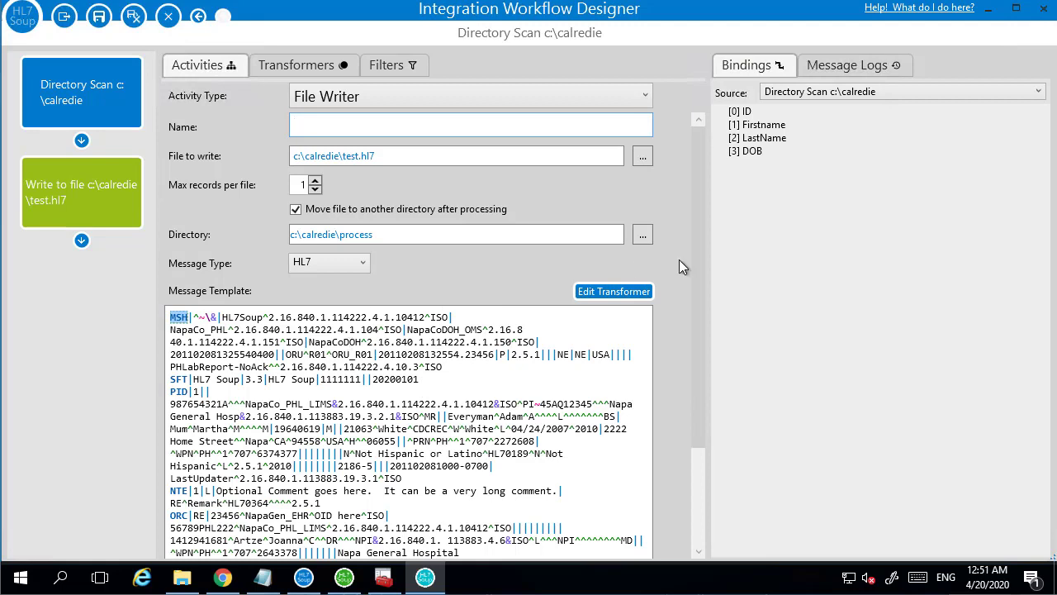